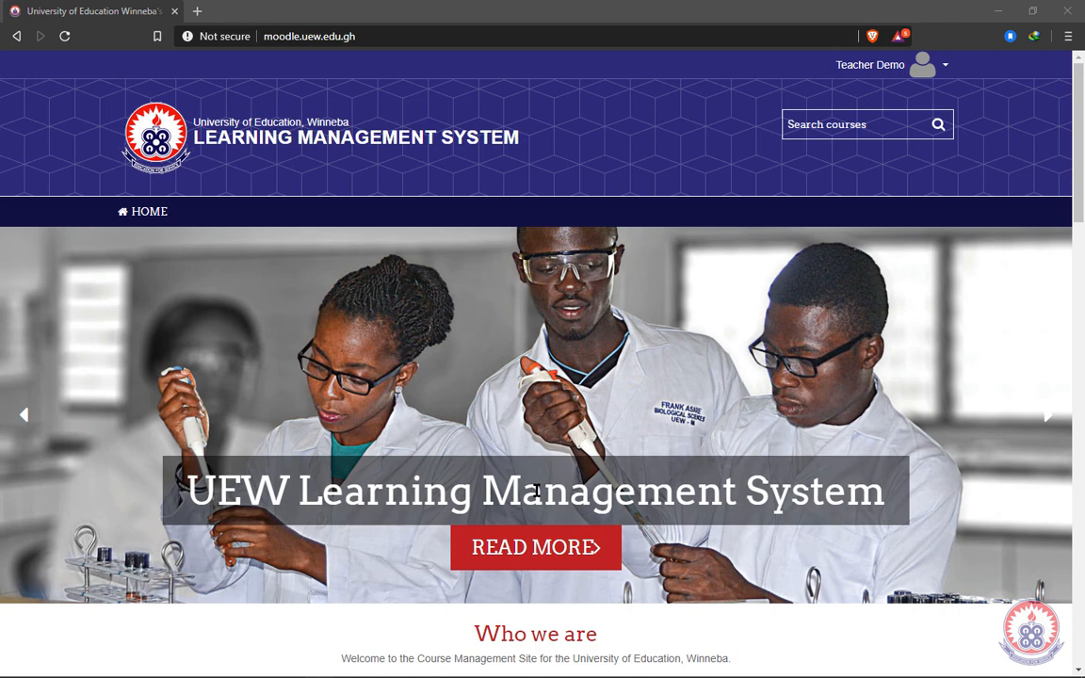
# Step: Enter DMO 111 MOODLE DEMO from My courses and turn editing on
pyautogui.scroll(-3)
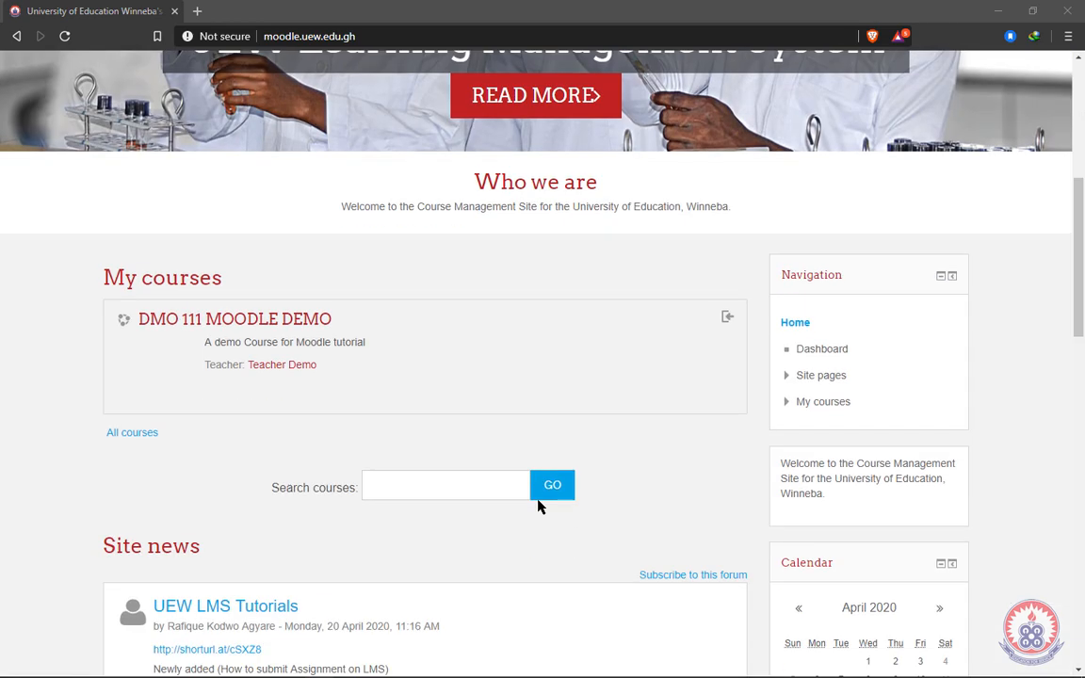
pyautogui.moveTo(275, 230)
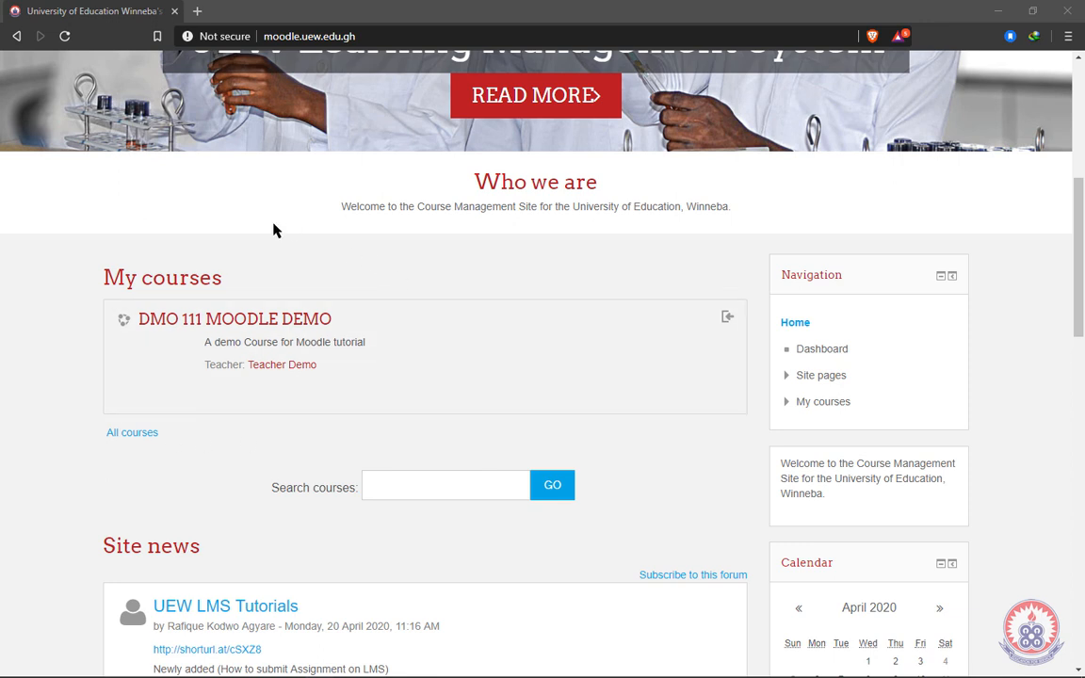
pyautogui.moveTo(293, 331)
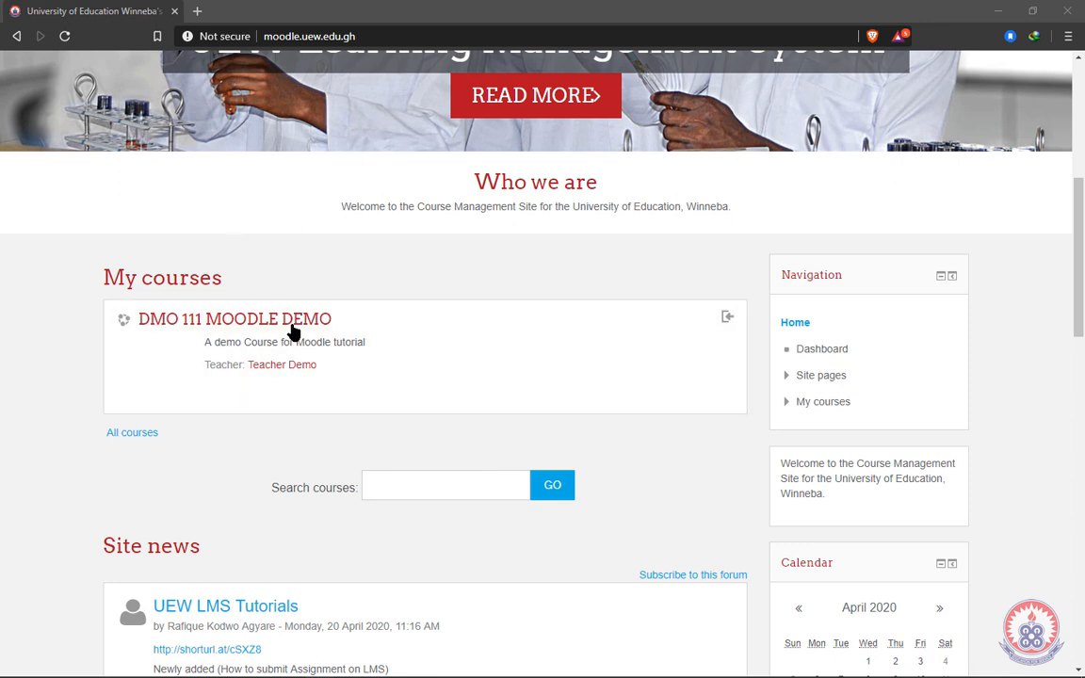
pyautogui.moveTo(346, 339)
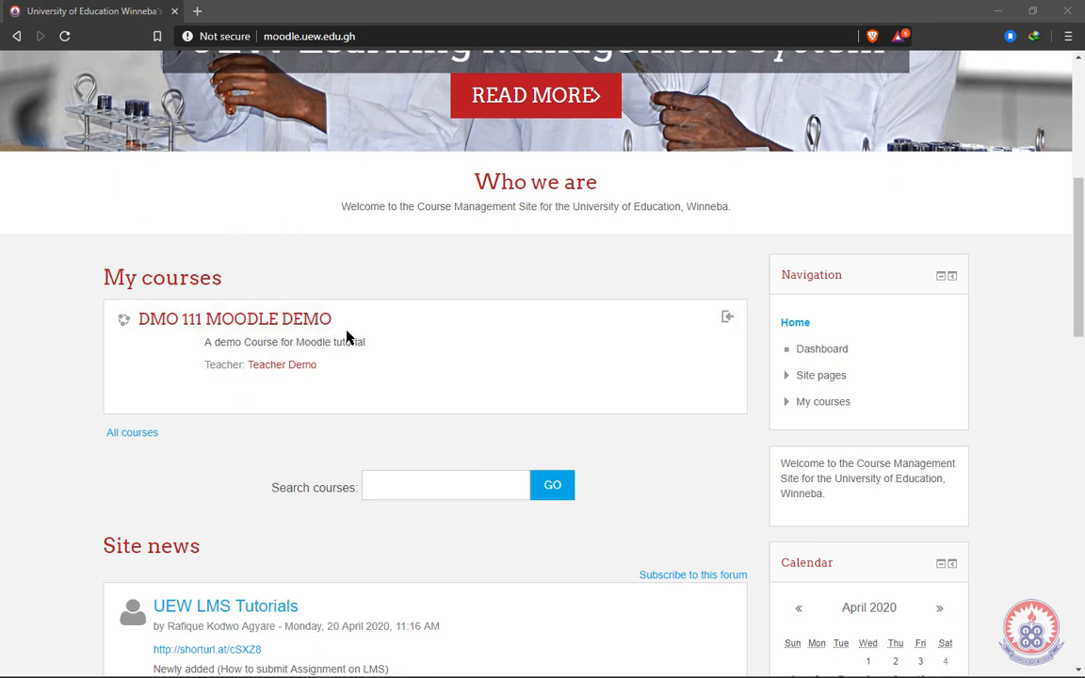
pyautogui.moveTo(279, 369)
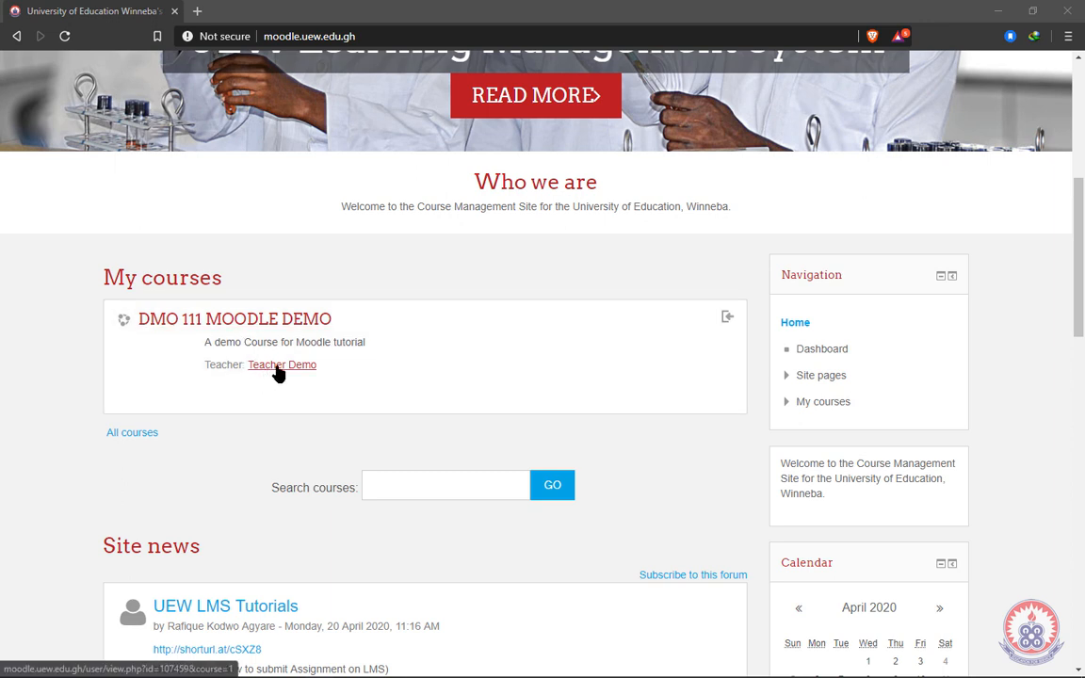
pyautogui.moveTo(109, 379)
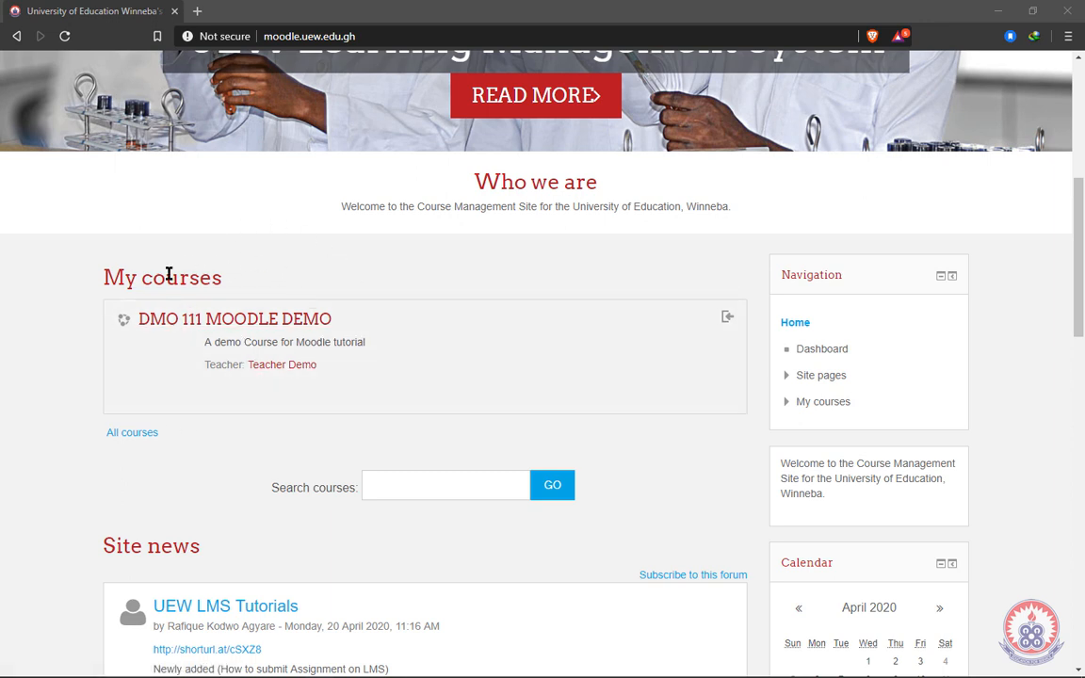
pyautogui.moveTo(233, 399)
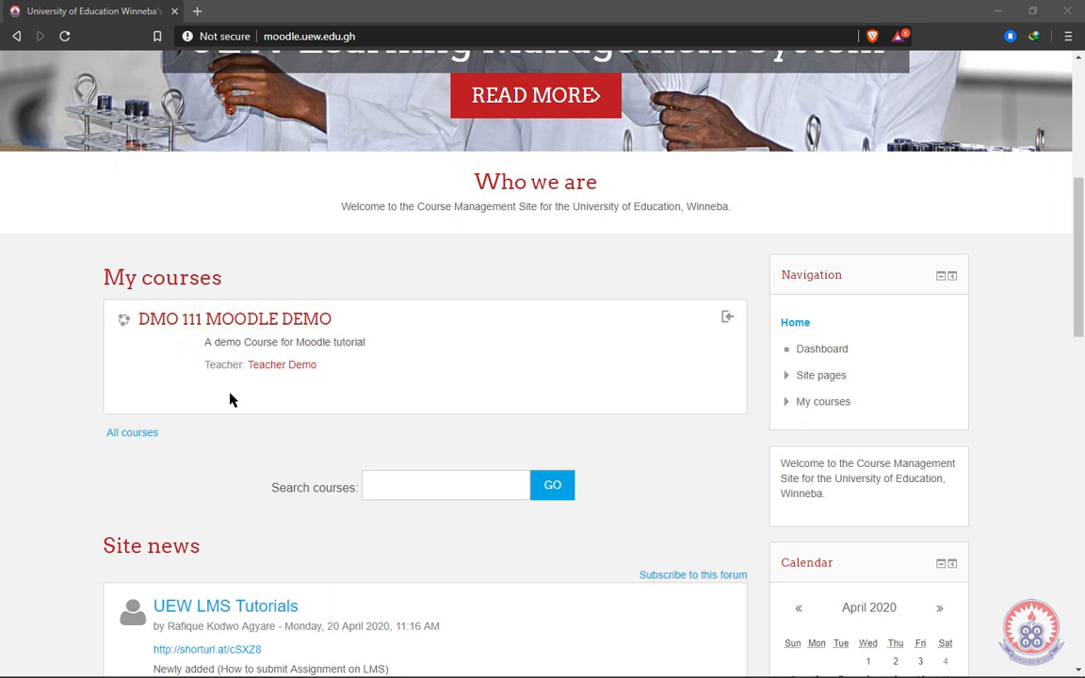
pyautogui.moveTo(162, 347)
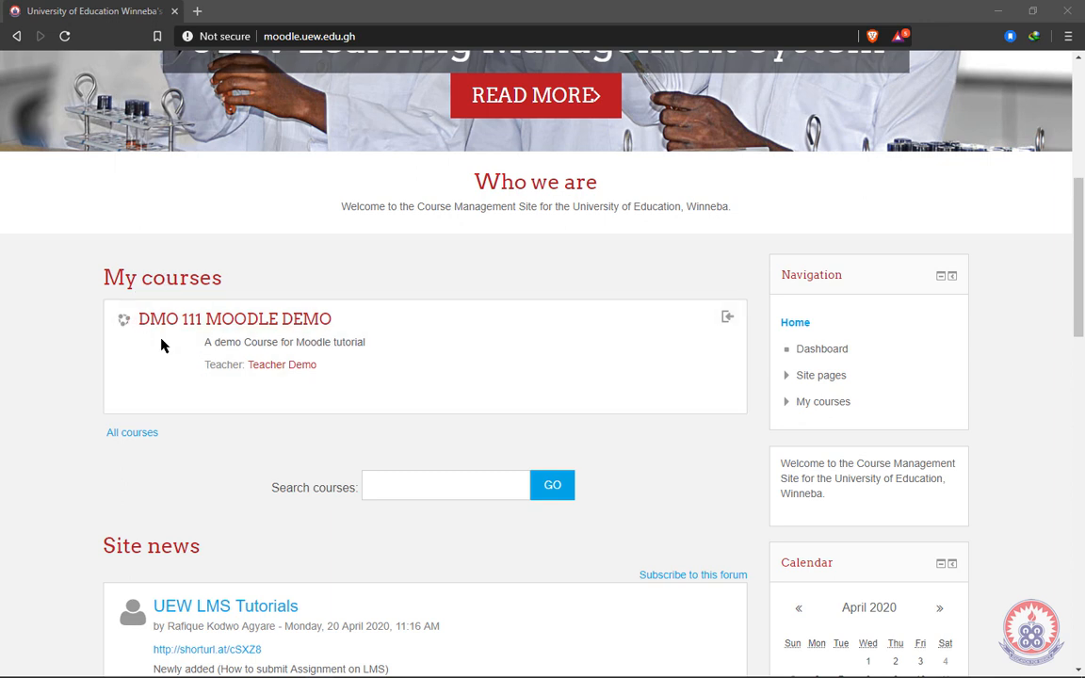
pyautogui.click(207, 318)
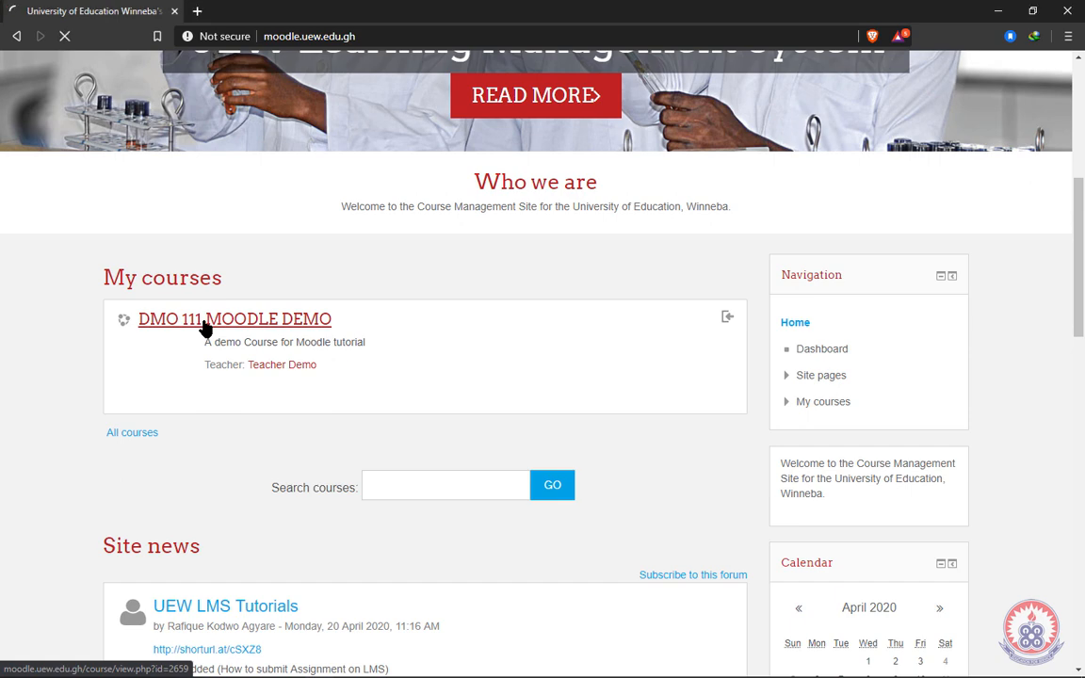
pyautogui.click(234, 319)
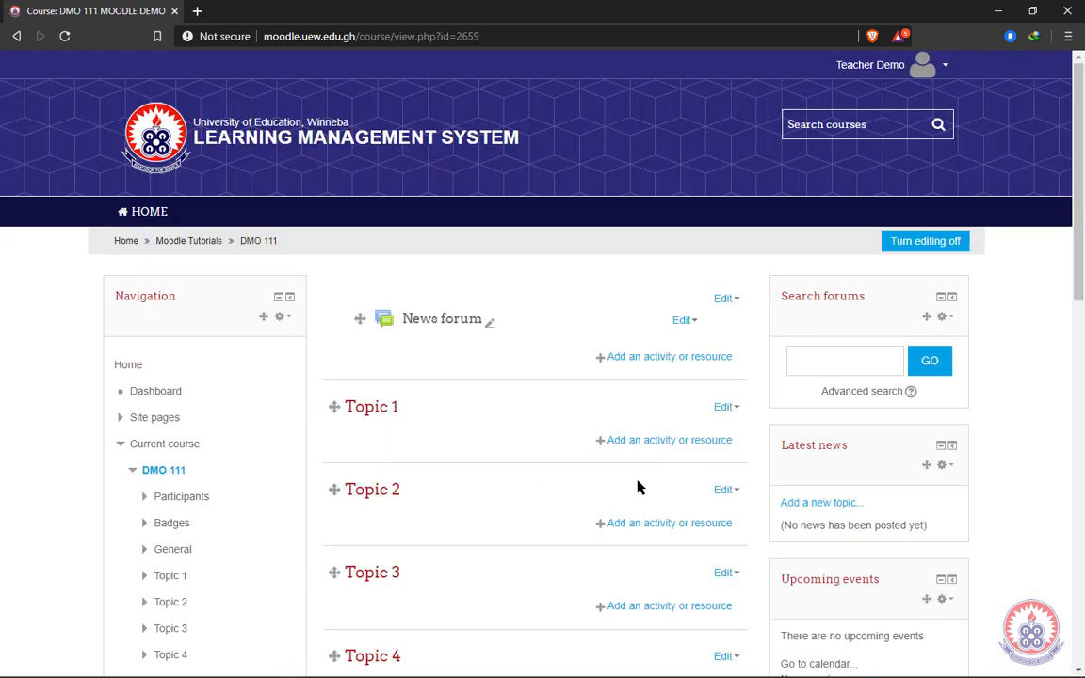
pyautogui.moveTo(638, 486)
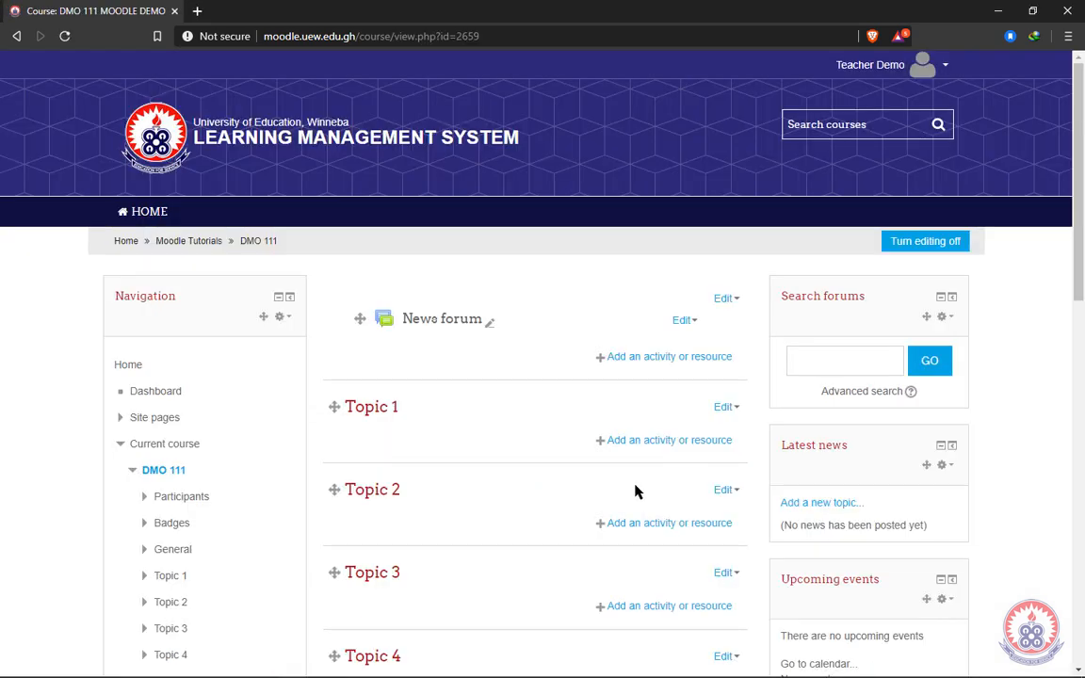
pyautogui.scroll(-3)
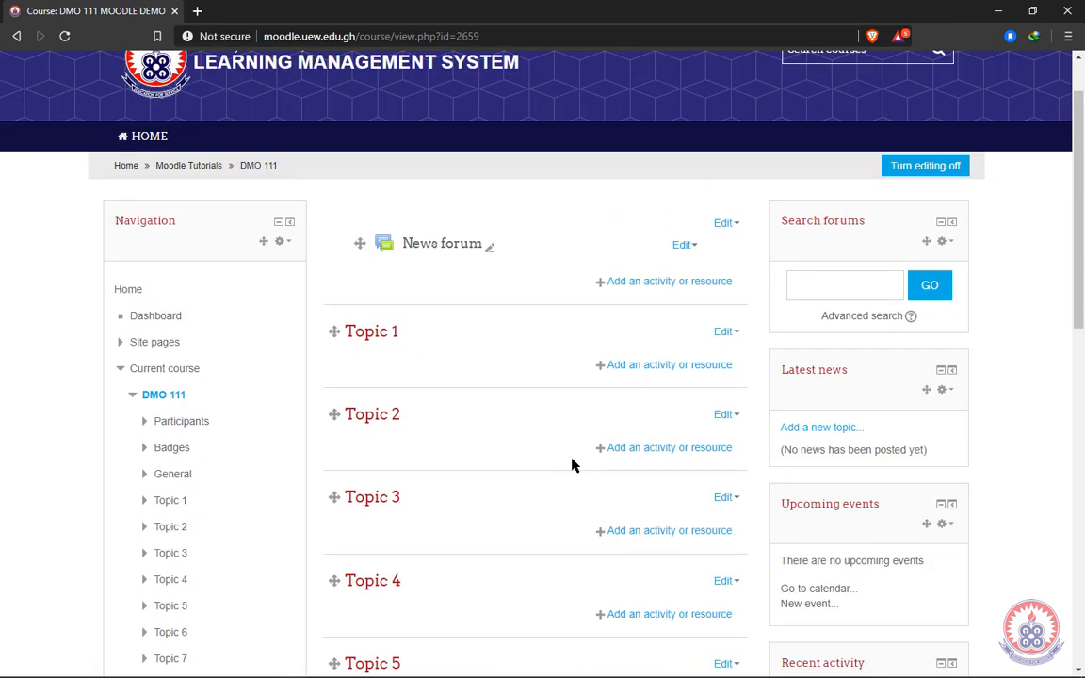
pyautogui.moveTo(655, 367)
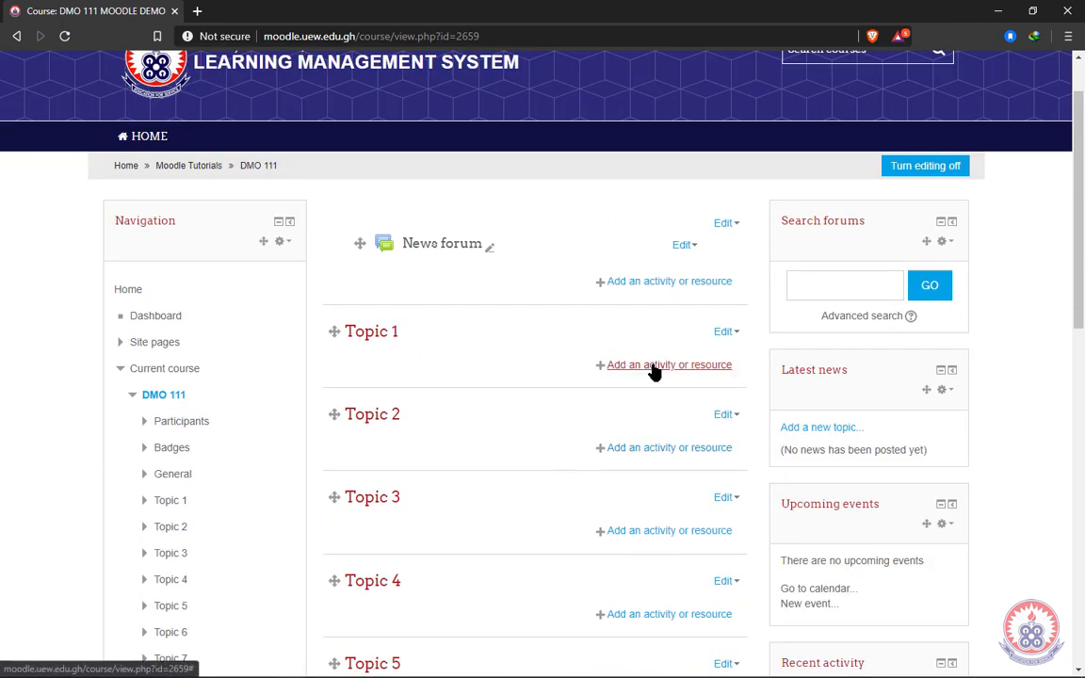
pyautogui.click(925, 166)
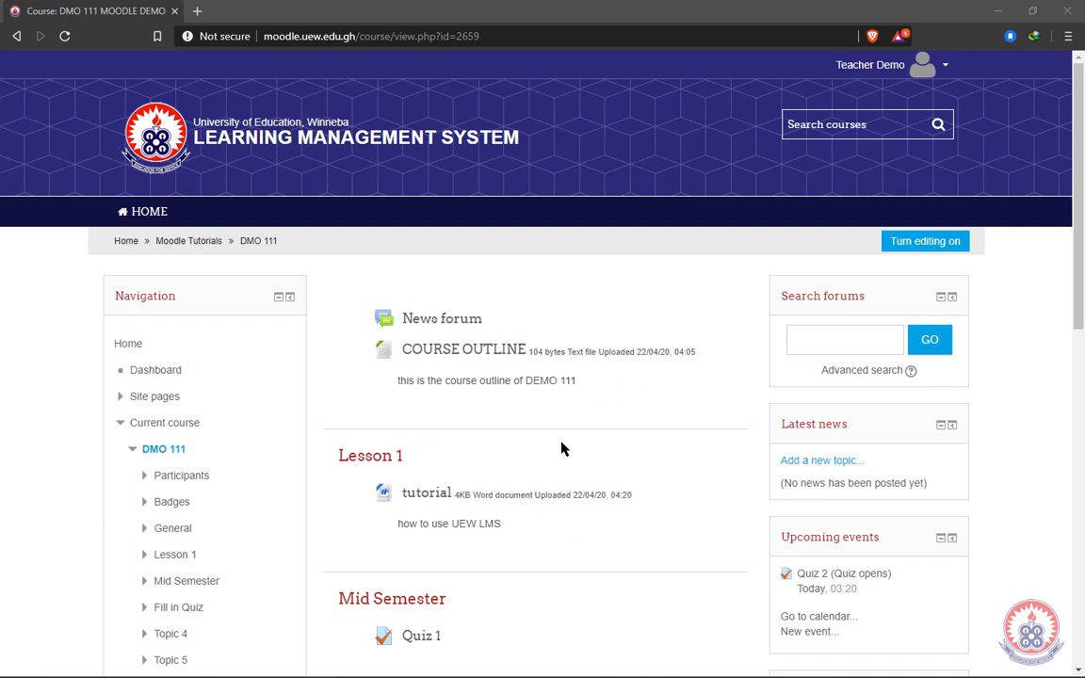
pyautogui.moveTo(889, 271)
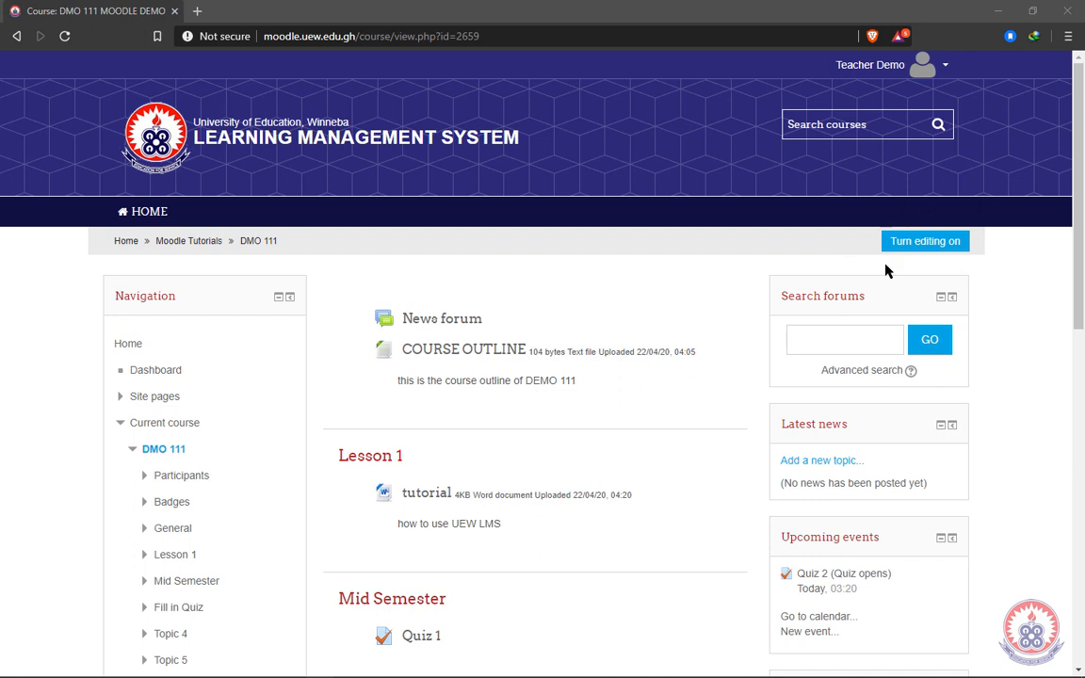
pyautogui.moveTo(912, 275)
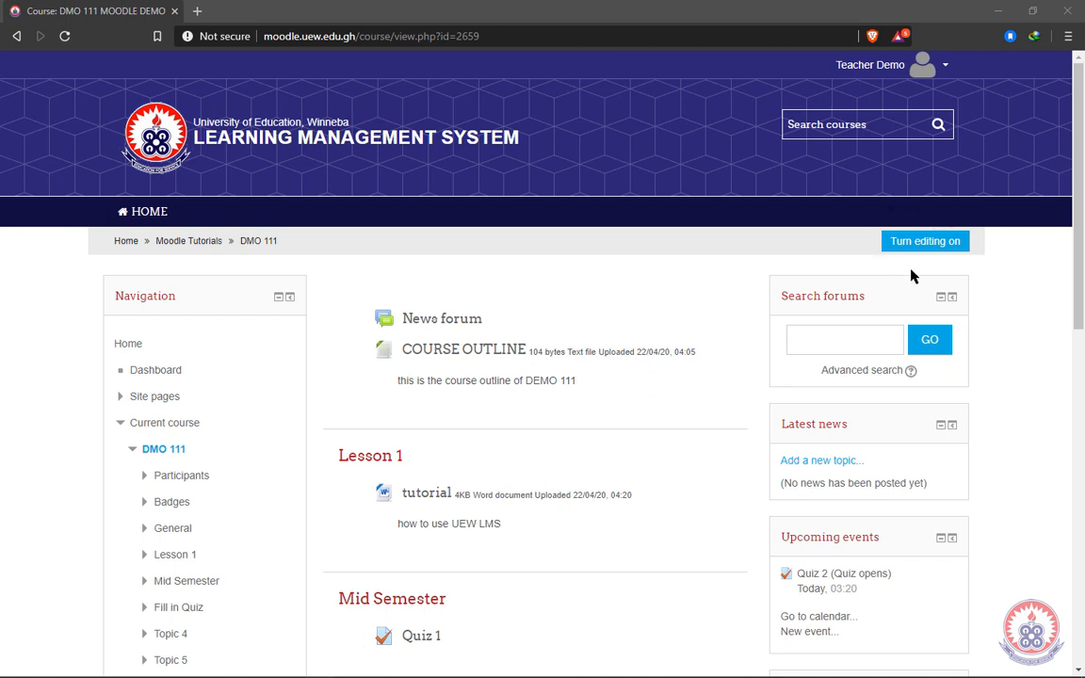
pyautogui.click(925, 241)
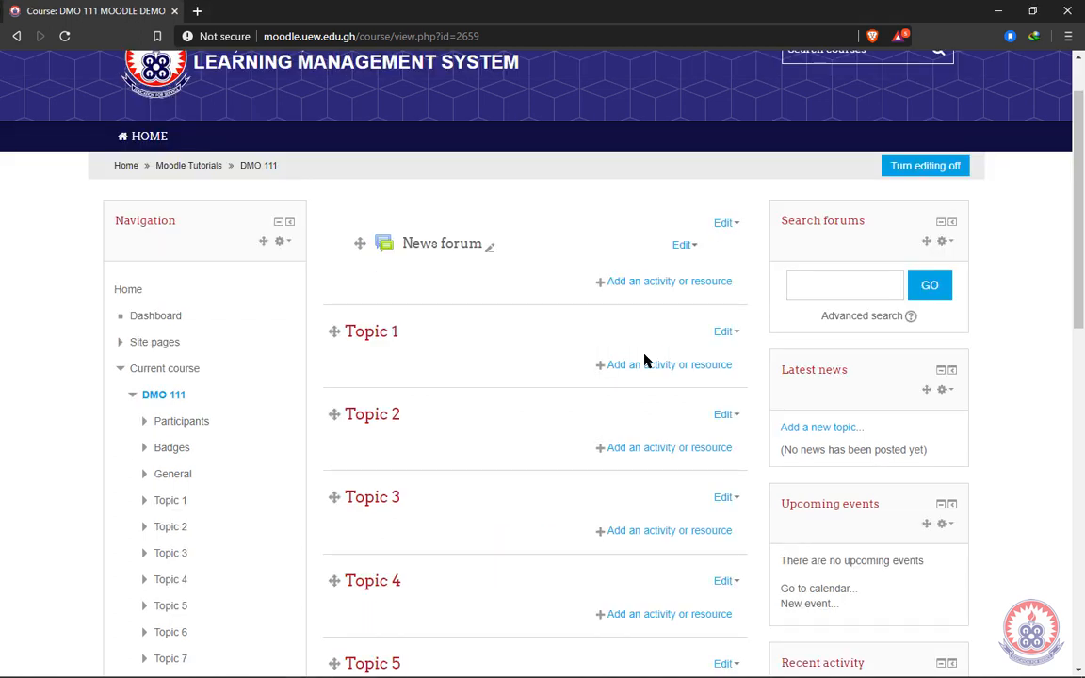
pyautogui.moveTo(554, 325)
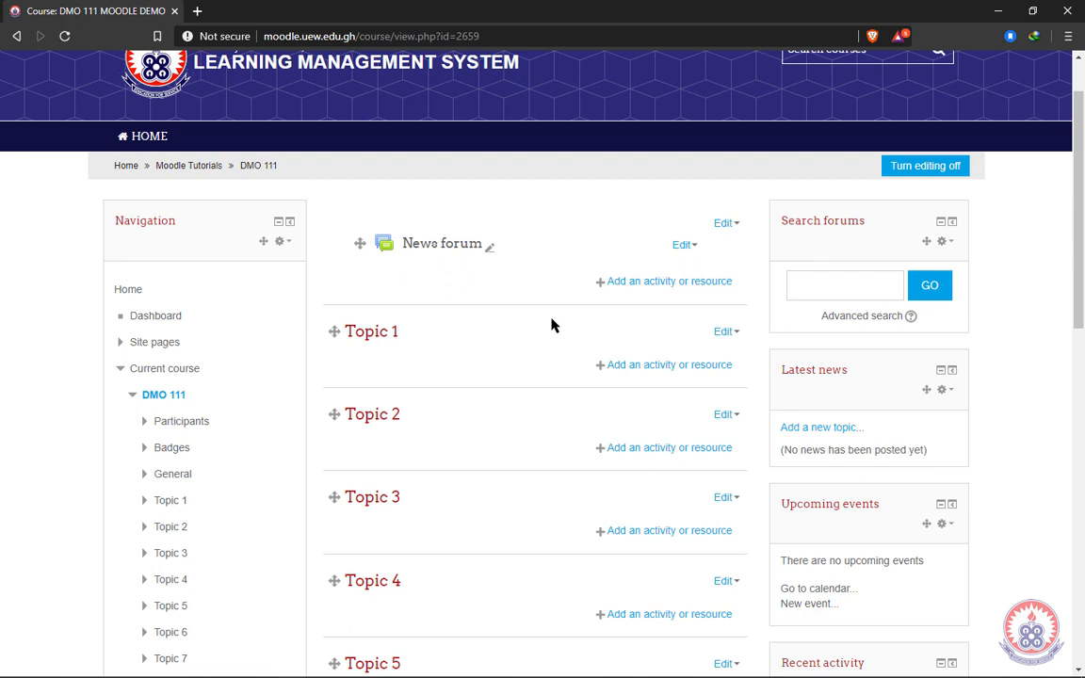
pyautogui.moveTo(610, 286)
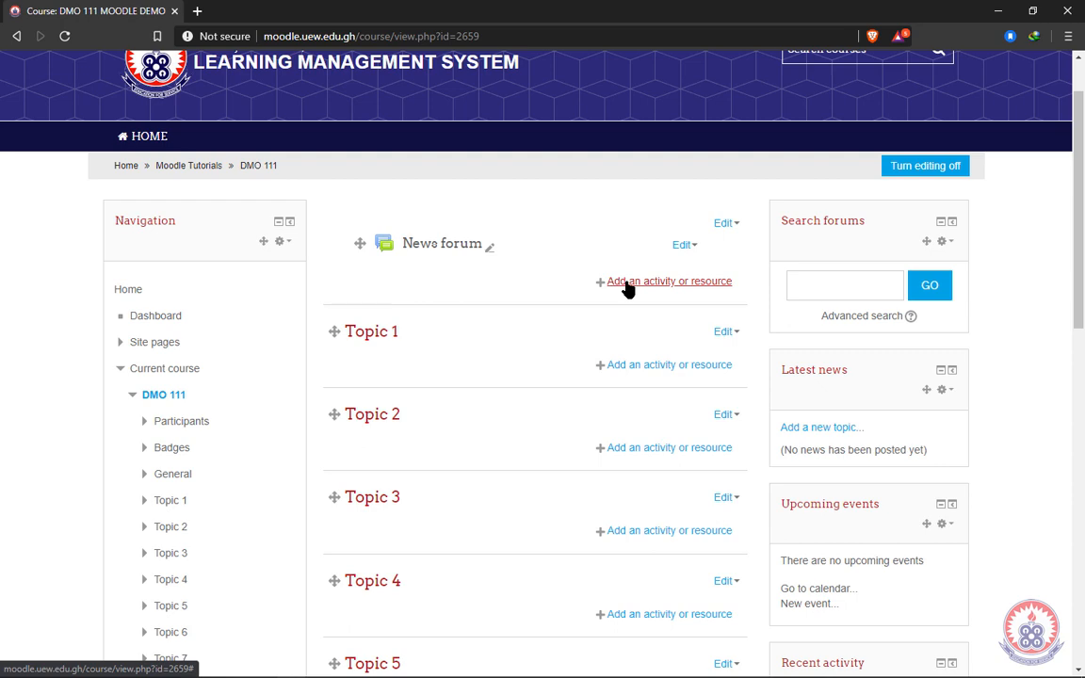
pyautogui.moveTo(707, 286)
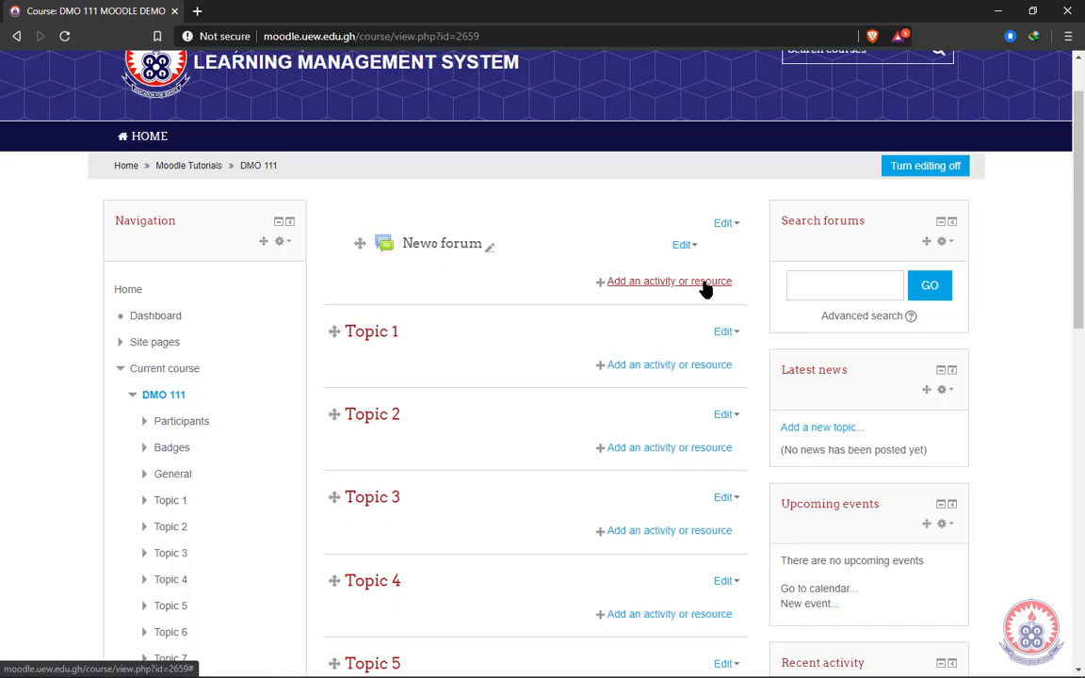
# Step: Start adding an activity or resource and browse down to the File resource
pyautogui.click(669, 283)
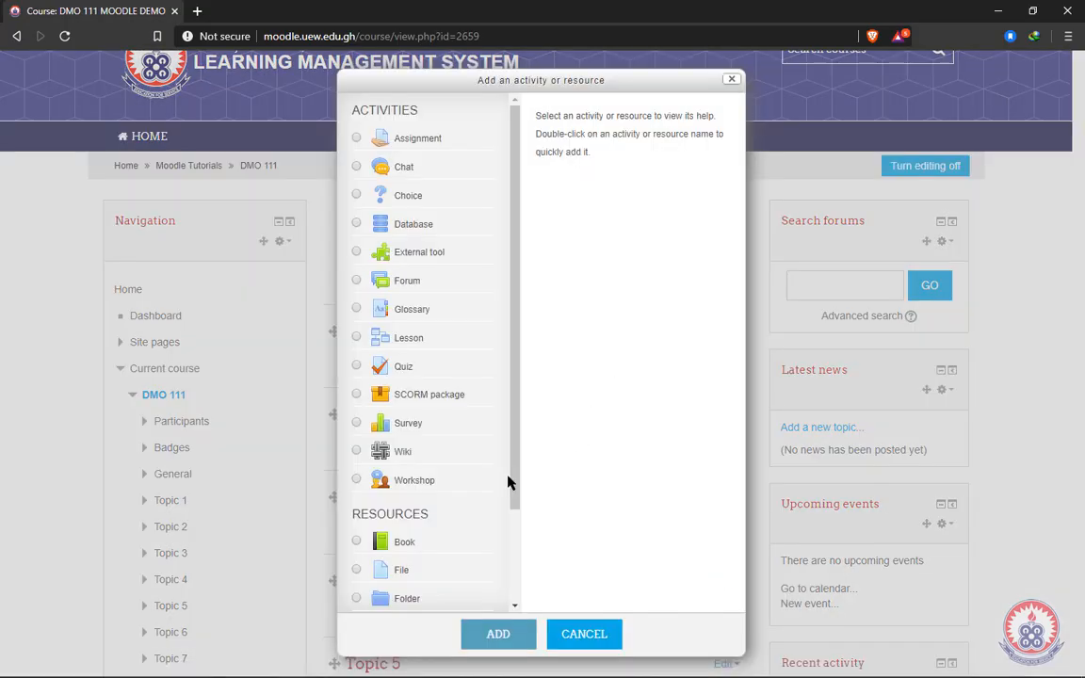
pyautogui.moveTo(460, 299)
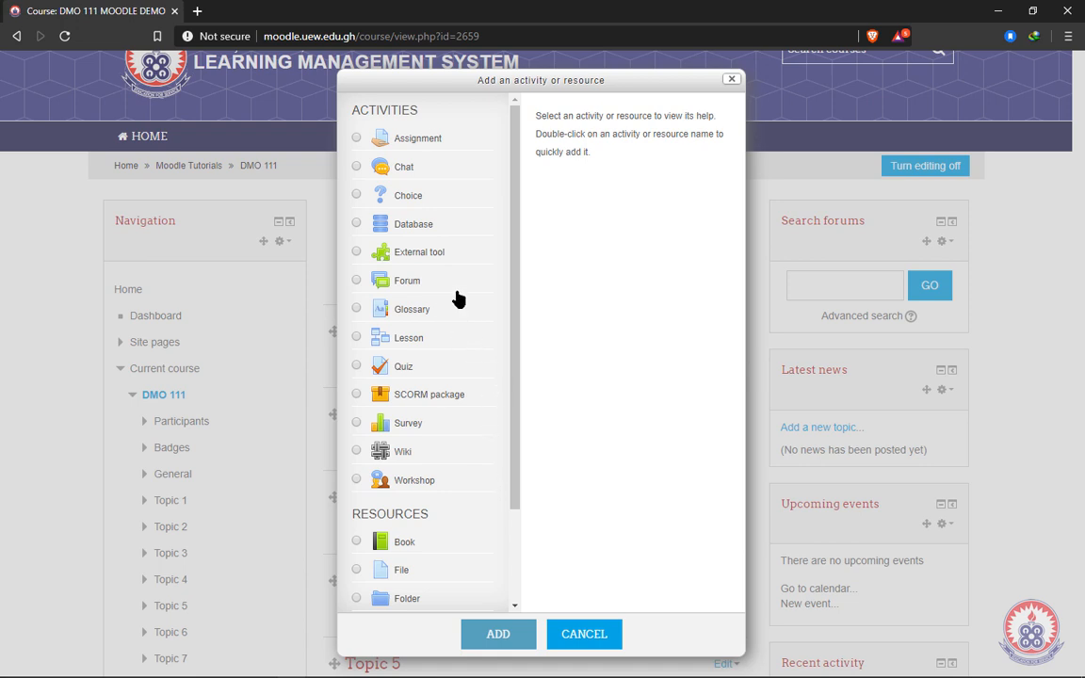
pyautogui.scroll(-3)
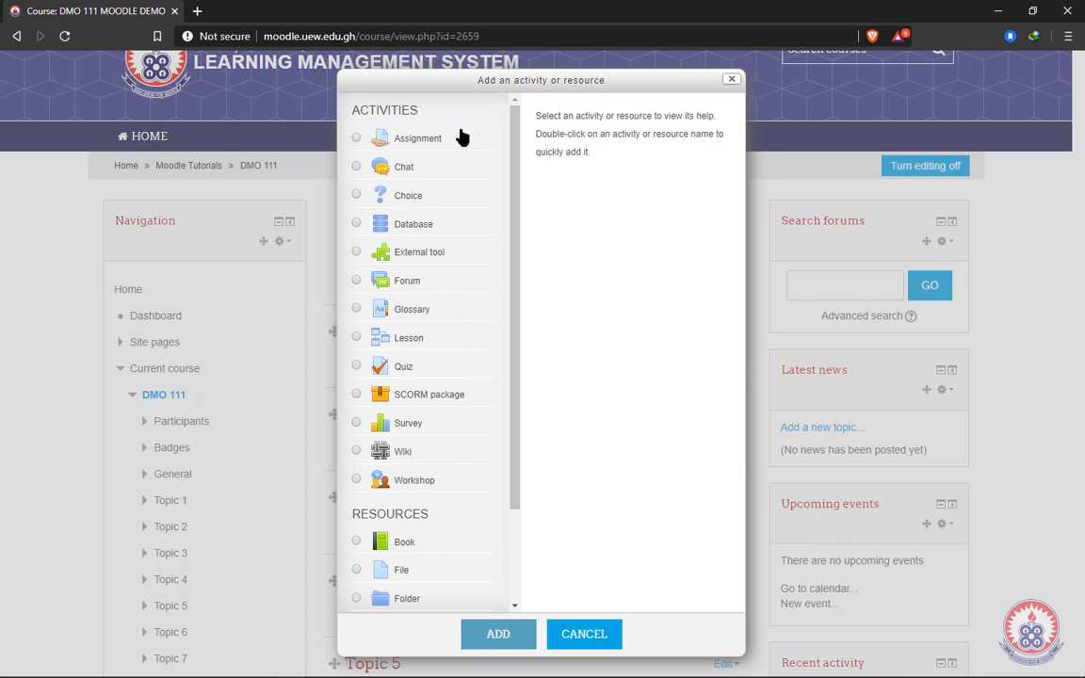
pyautogui.moveTo(471, 178)
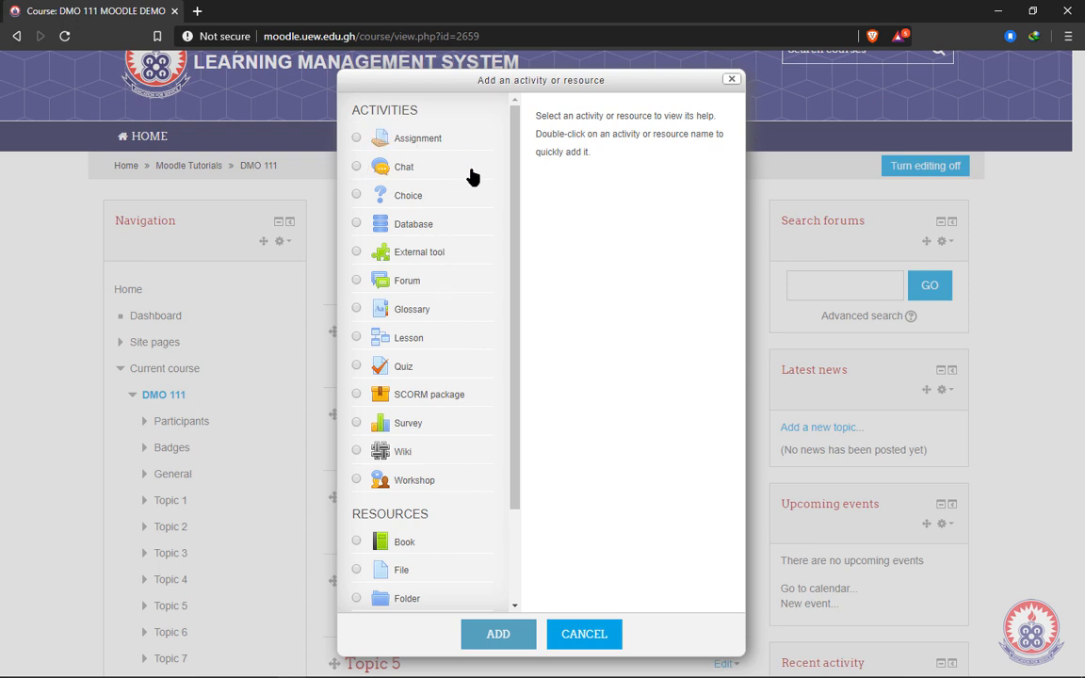
pyautogui.moveTo(474, 298)
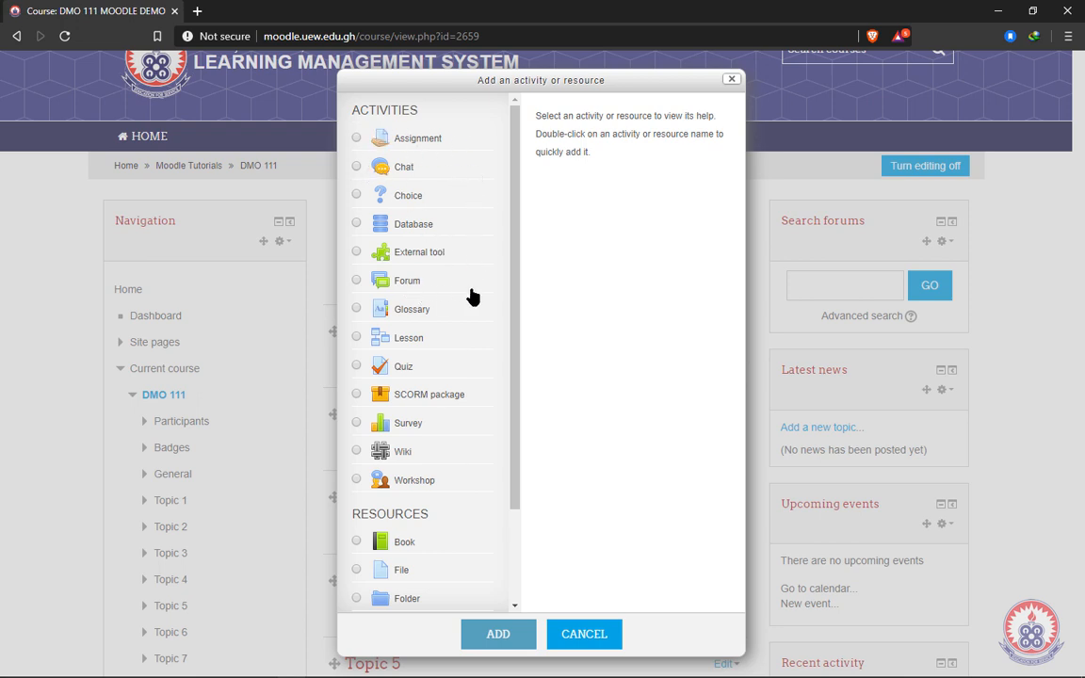
pyautogui.moveTo(486, 395)
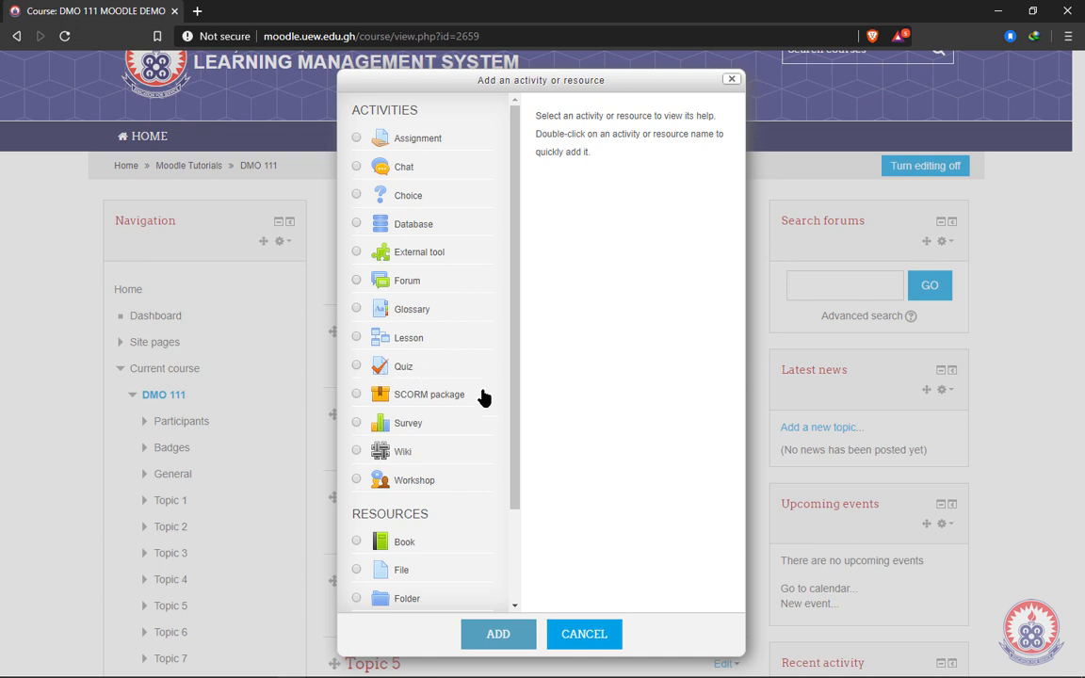
pyautogui.moveTo(461, 548)
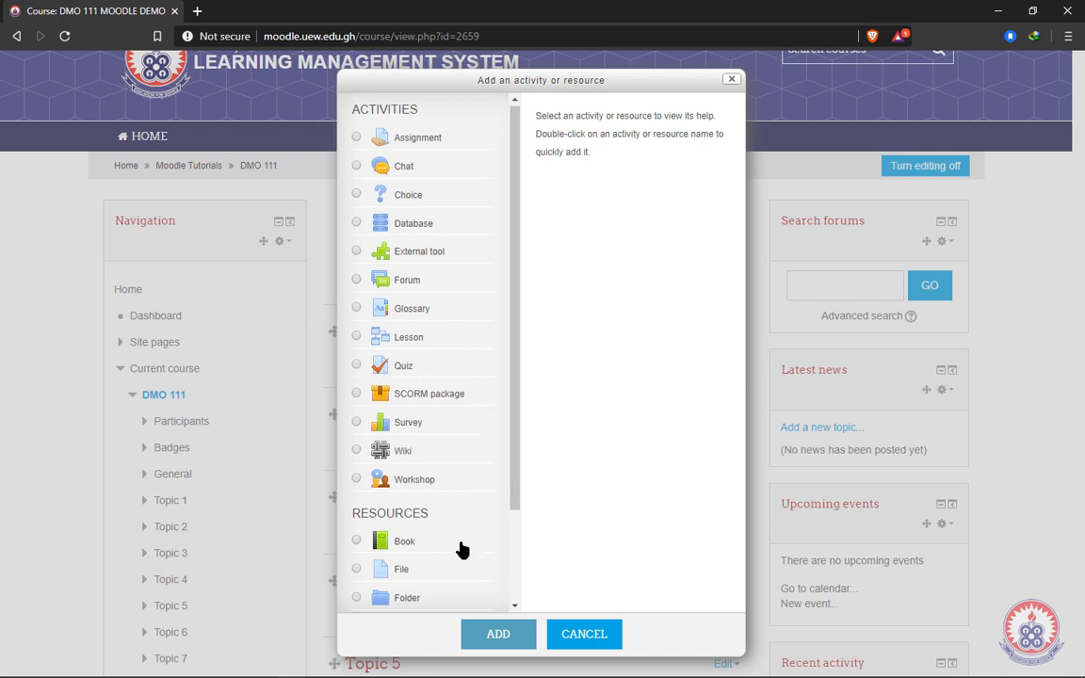
pyautogui.scroll(-3)
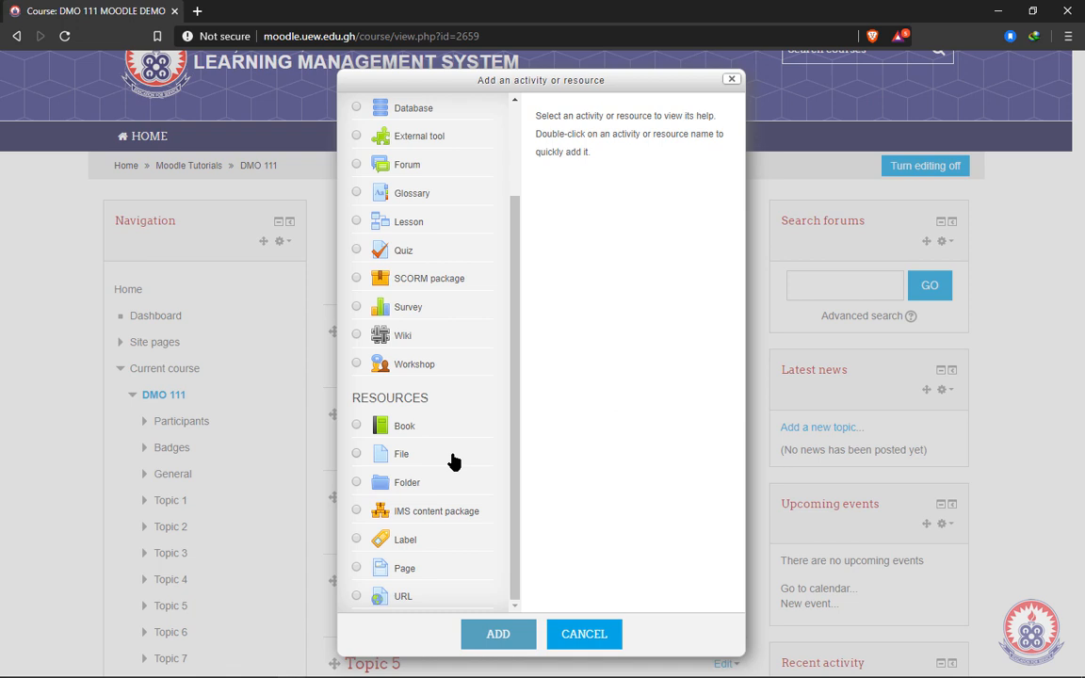
pyautogui.moveTo(351, 456)
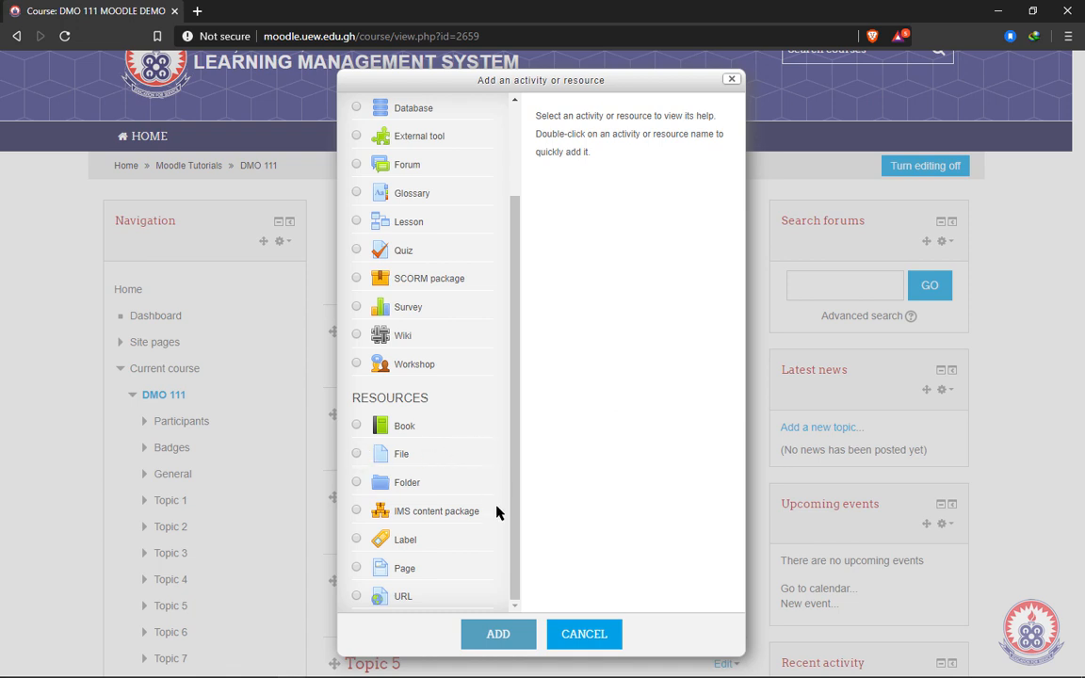
pyautogui.moveTo(414, 606)
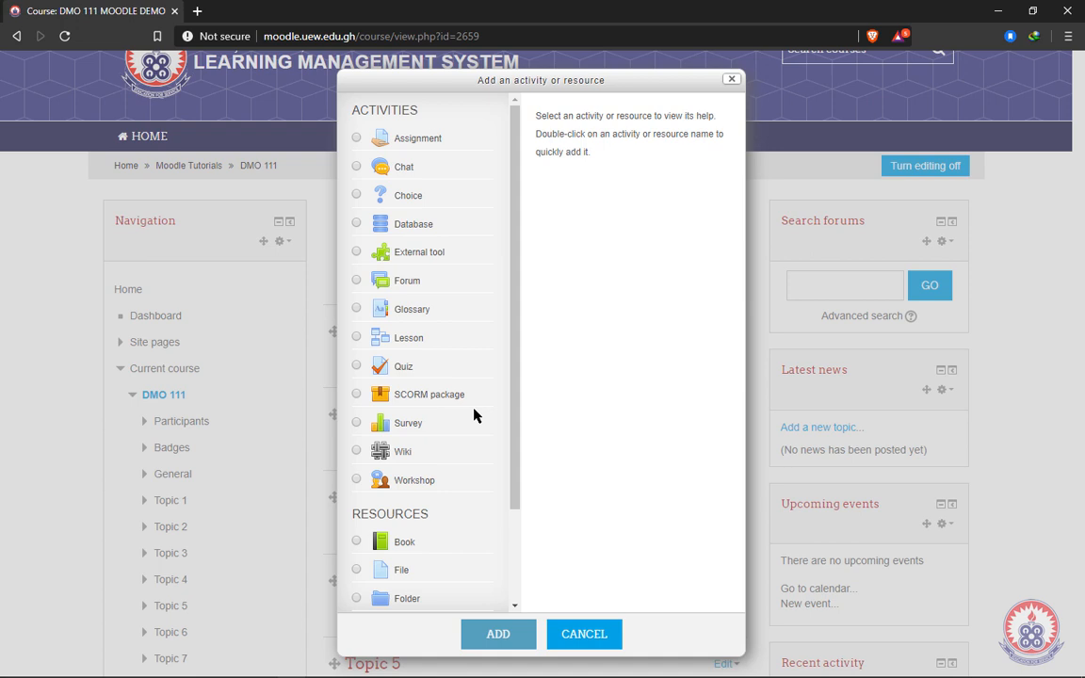
pyautogui.scroll(-3)
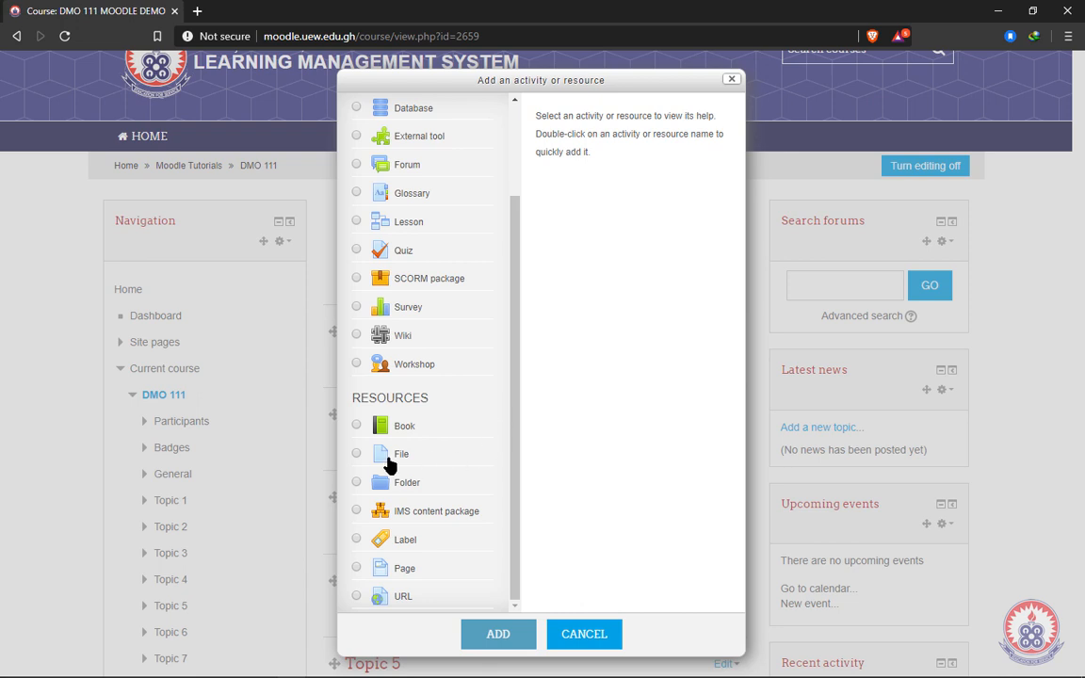
pyautogui.moveTo(422, 467)
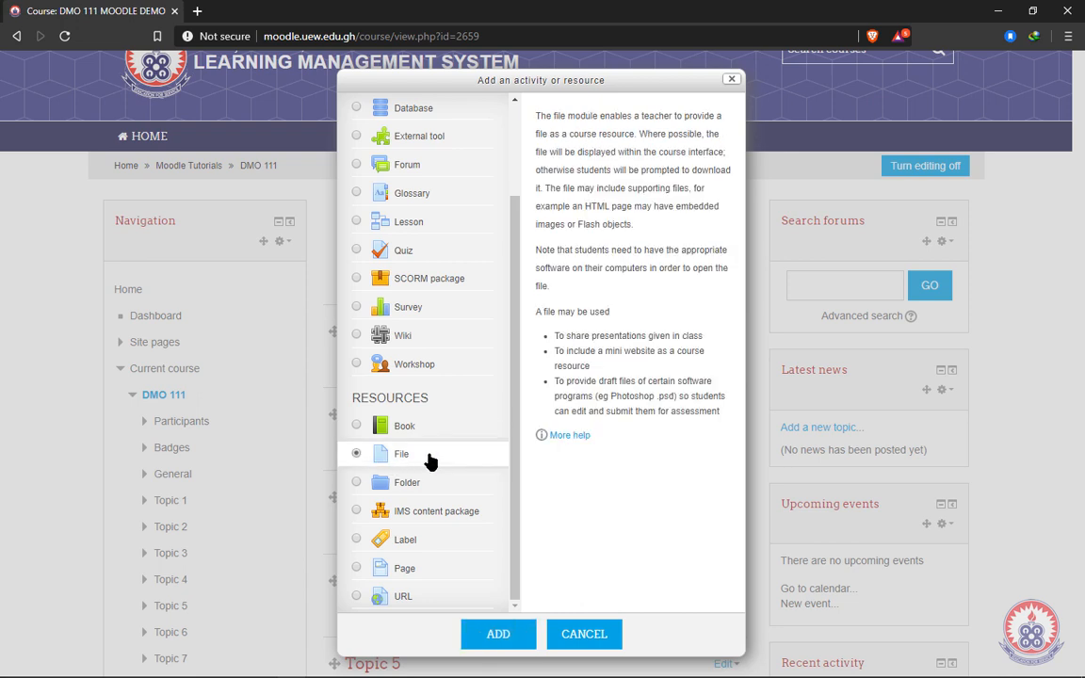
pyautogui.moveTo(498, 633)
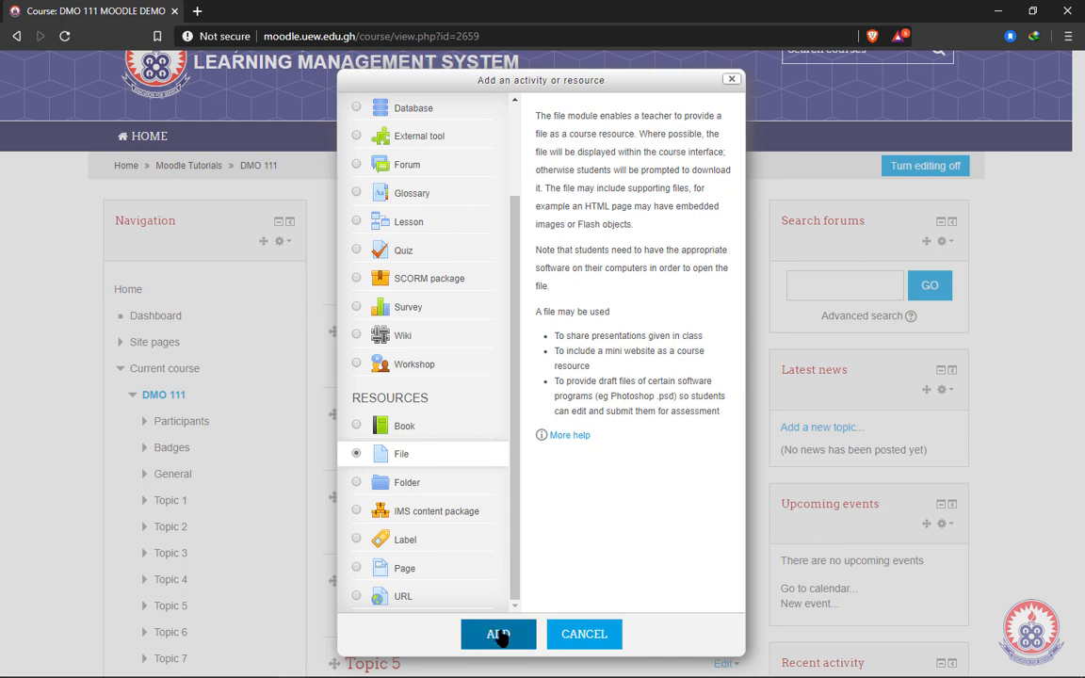
# Step: Add the File resource and name it COURSE OUTLINE
pyautogui.click(497, 633)
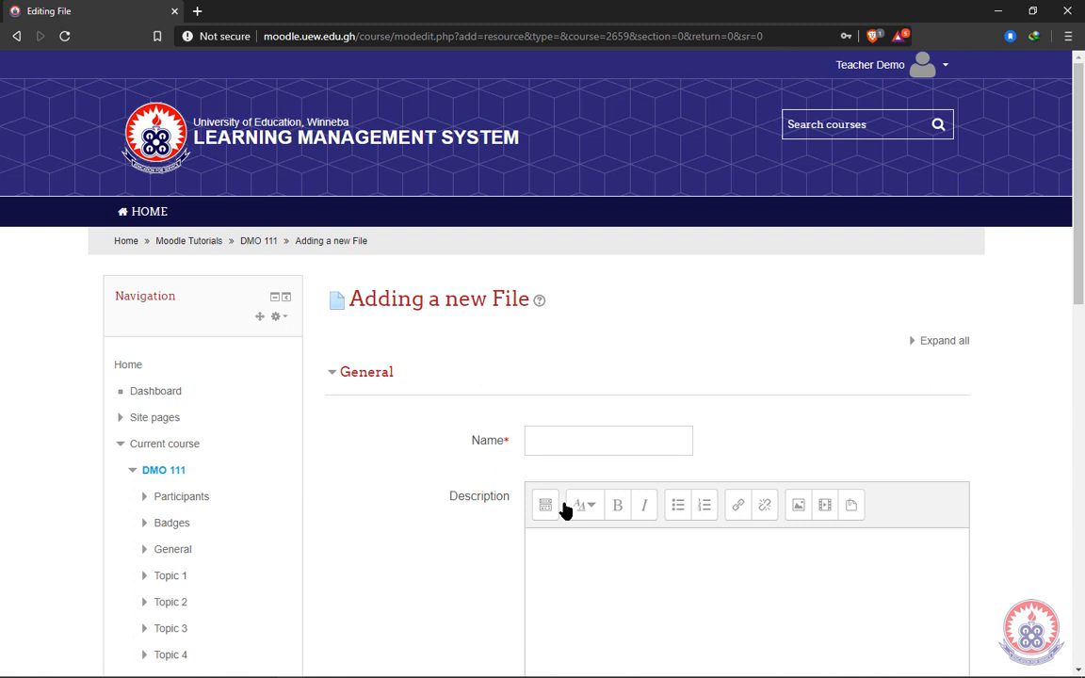
pyautogui.scroll(-3)
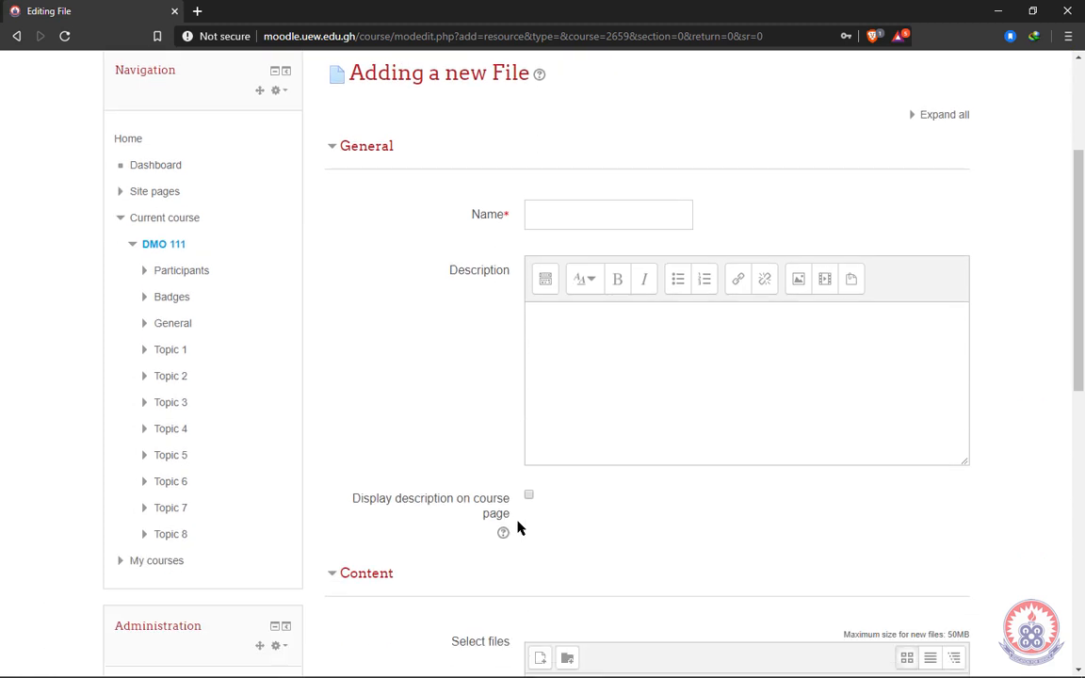
pyautogui.click(617, 215)
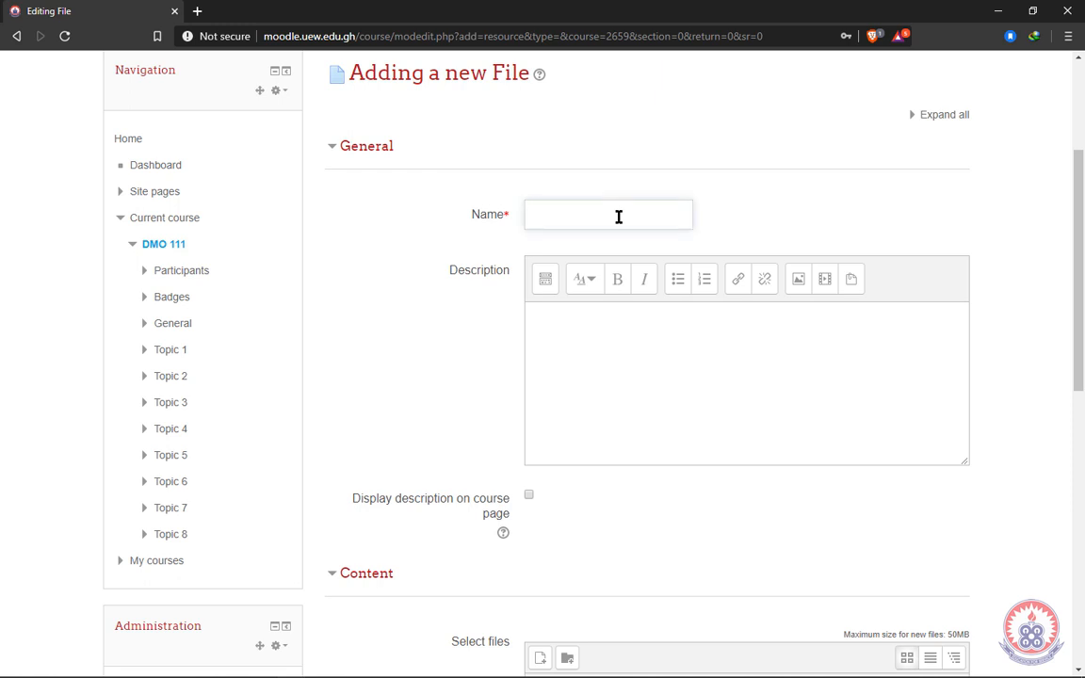
pyautogui.click(607, 215)
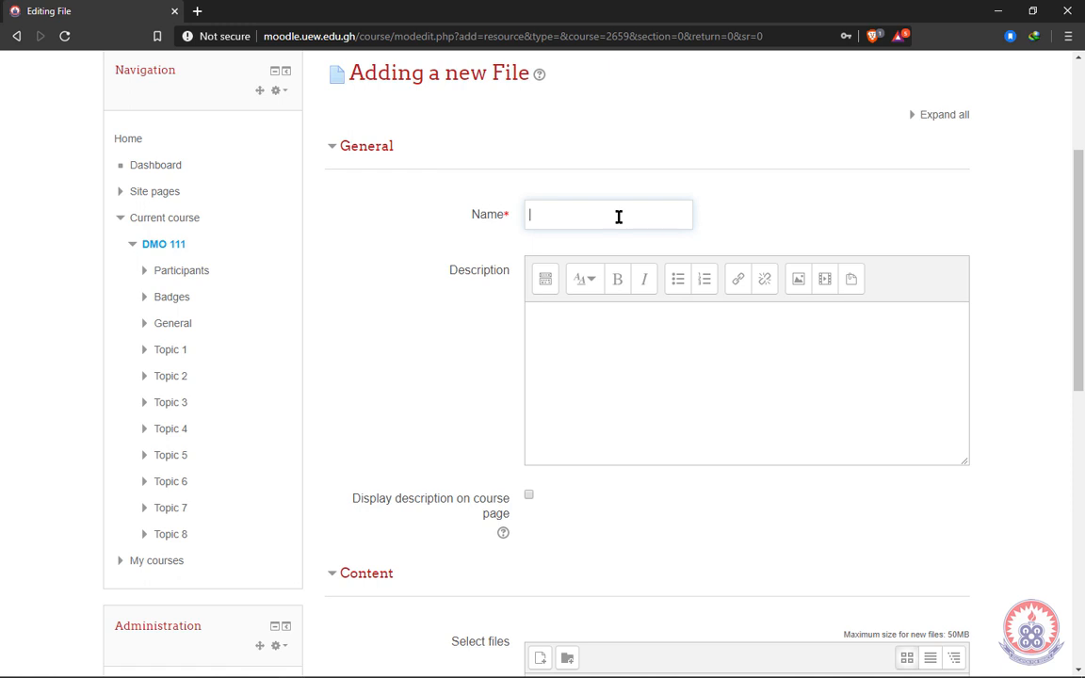
pyautogui.write('COURSE OUTLINE')
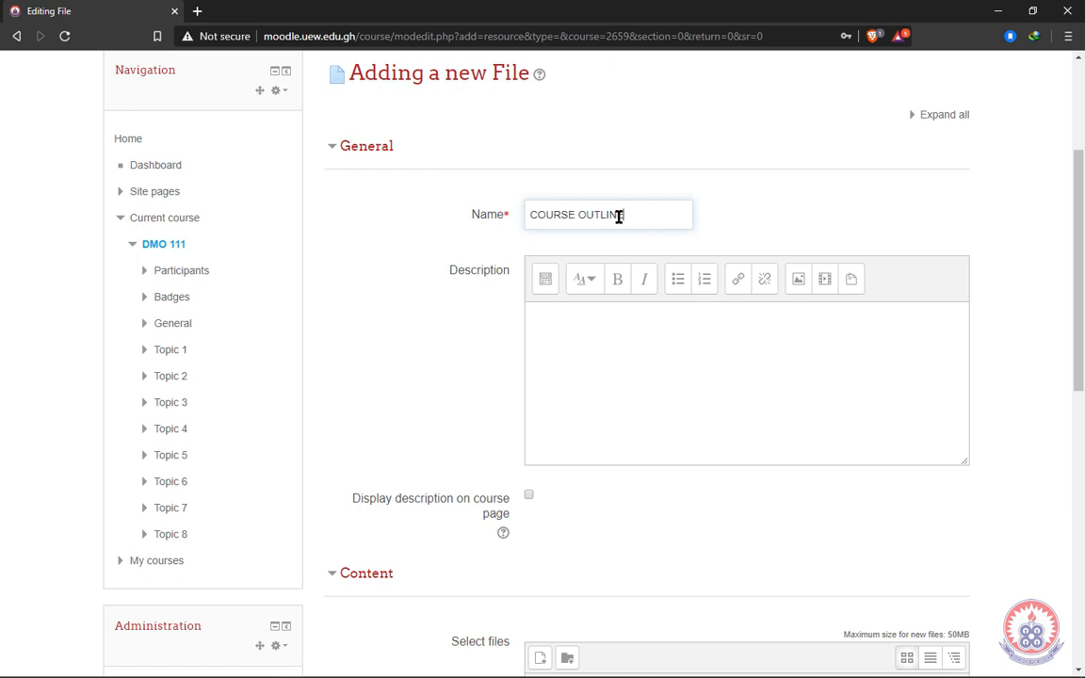
pyautogui.moveTo(627, 332)
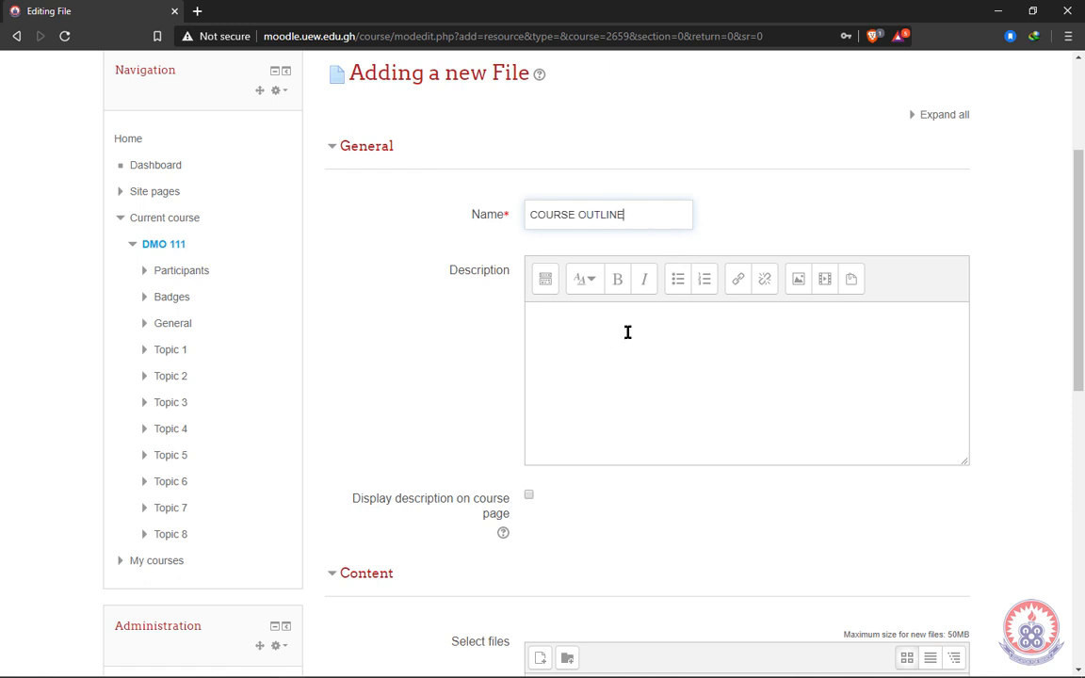
pyautogui.moveTo(633, 331)
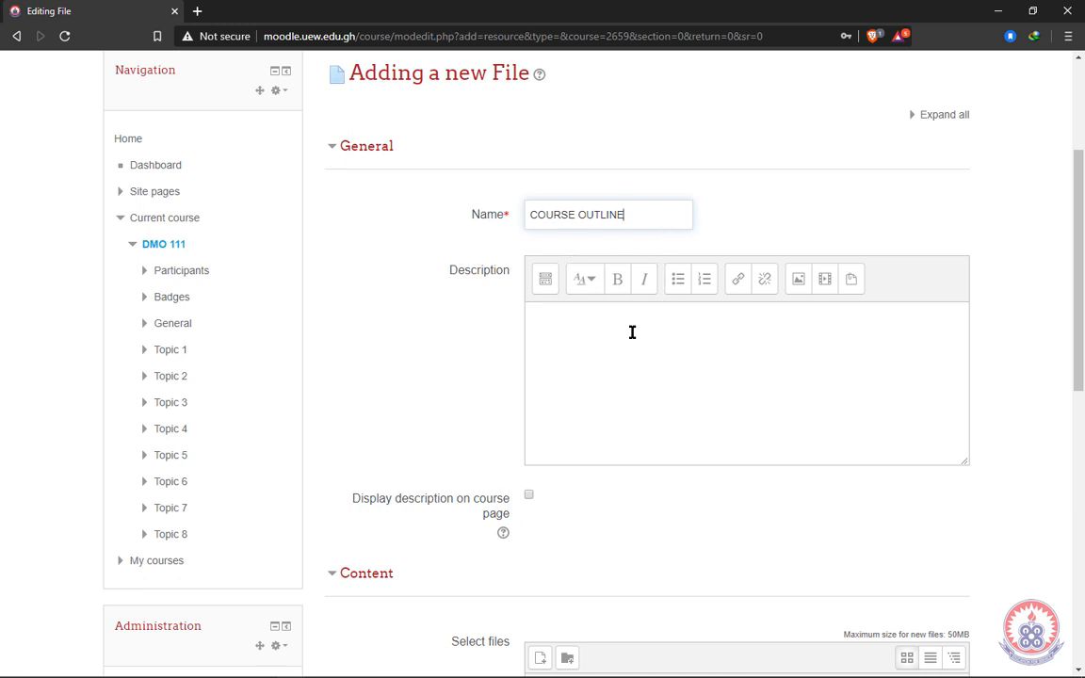
pyautogui.moveTo(565, 326)
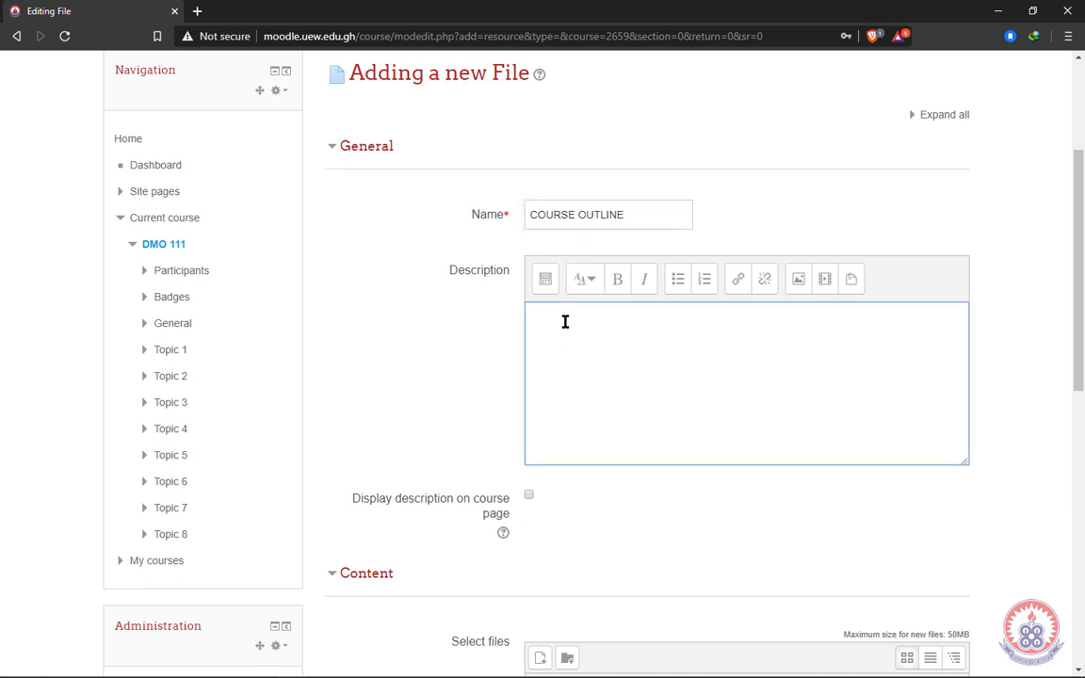
# Step: Enter the description 'this is the course outline of DEMO 111' and display it on the course page
pyautogui.write('this is the course outline of DEMO 111')
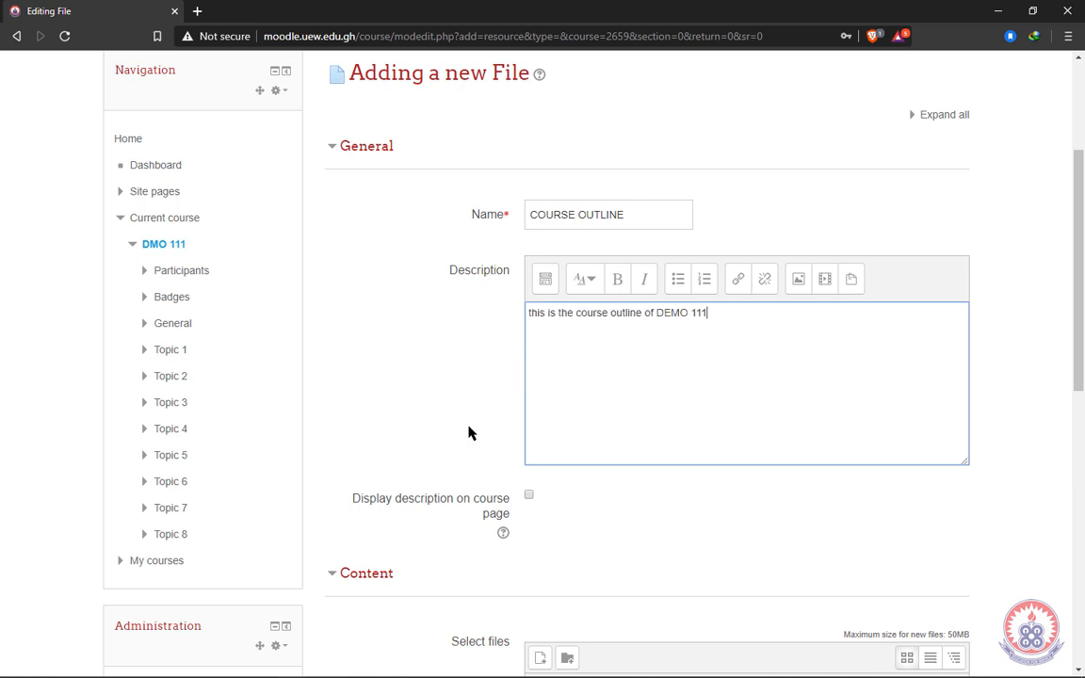
pyautogui.scroll(-3)
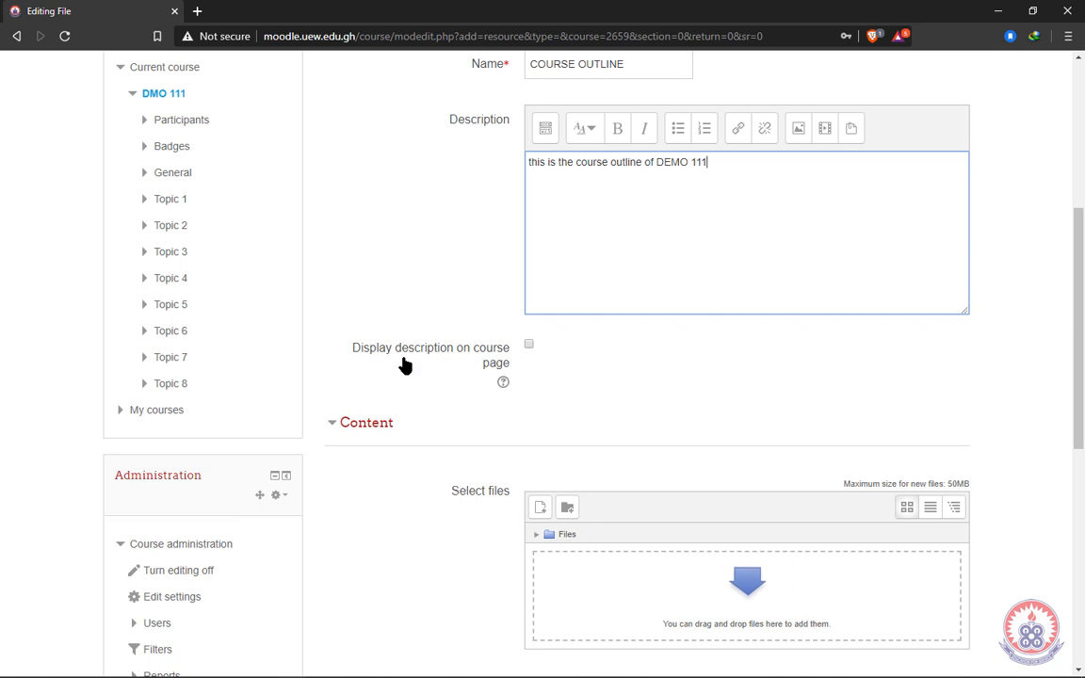
pyautogui.moveTo(499, 358)
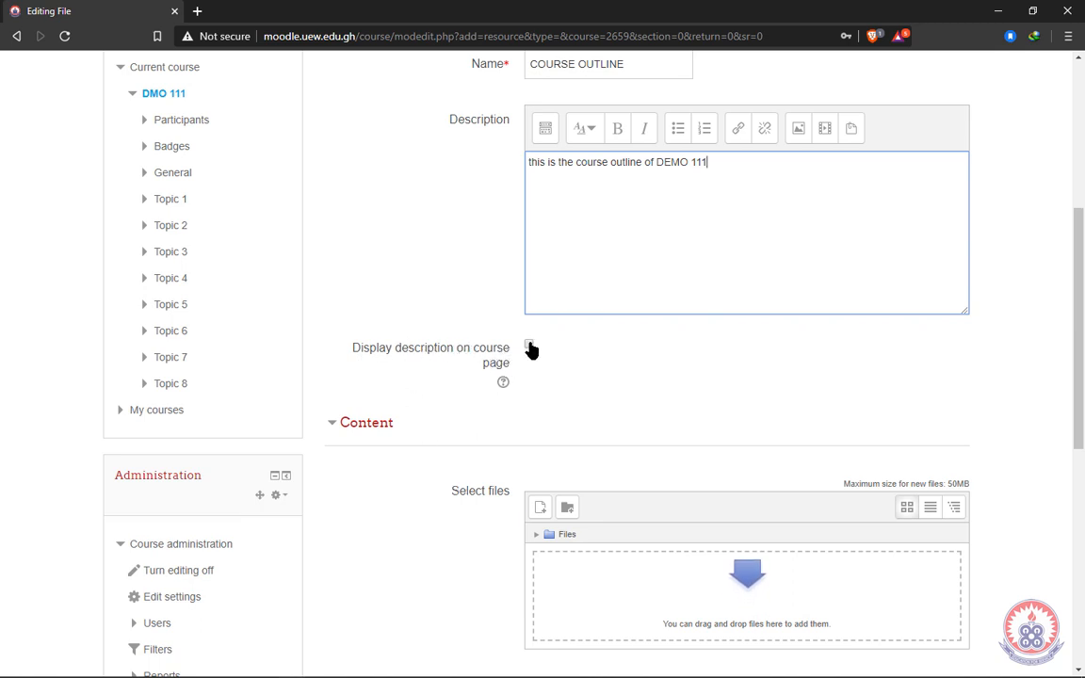
pyautogui.click(529, 343)
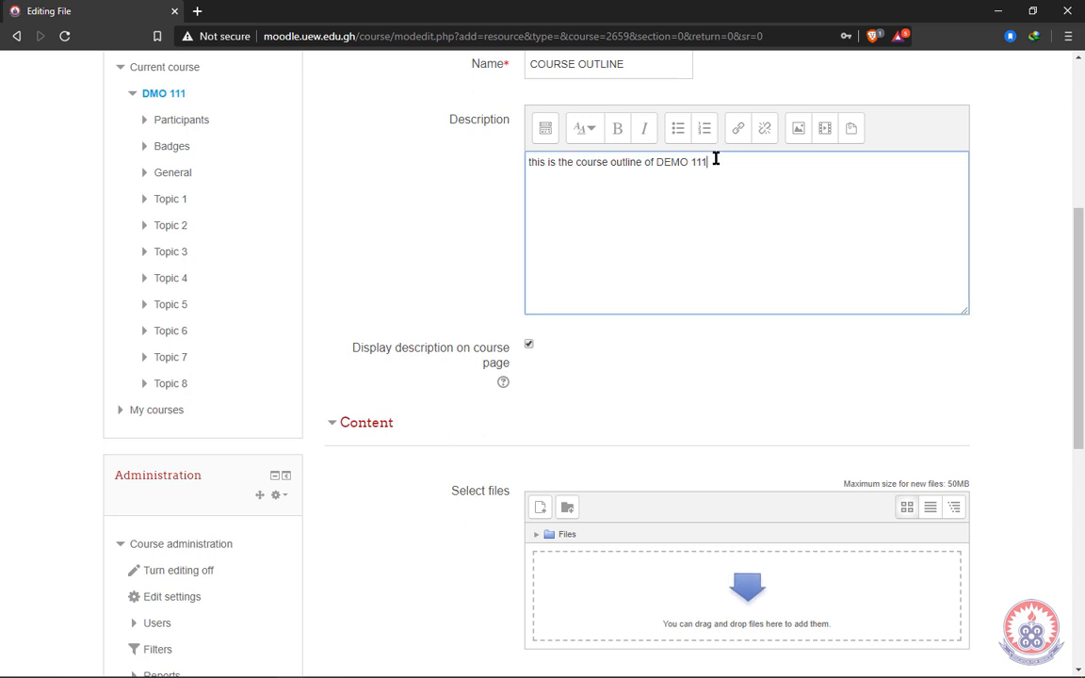
pyautogui.tripleClick(618, 162)
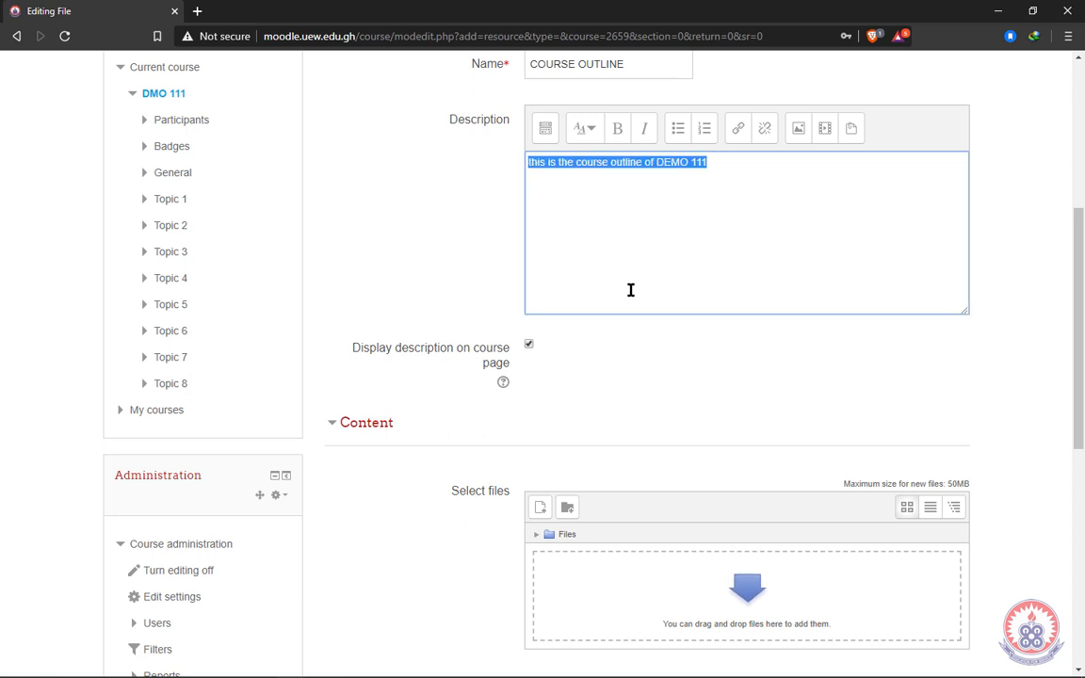
pyautogui.scroll(-3)
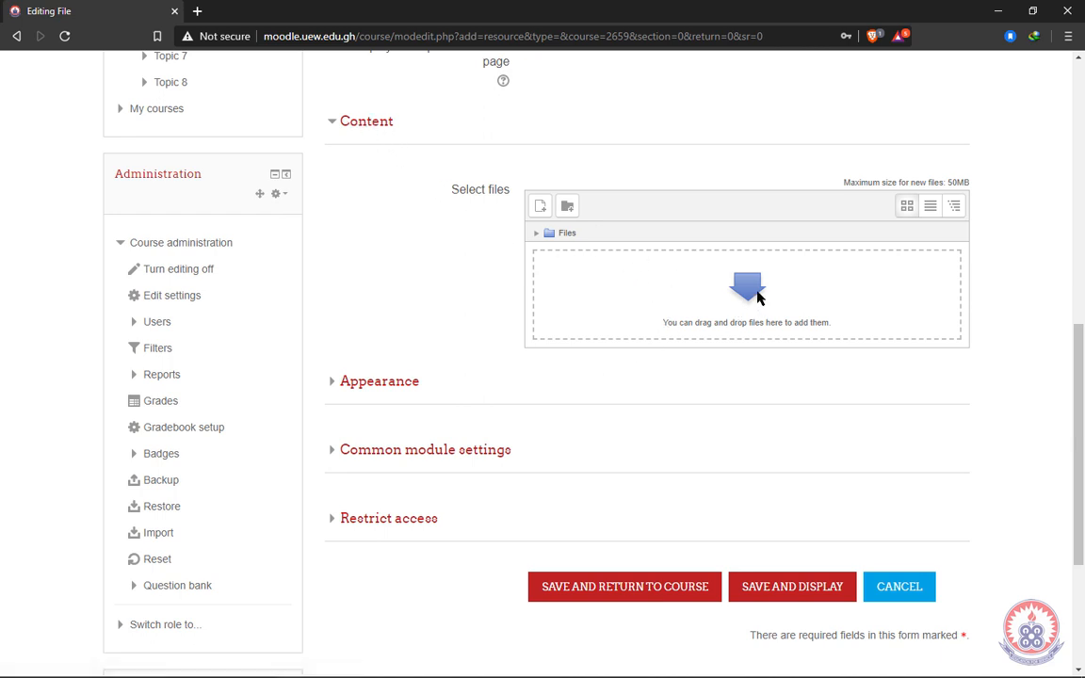
pyautogui.moveTo(612, 283)
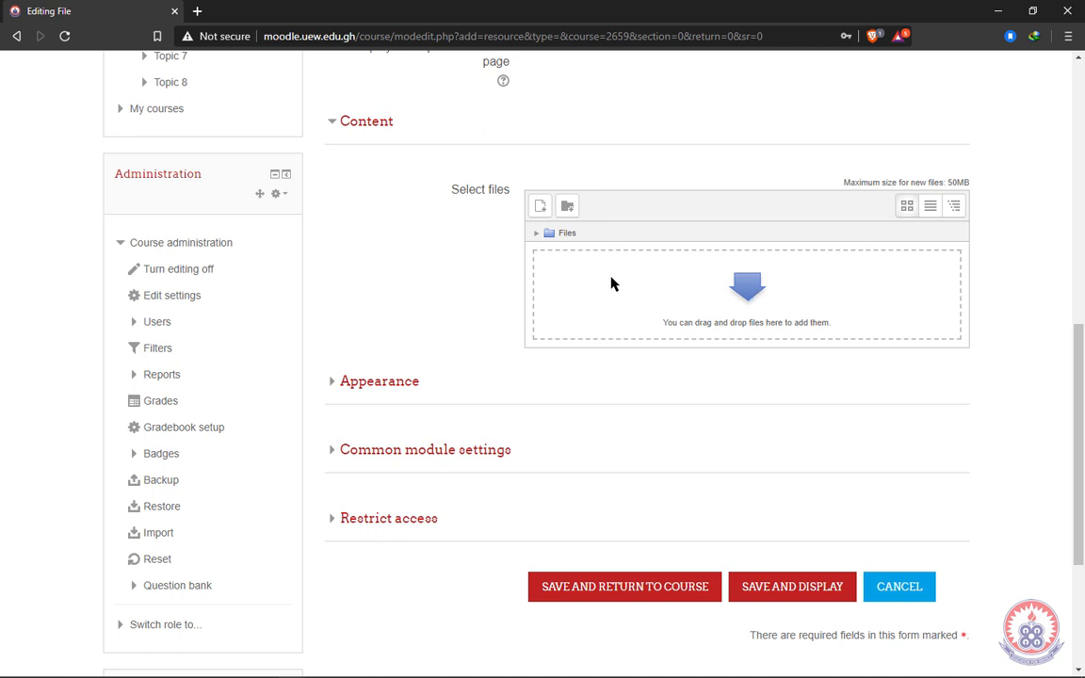
pyautogui.moveTo(705, 294)
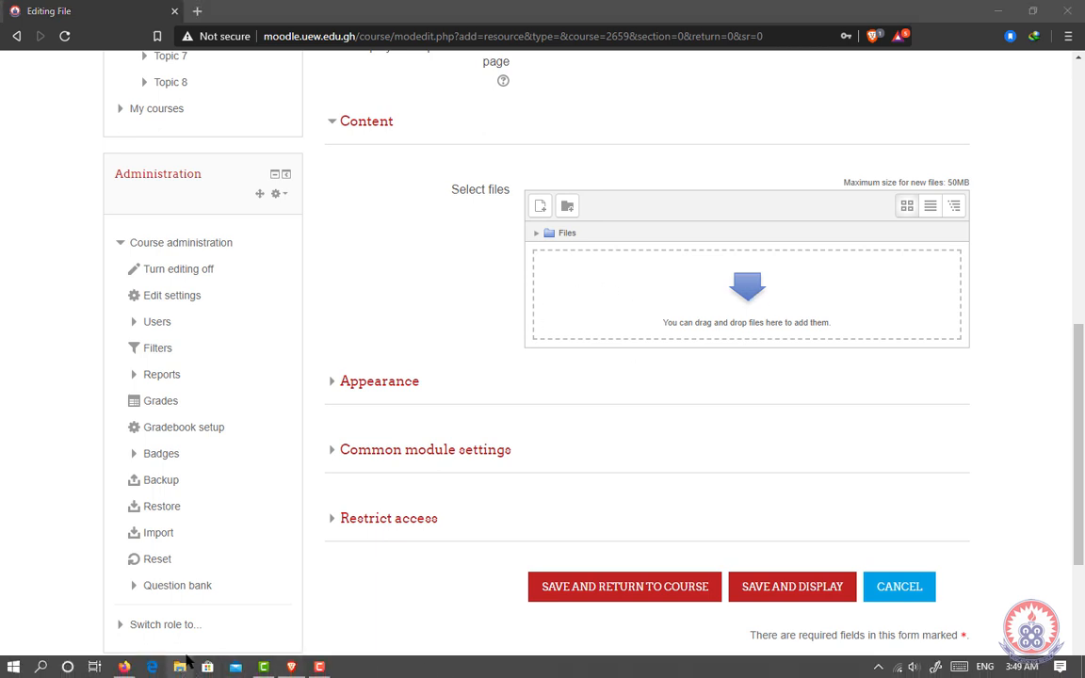
# Step: Bring up File Explorer from the taskbar to locate the file to upload
pyautogui.click(166, 663)
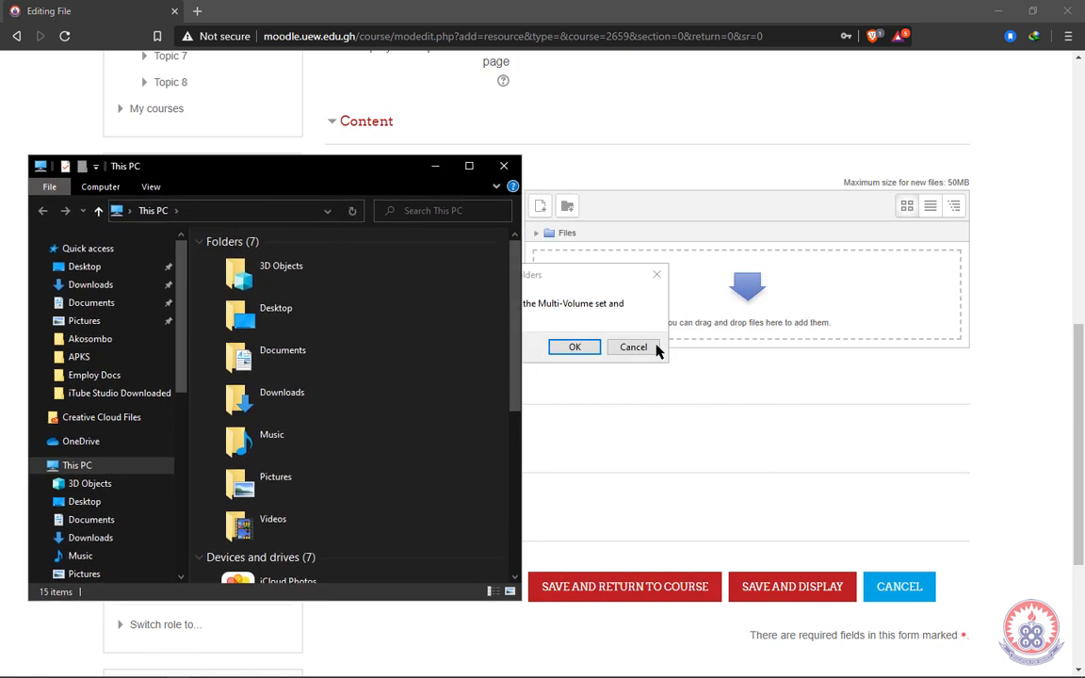
# Step: Switch the file picker to Upload a file and browse the computer for the attachment
pyautogui.click(633, 346)
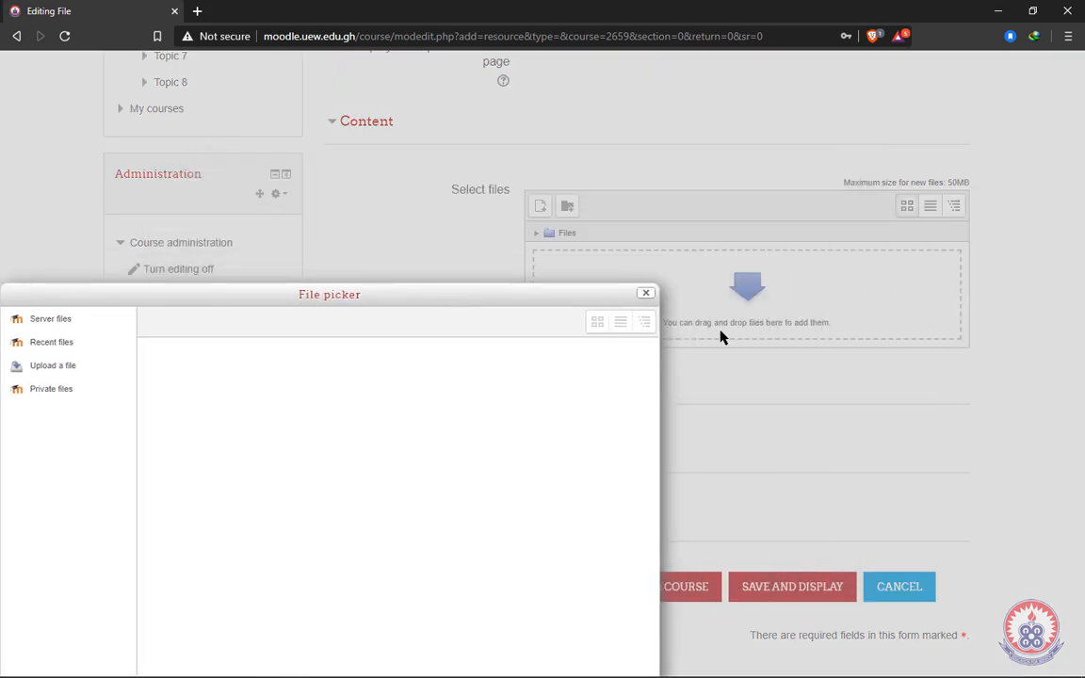
pyautogui.moveTo(519, 299)
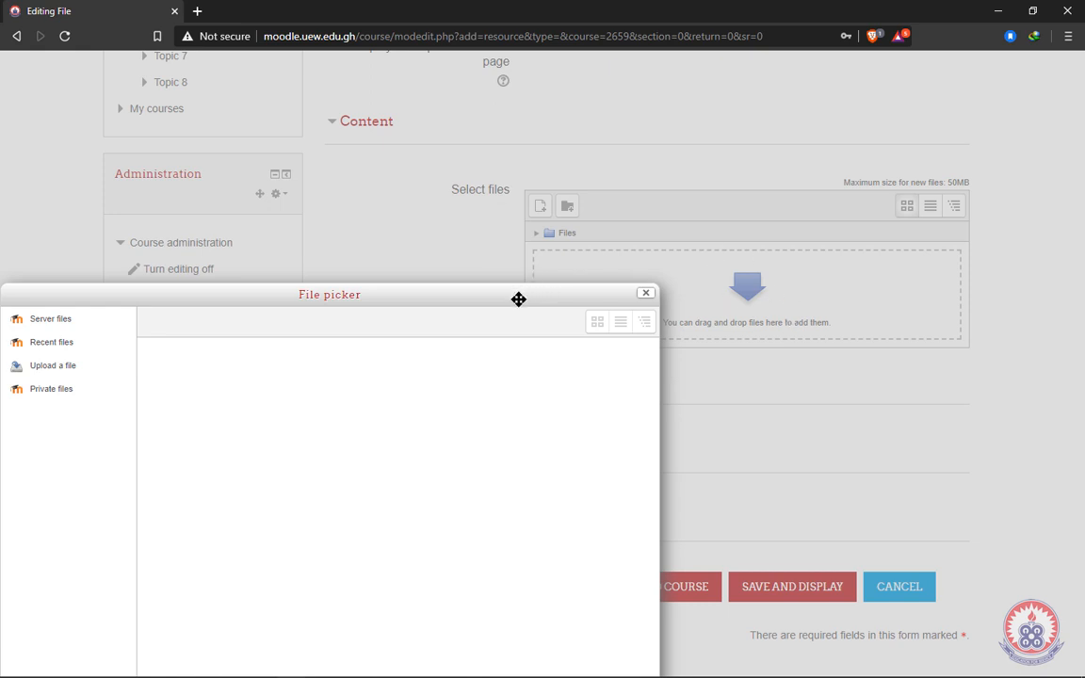
pyautogui.moveTo(518, 294); pyautogui.dragTo(714, 177)
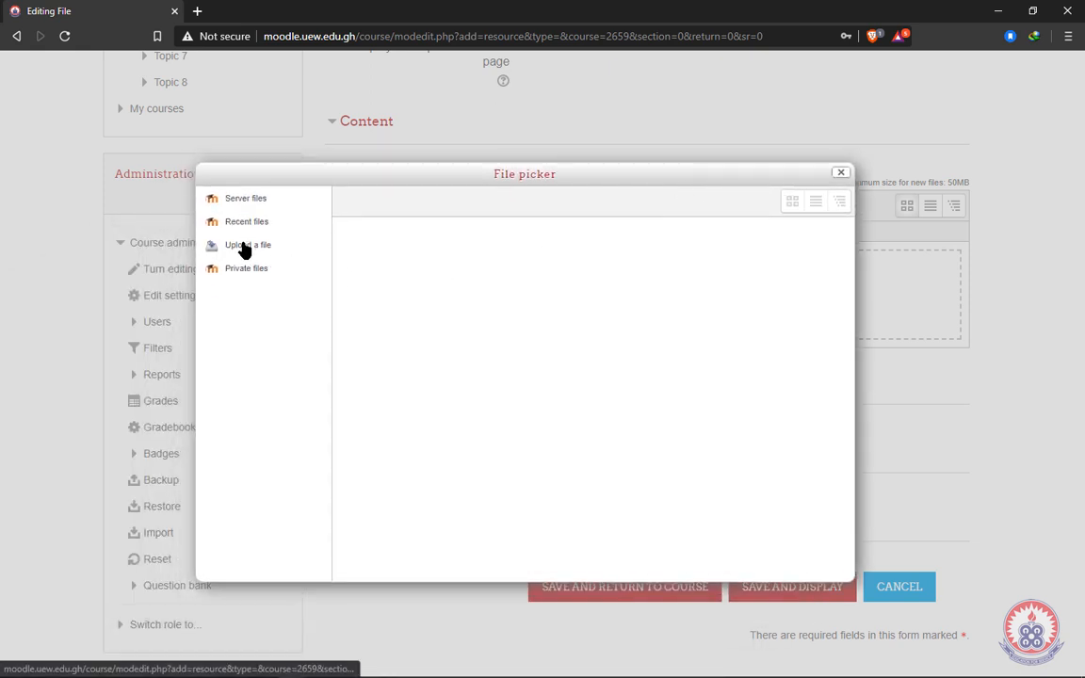
pyautogui.click(249, 245)
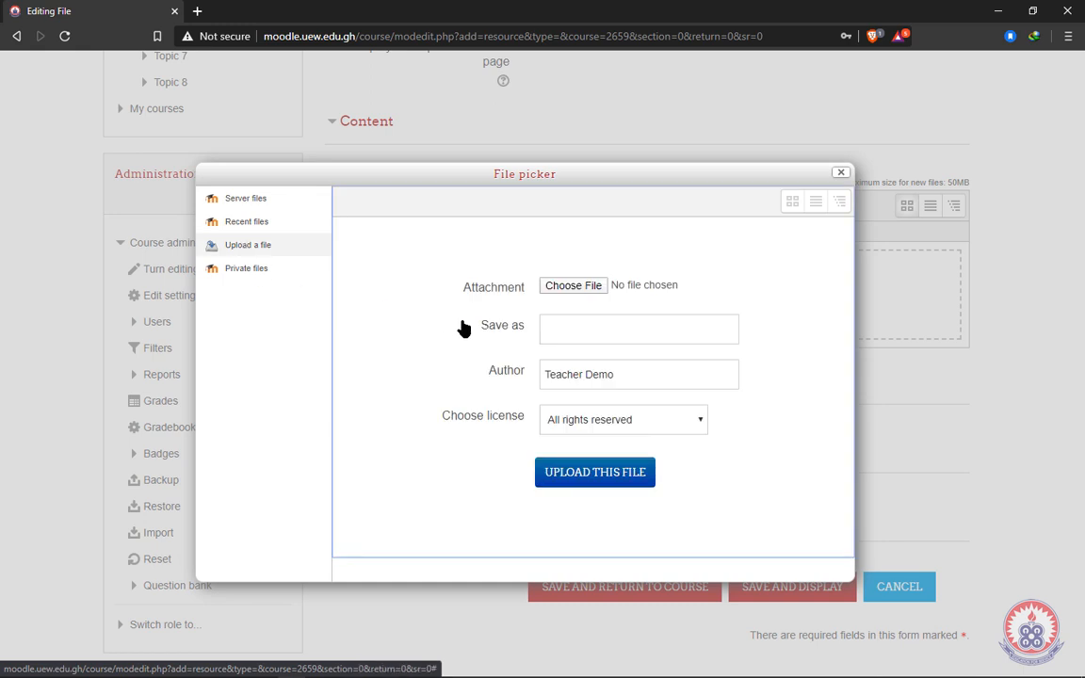
pyautogui.moveTo(629, 264)
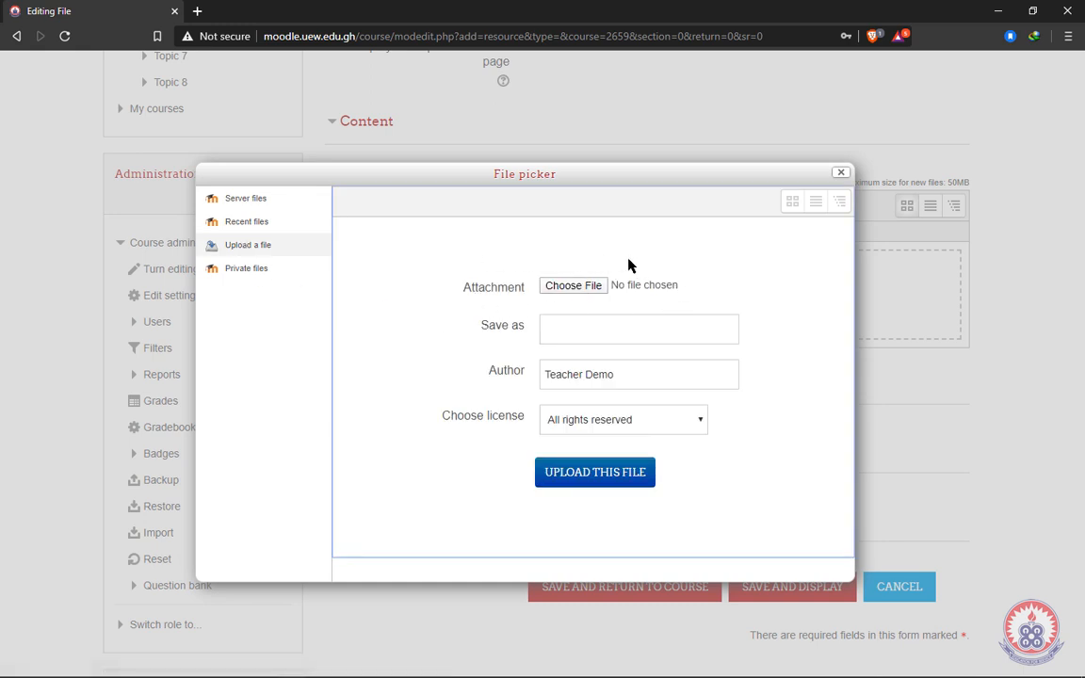
pyautogui.moveTo(573, 284)
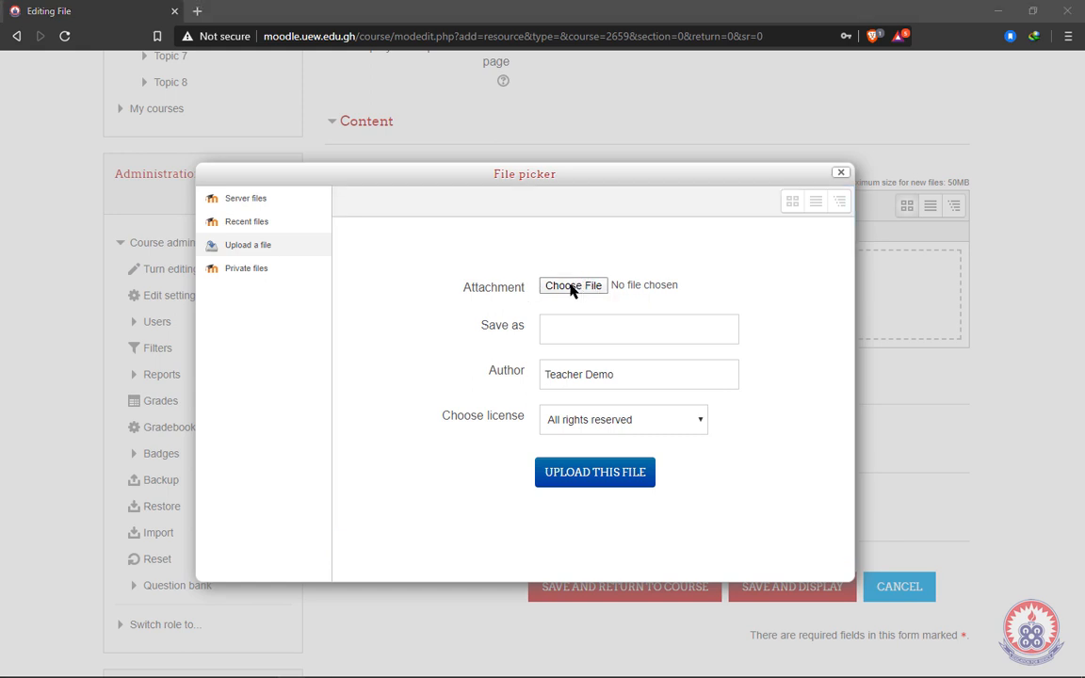
pyautogui.click(572, 284)
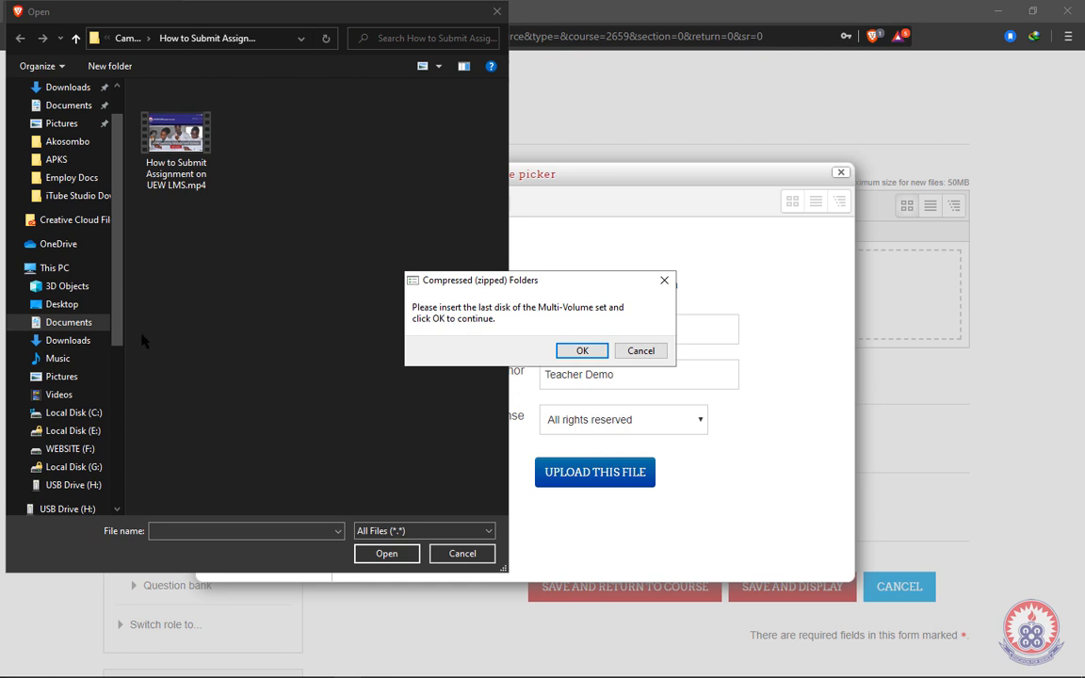
pyautogui.moveTo(106, 349)
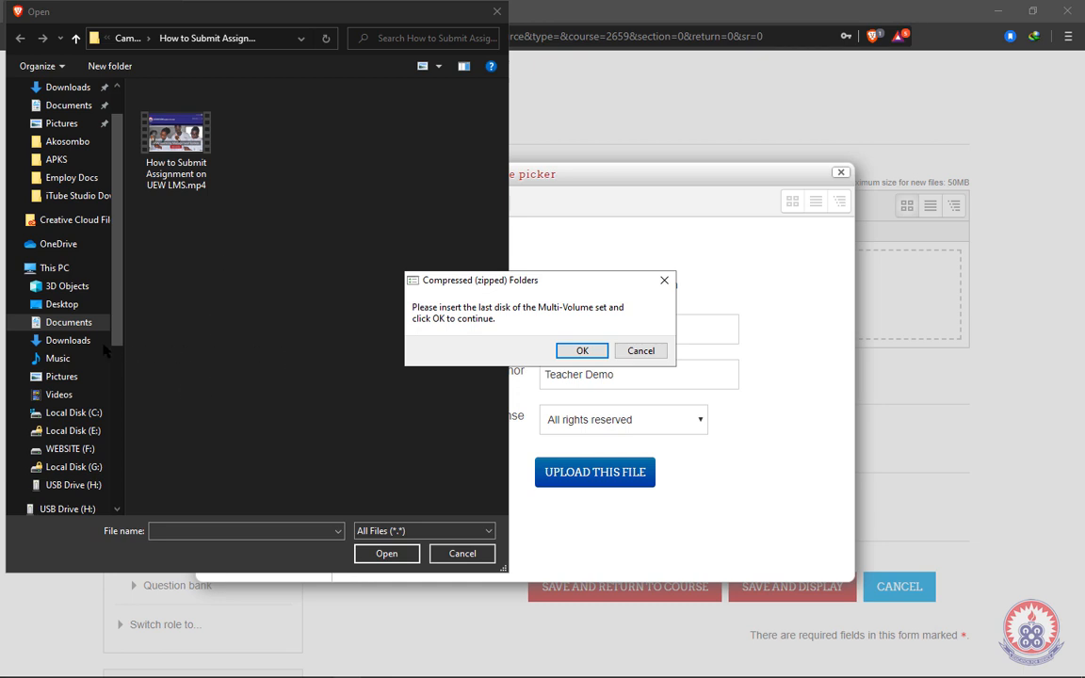
# Step: Choose the text file and upload it into the resource's Content files area
pyautogui.click(582, 350)
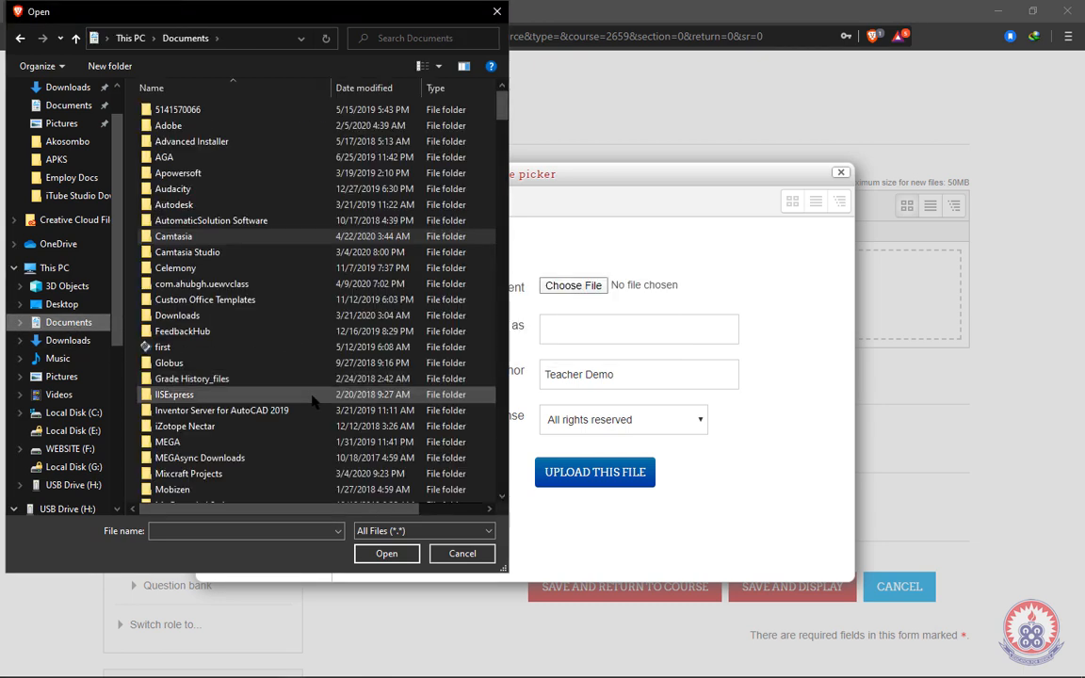
pyautogui.scroll(-3)
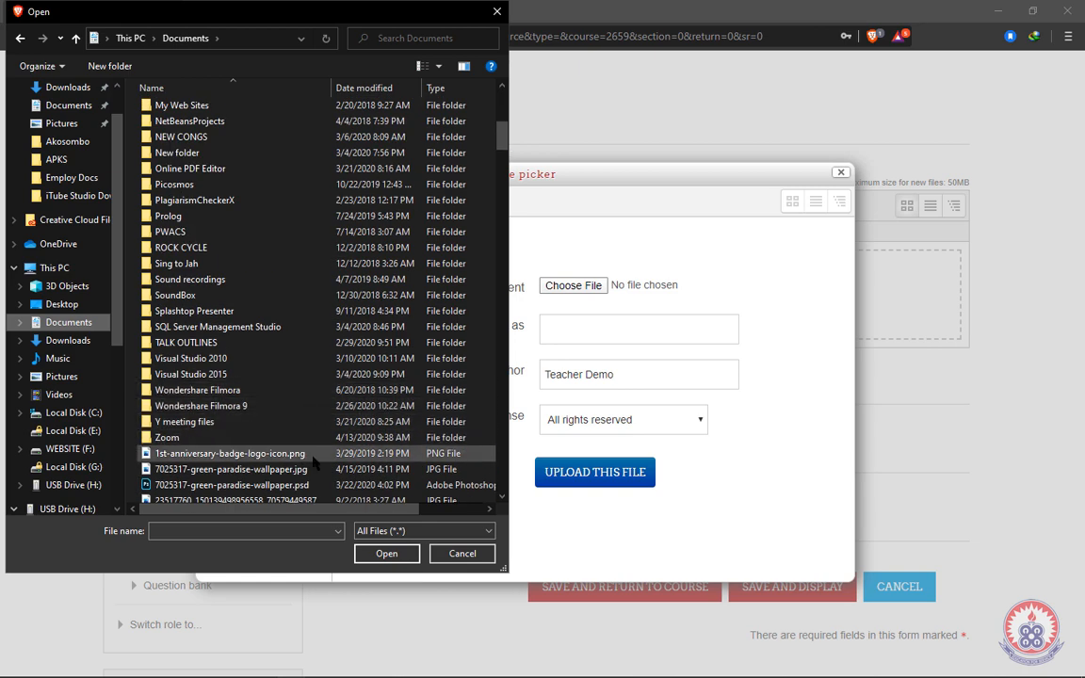
pyautogui.scroll(-3)
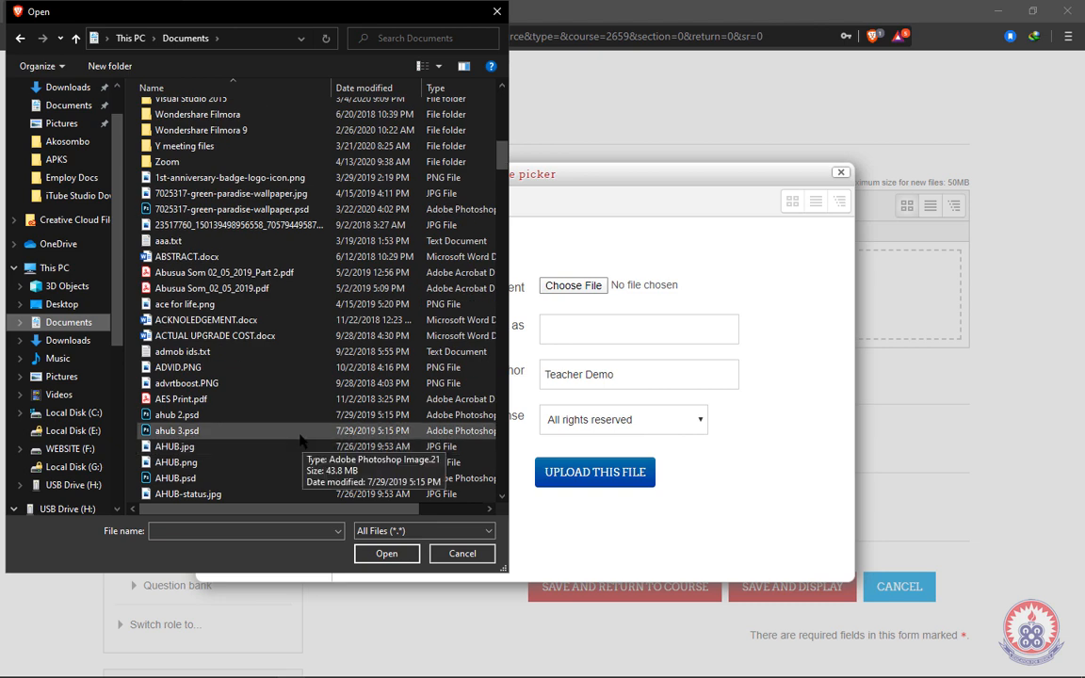
pyautogui.click(386, 554)
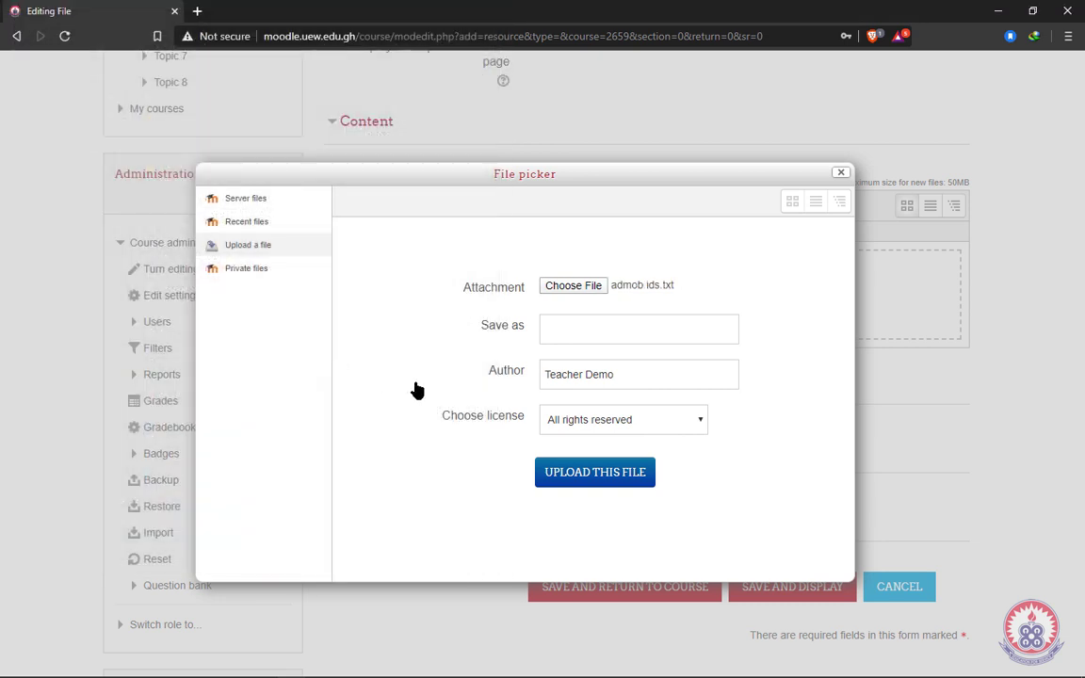
pyautogui.moveTo(637, 309)
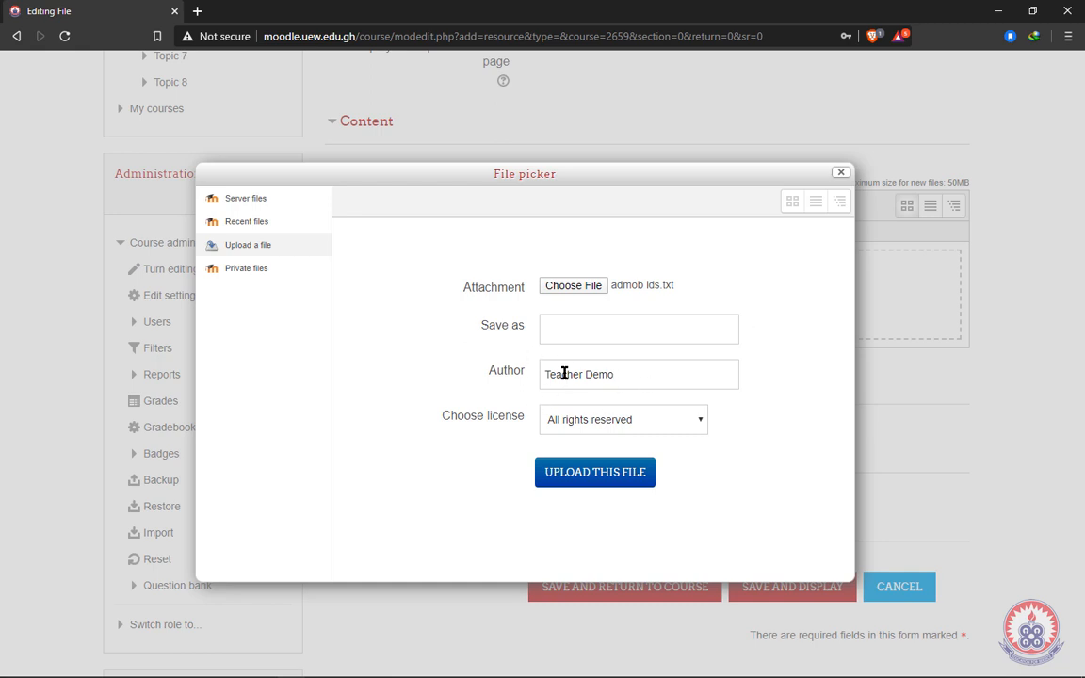
pyautogui.click(638, 328)
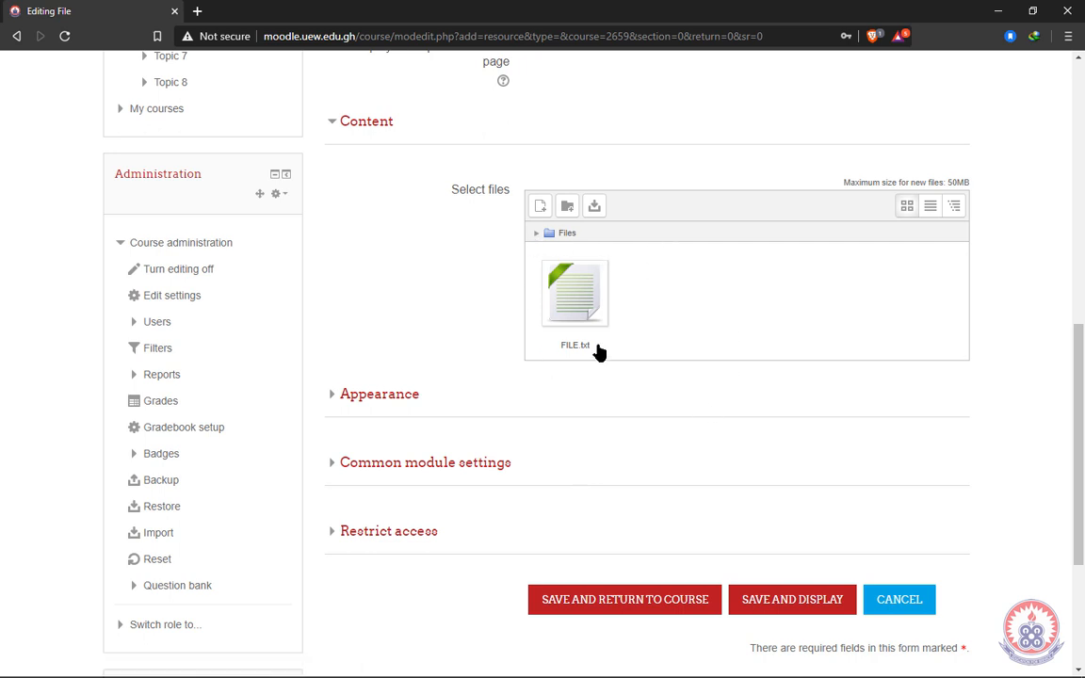
pyautogui.moveTo(525, 284)
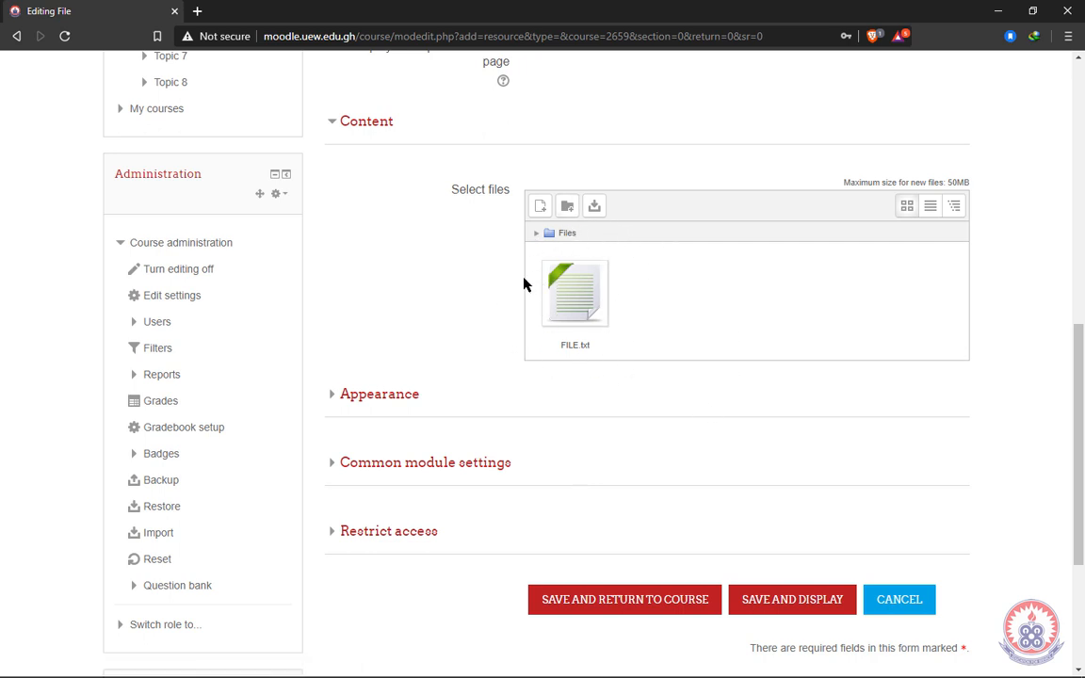
pyautogui.moveTo(1008, 335)
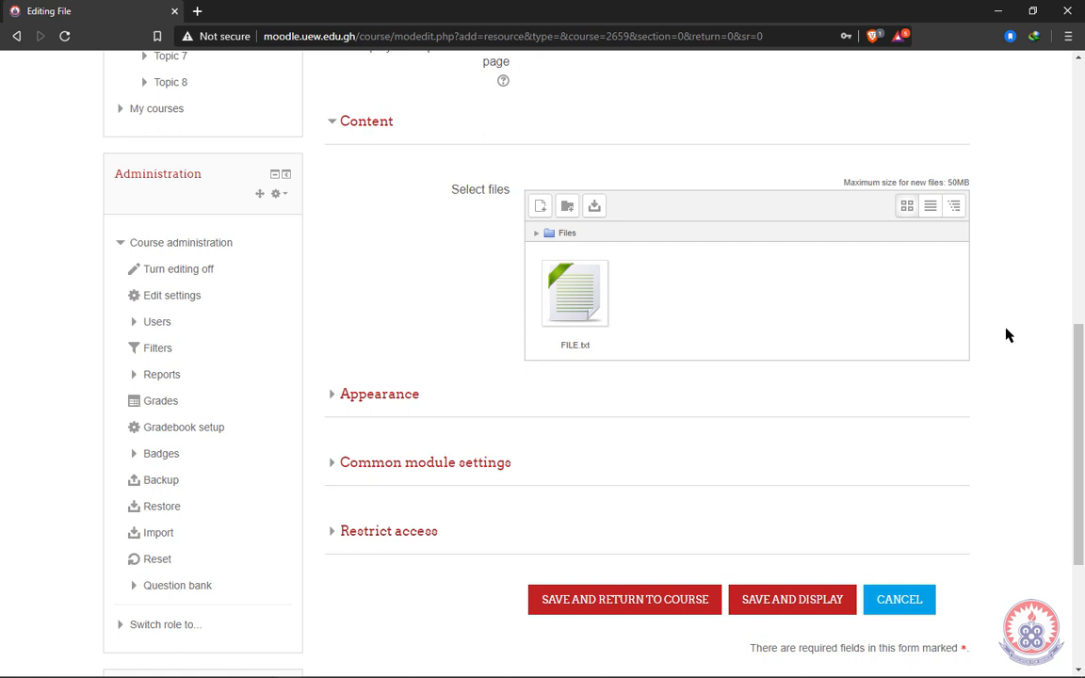
pyautogui.moveTo(618, 182)
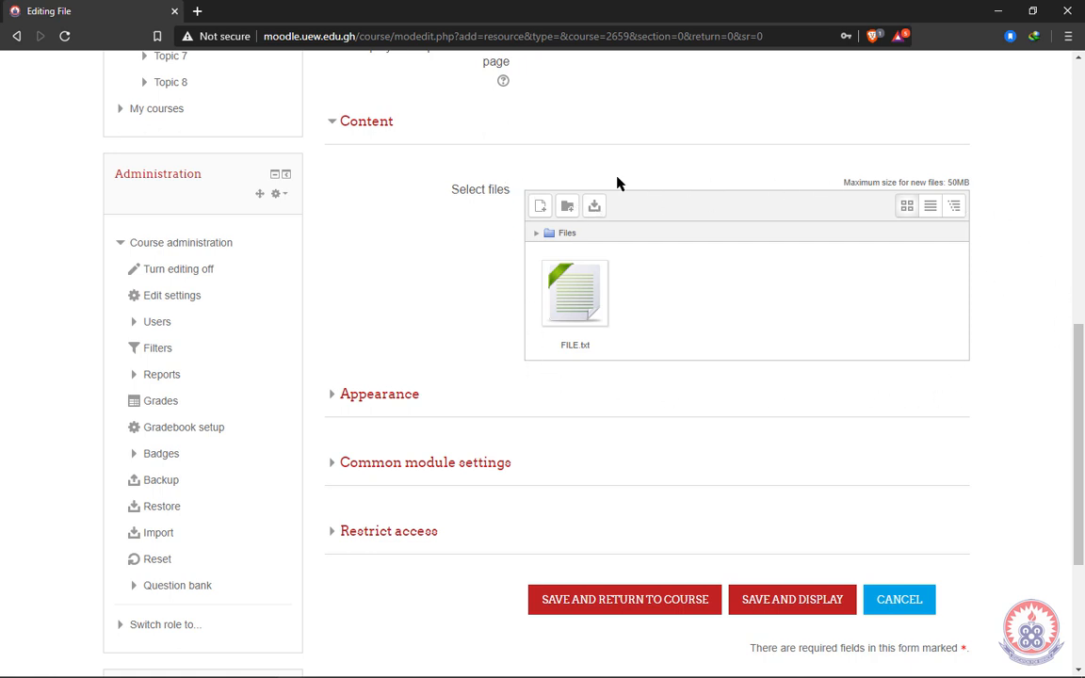
pyautogui.moveTo(350, 429)
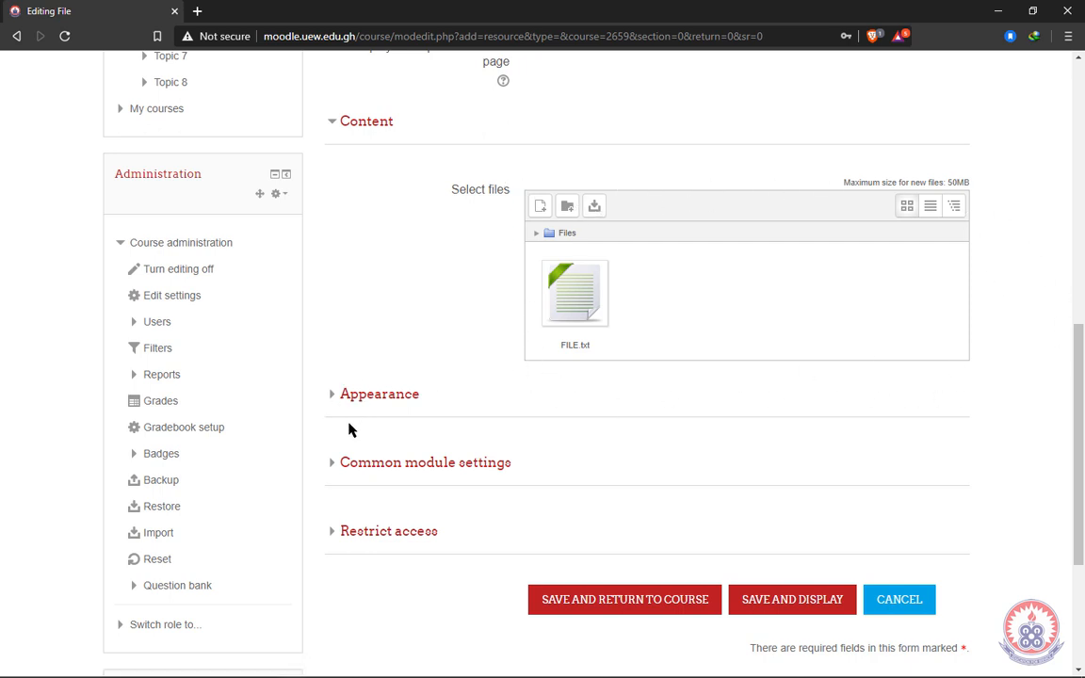
# Step: Expand Appearance and keep the Display option at Automatic
pyautogui.scroll(-3)
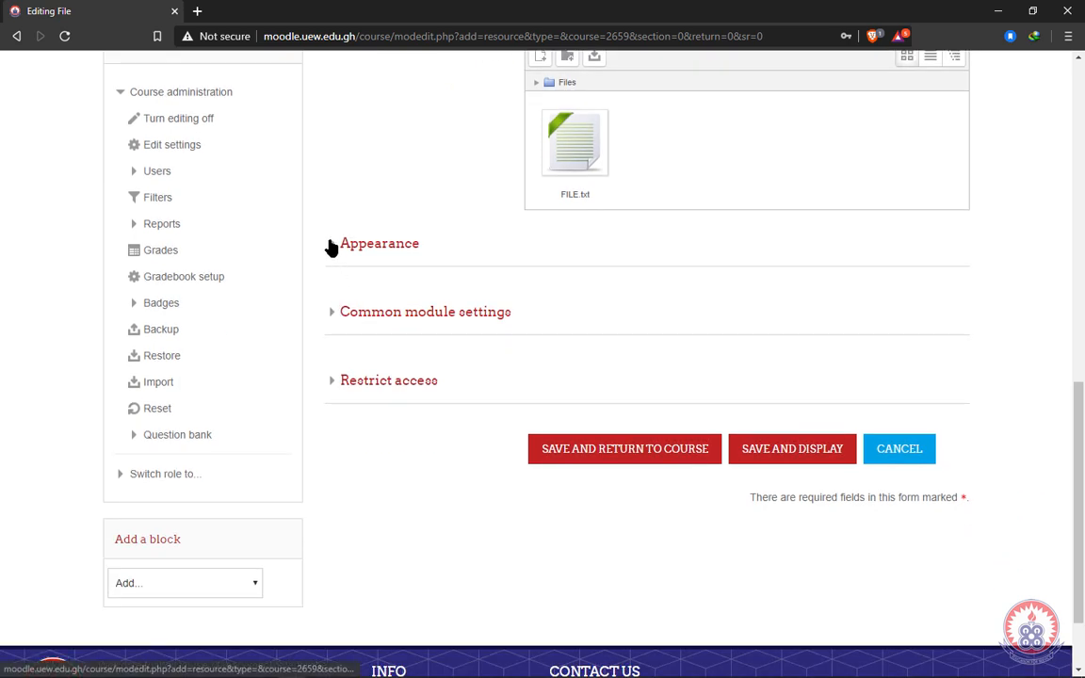
pyautogui.click(335, 243)
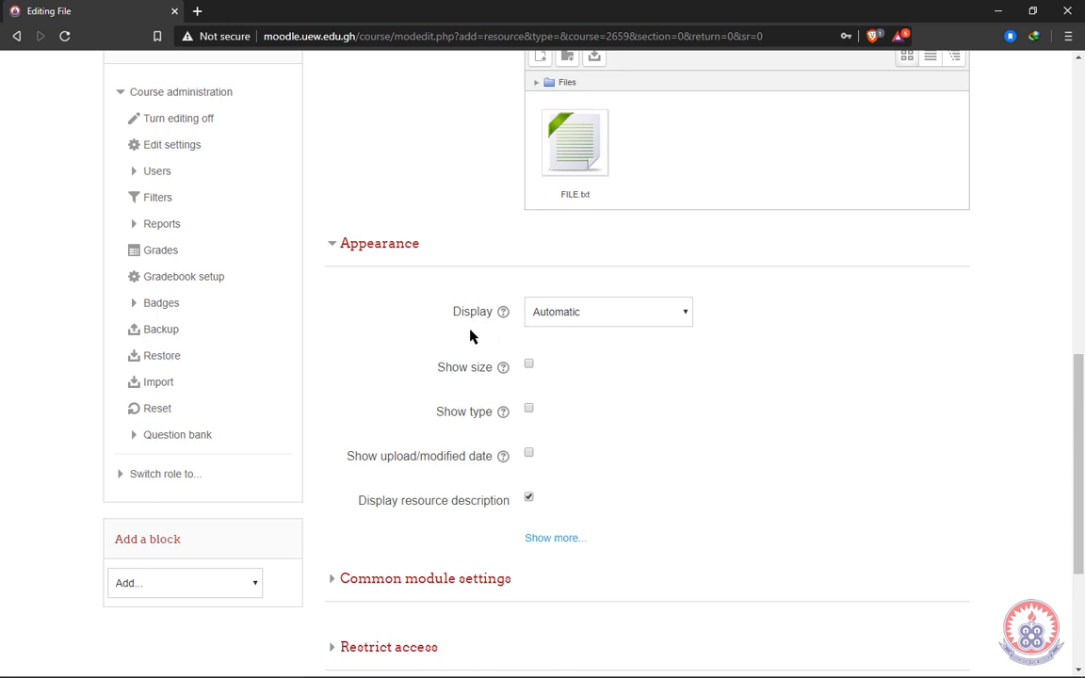
pyautogui.moveTo(633, 319)
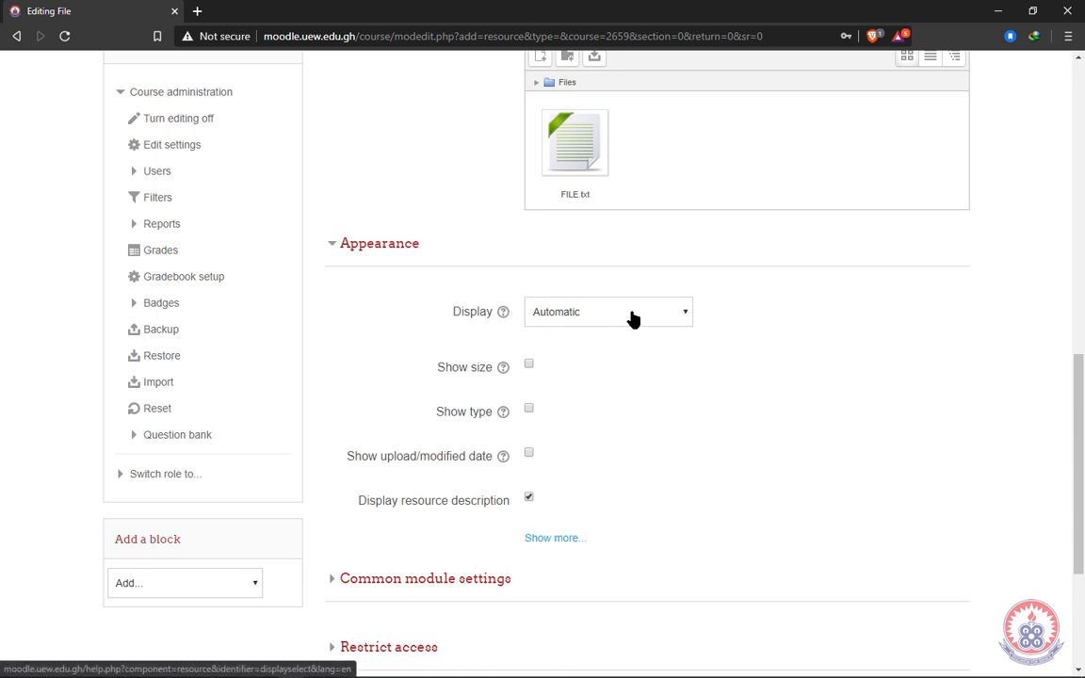
pyautogui.click(608, 310)
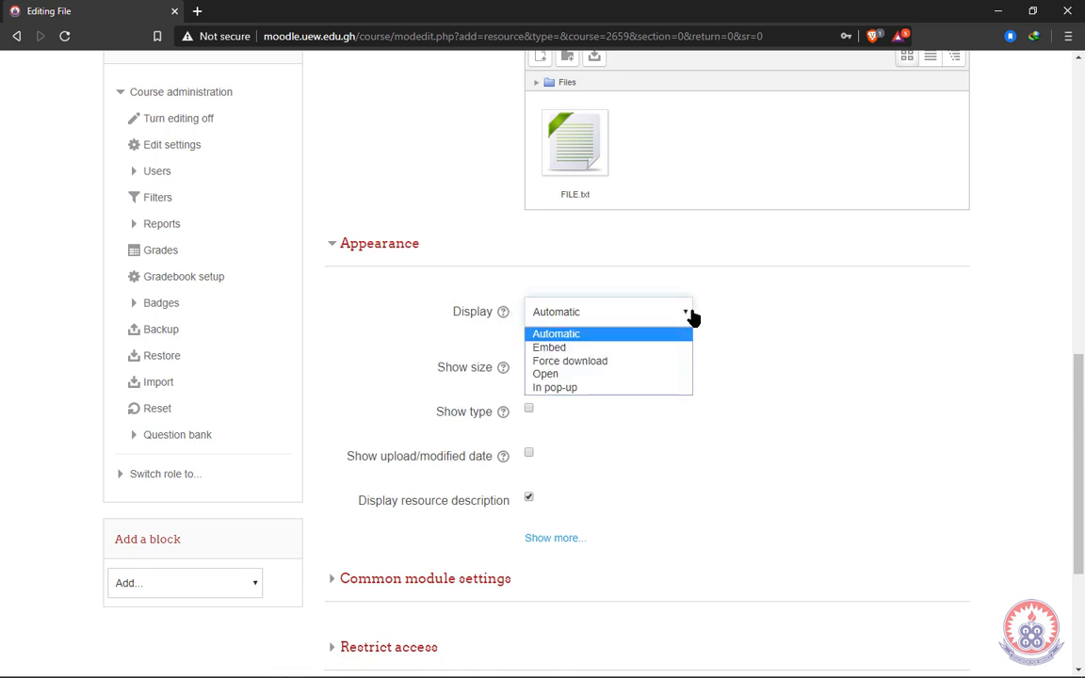
pyautogui.moveTo(542, 336)
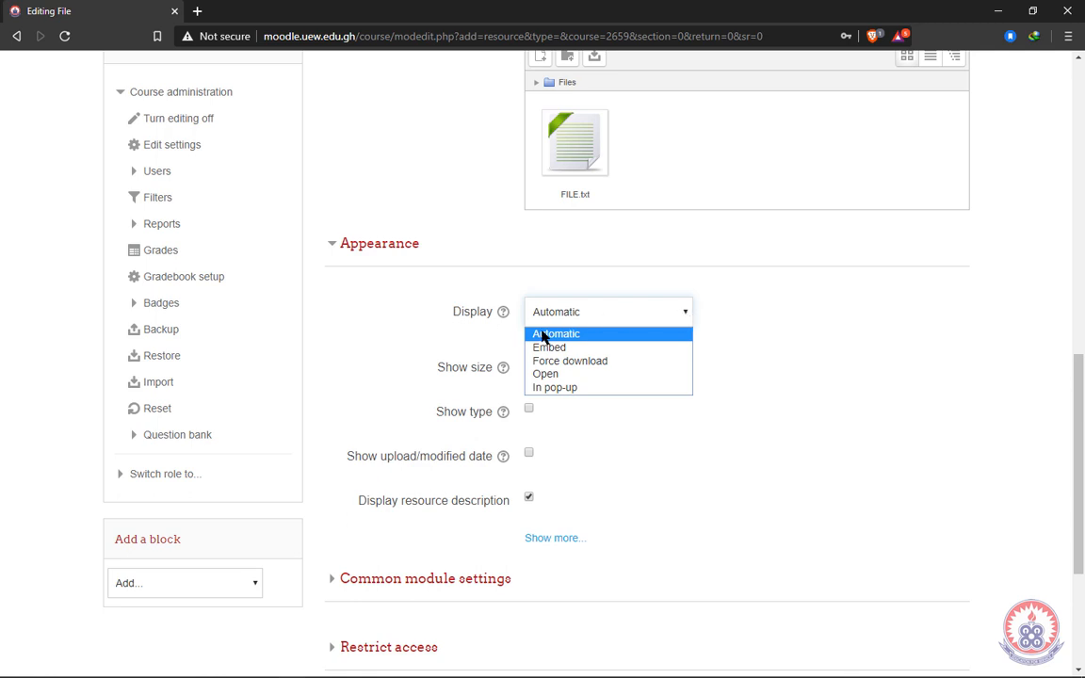
pyautogui.click(556, 333)
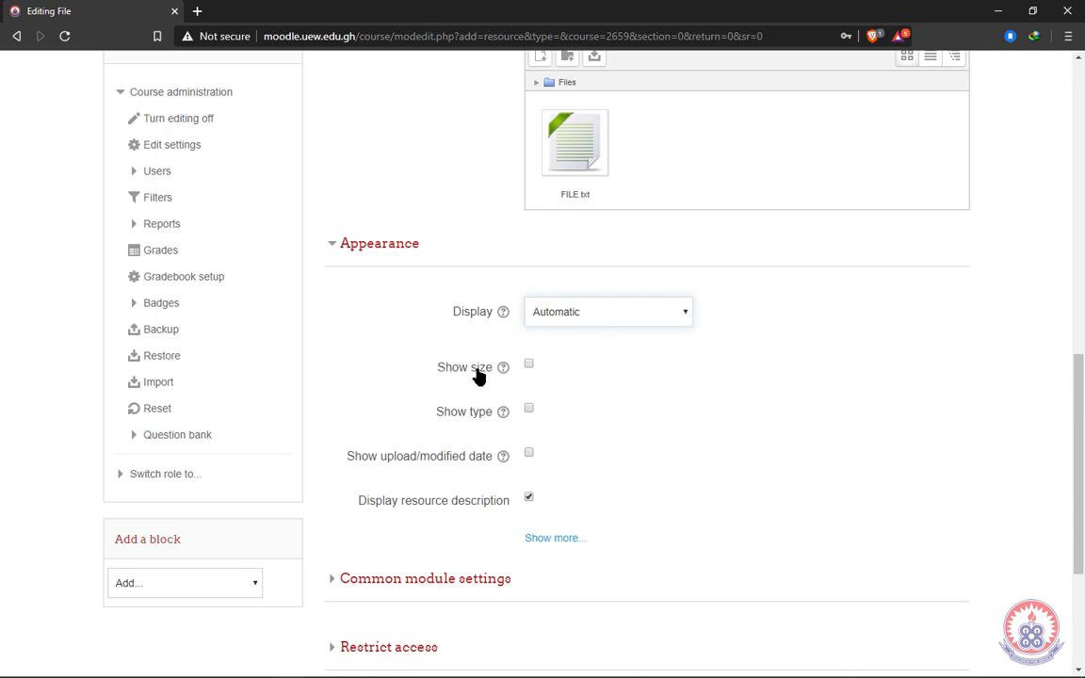
pyautogui.moveTo(437, 360)
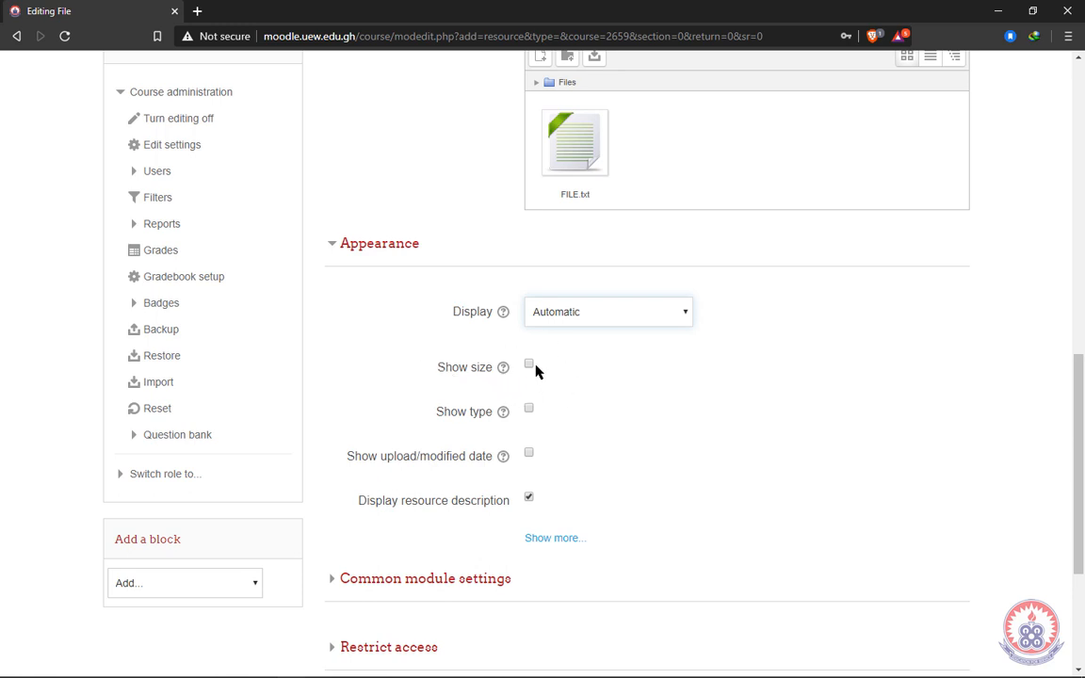
pyautogui.moveTo(562, 380)
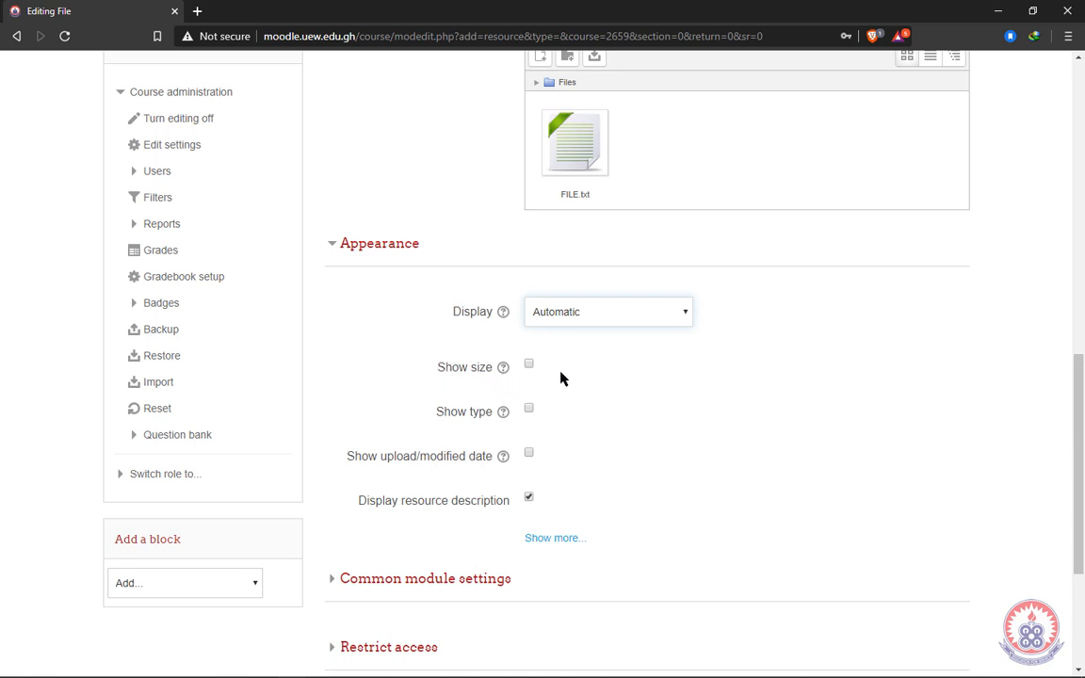
pyautogui.moveTo(456, 335)
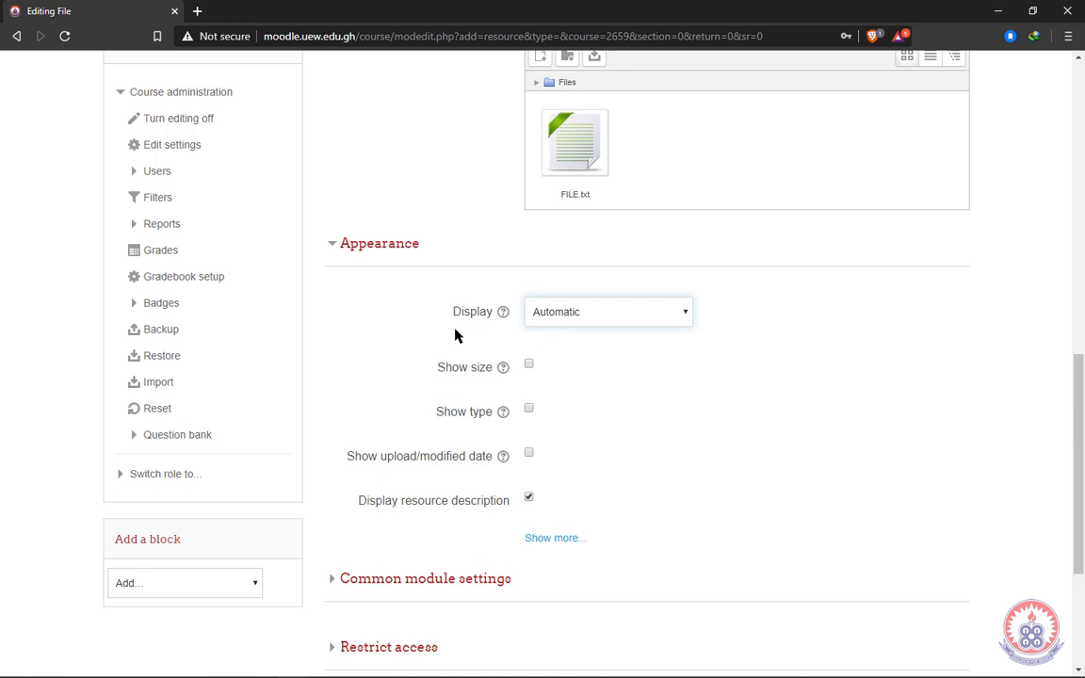
pyautogui.moveTo(437, 388)
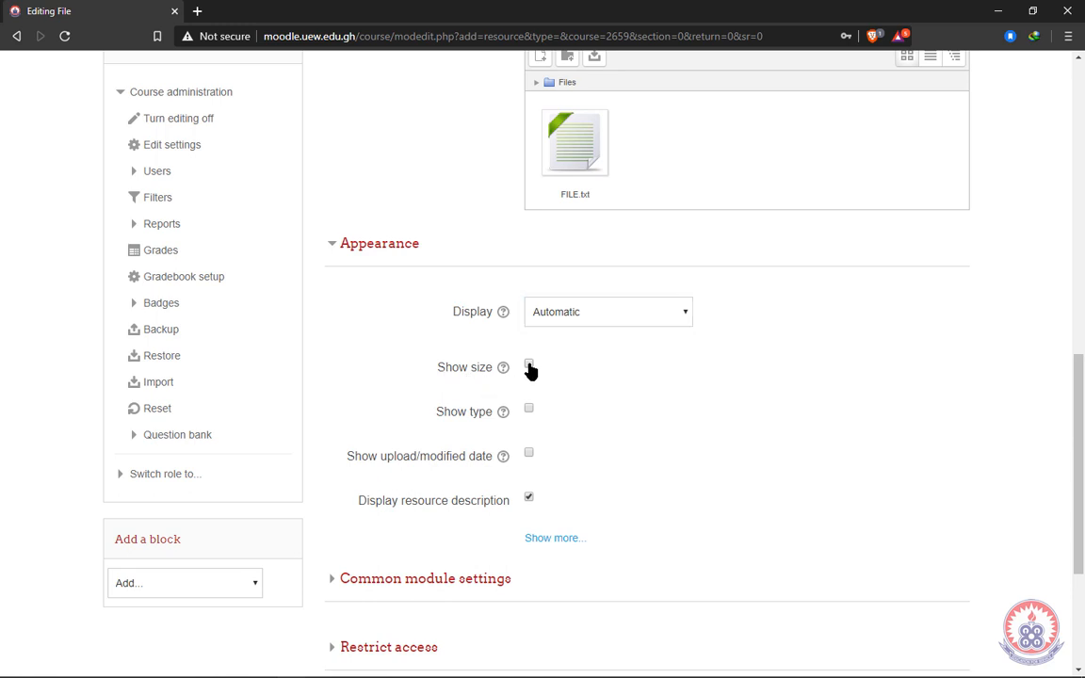
# Step: Tick Show size, Show type and Show upload/modified date
pyautogui.click(528, 365)
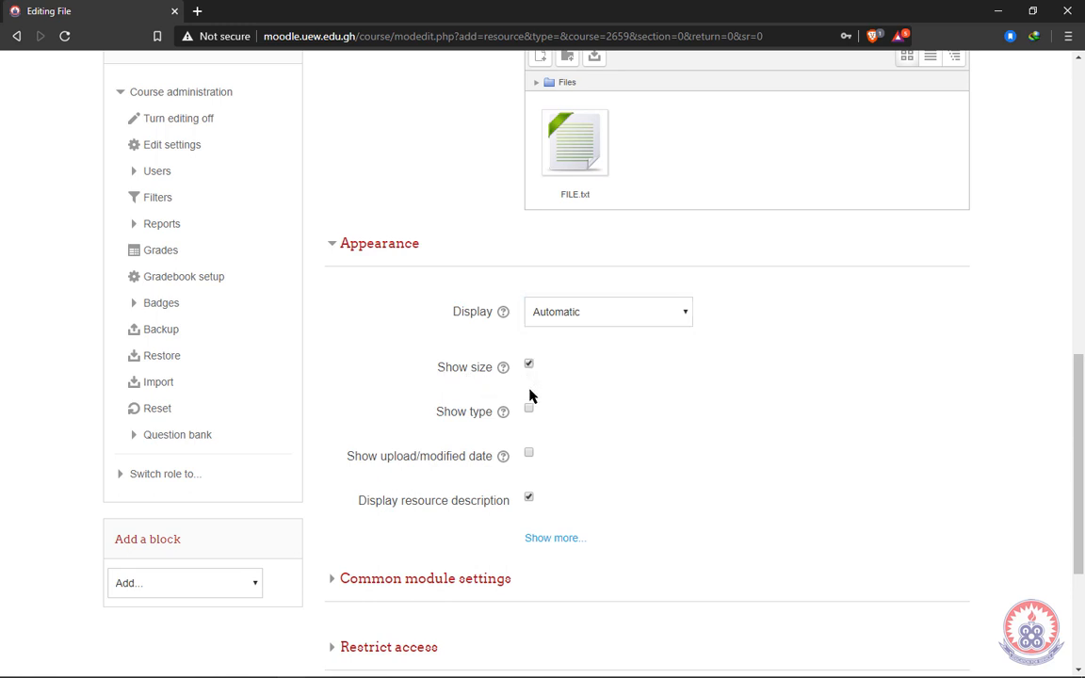
pyautogui.moveTo(456, 400)
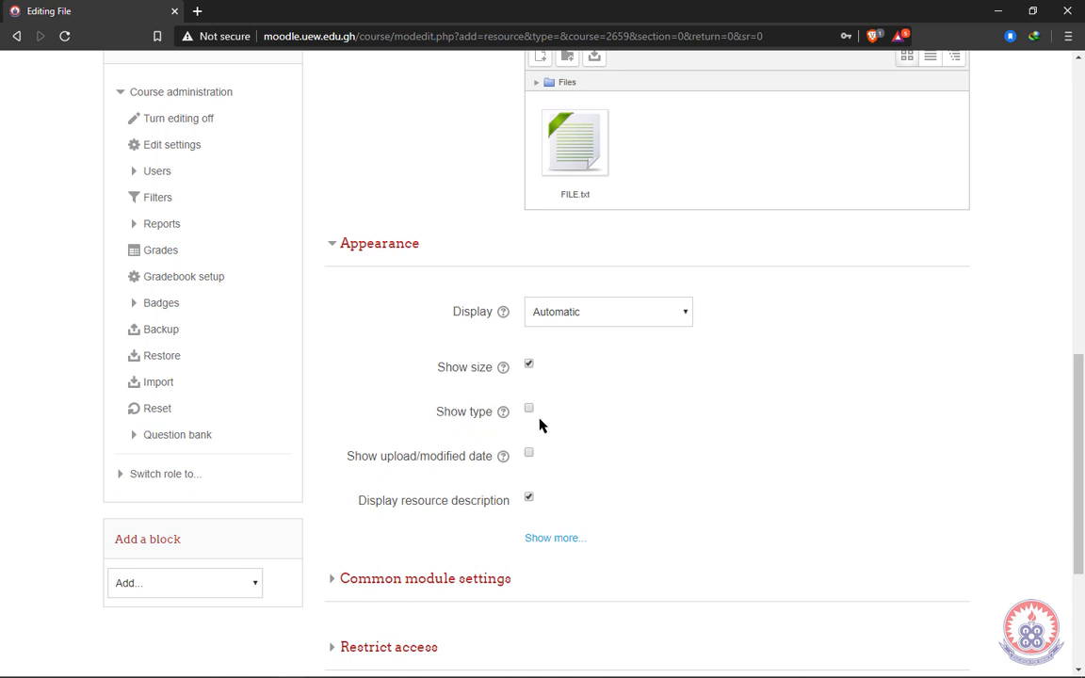
pyautogui.click(528, 411)
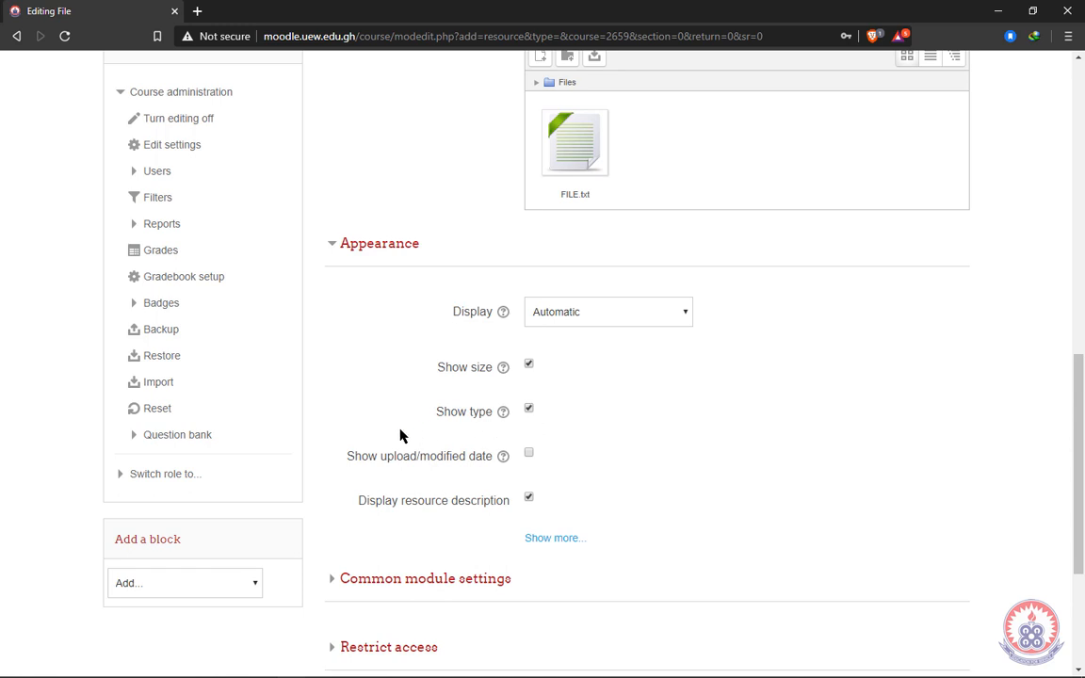
pyautogui.moveTo(529, 444)
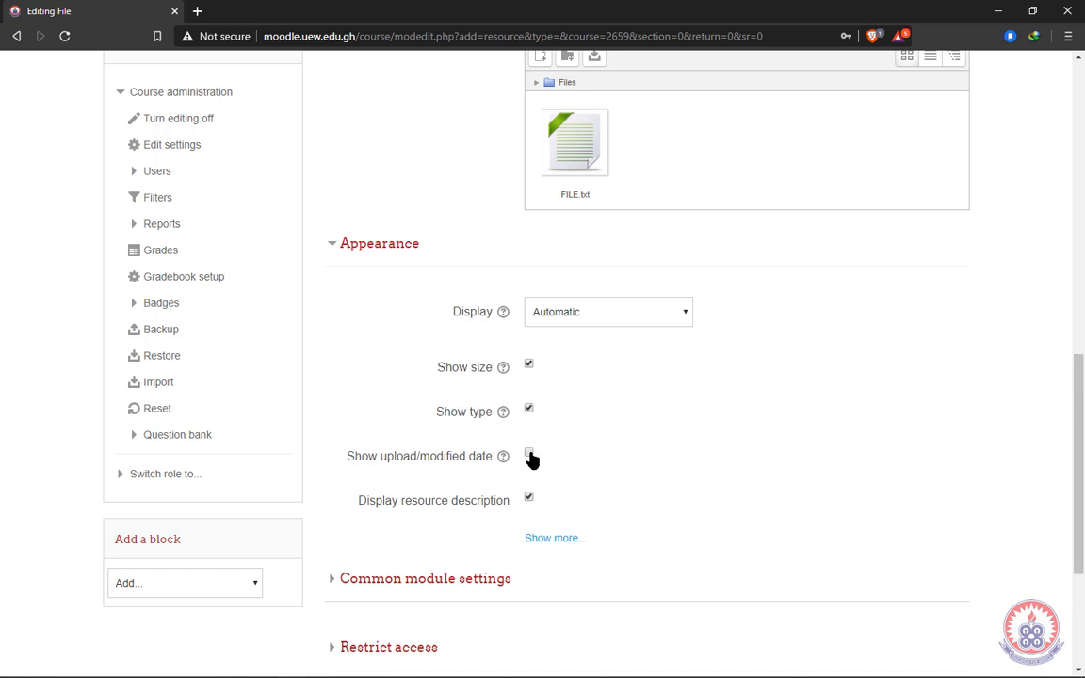
pyautogui.click(528, 454)
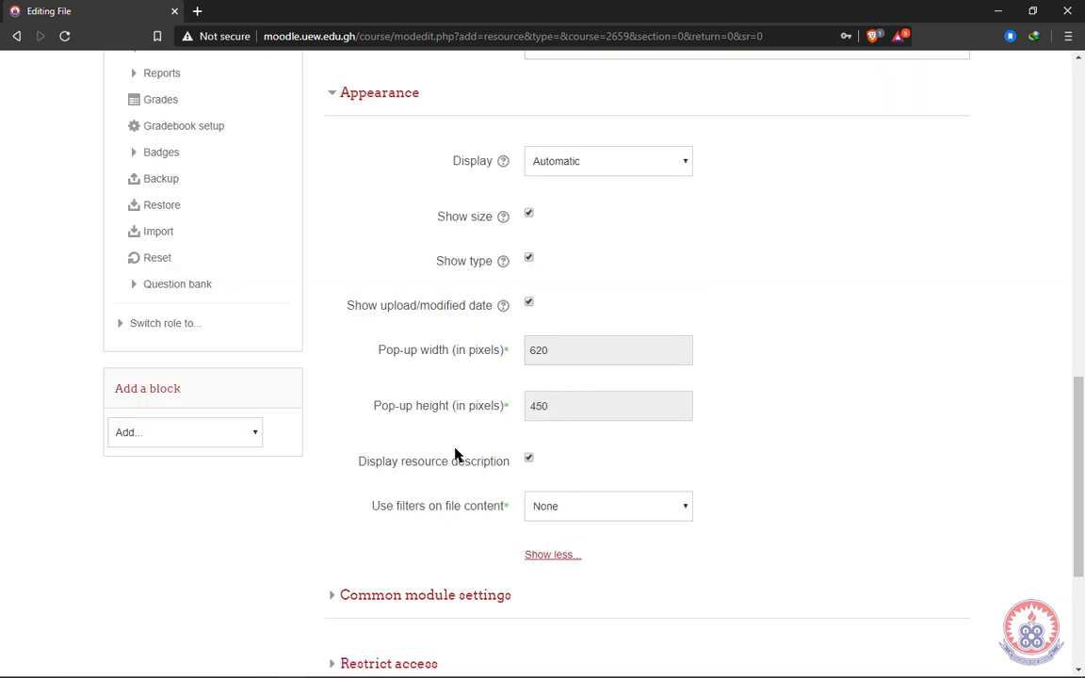
pyautogui.moveTo(356, 501)
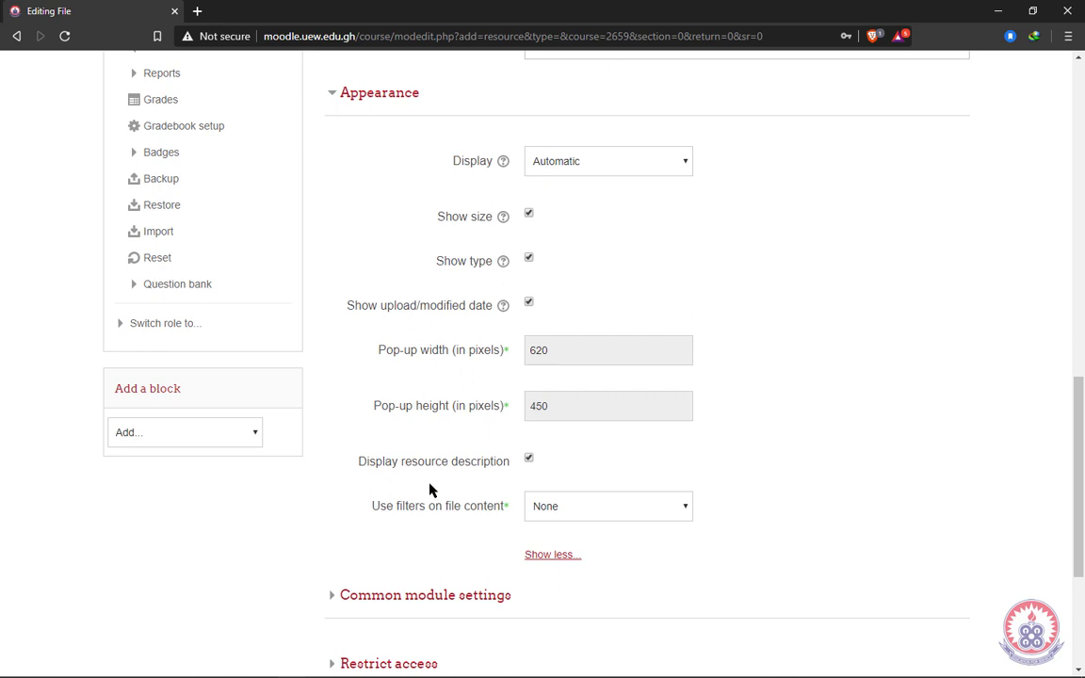
pyautogui.moveTo(452, 522)
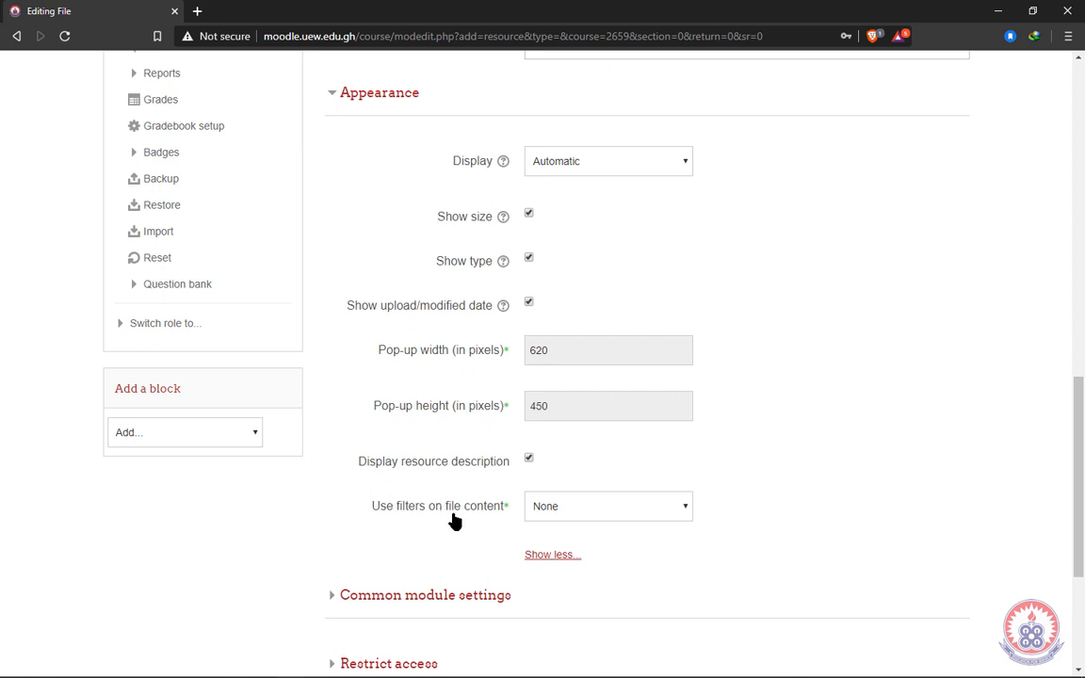
pyautogui.moveTo(452, 490)
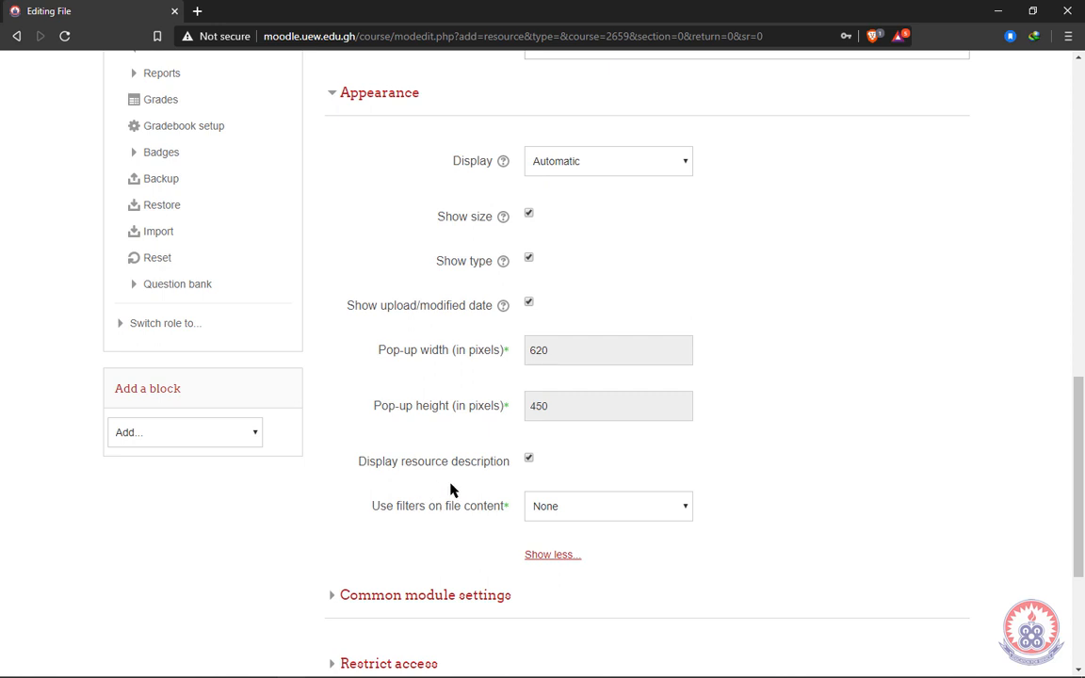
# Step: Read and dismiss the Show upload/modified date help note, then reach the Common module settings
pyautogui.scroll(-3)
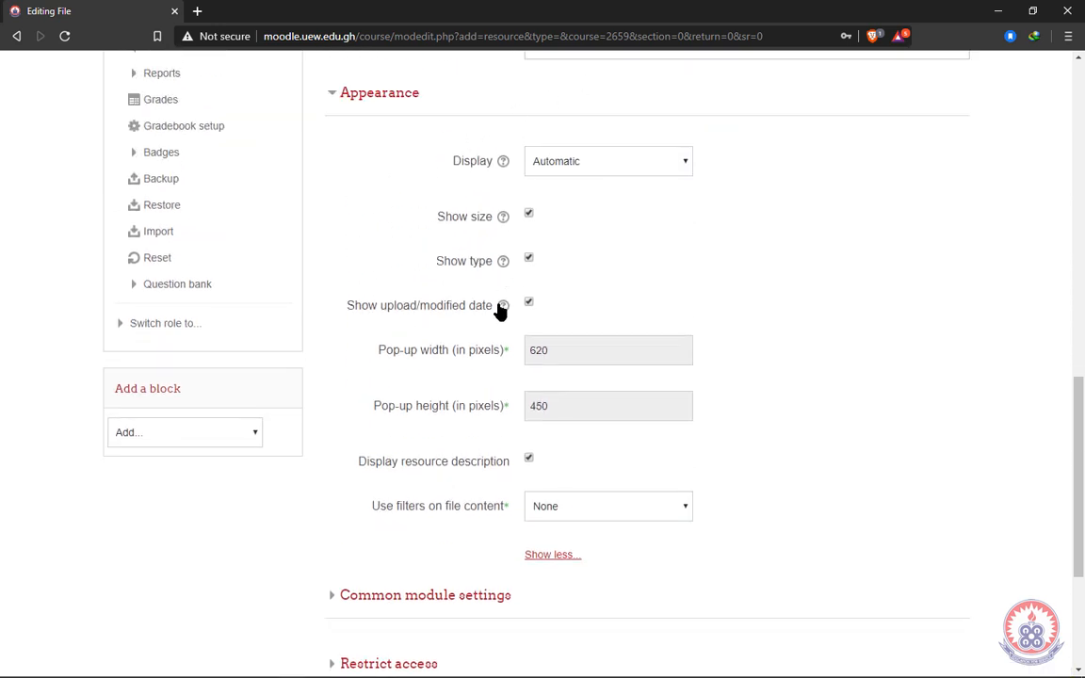
pyautogui.moveTo(501, 305)
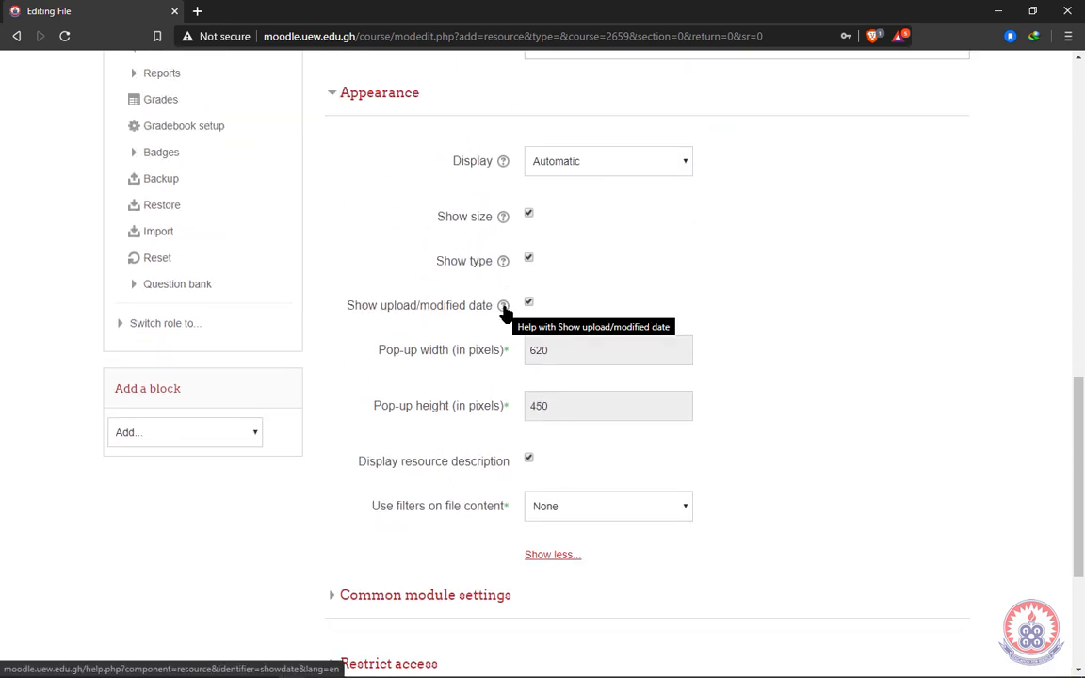
pyautogui.click(505, 305)
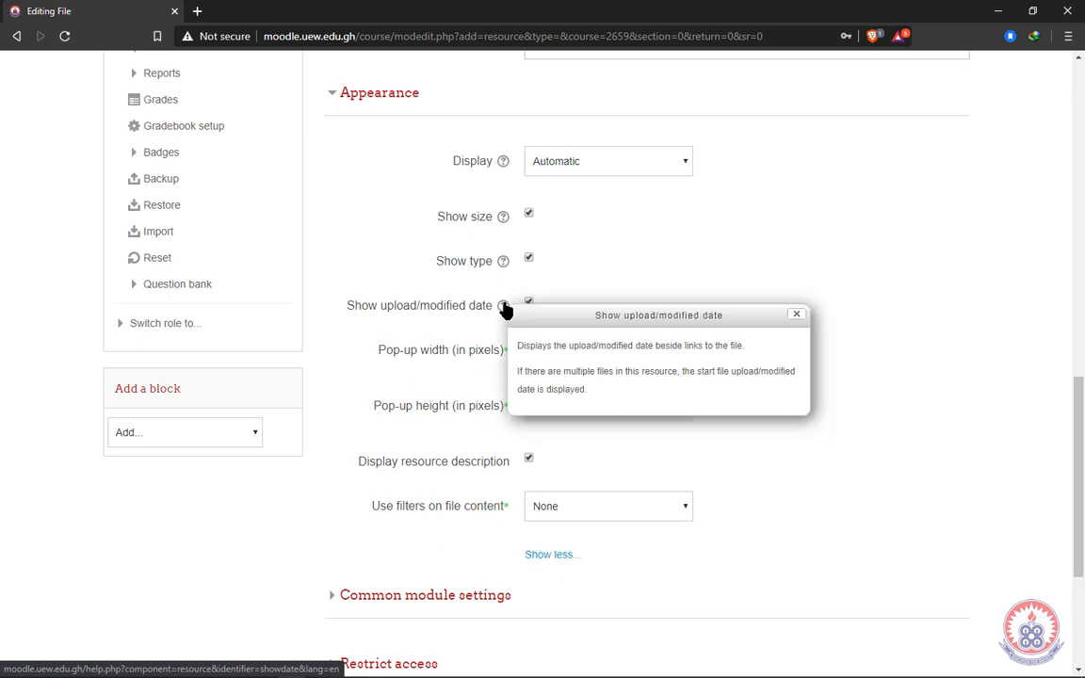
pyautogui.moveTo(772, 398)
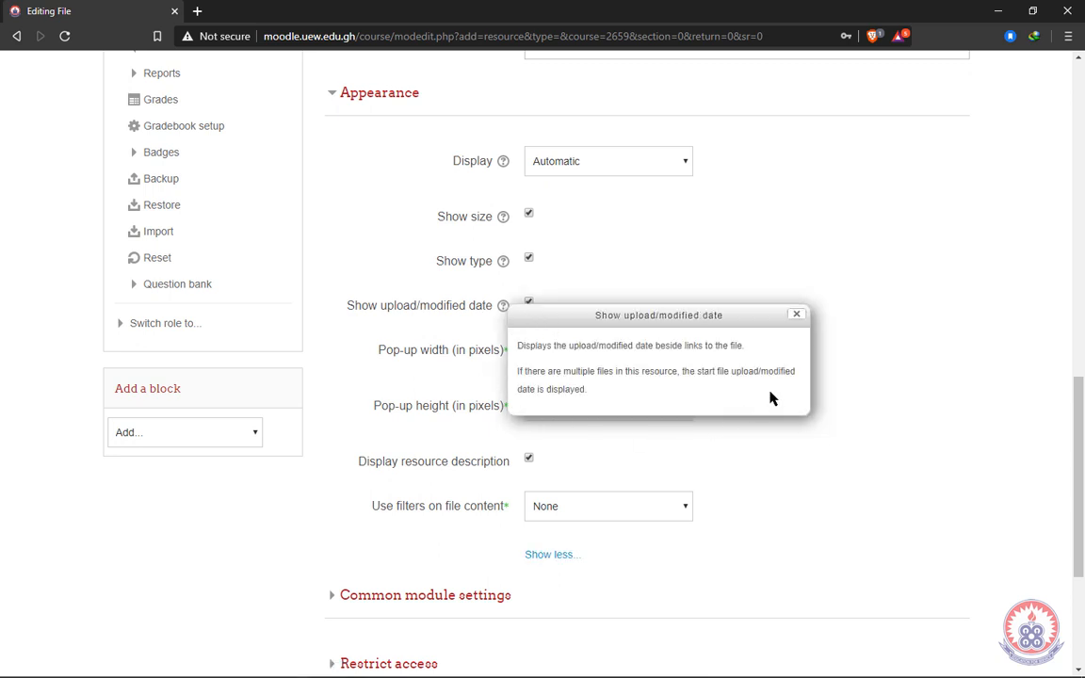
pyautogui.moveTo(753, 382)
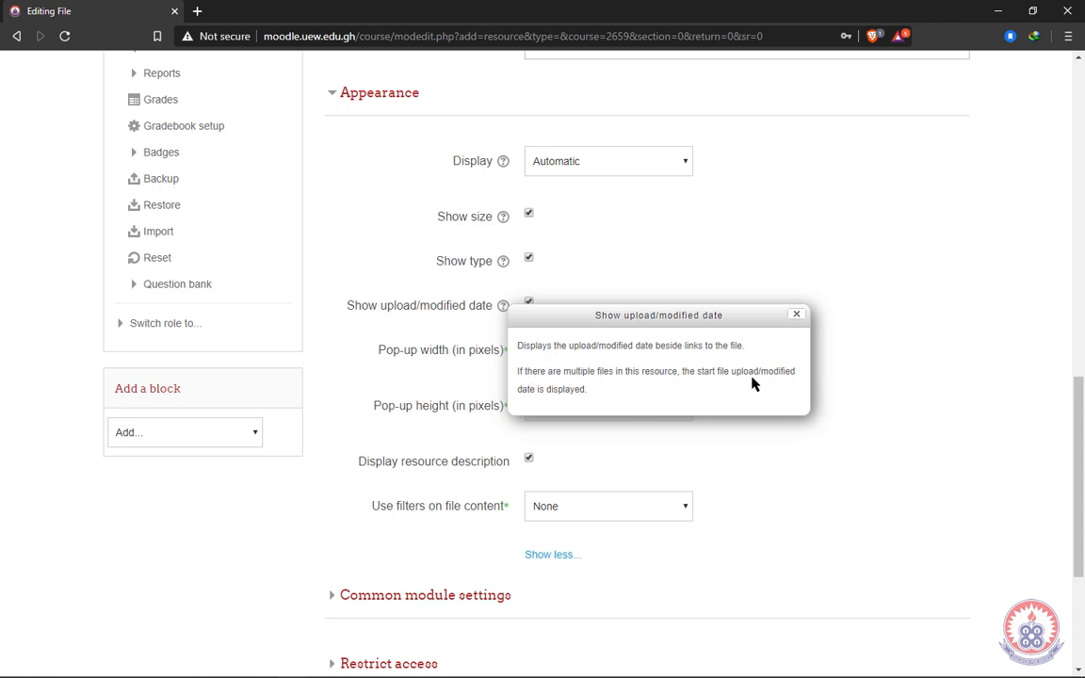
pyautogui.moveTo(498, 313)
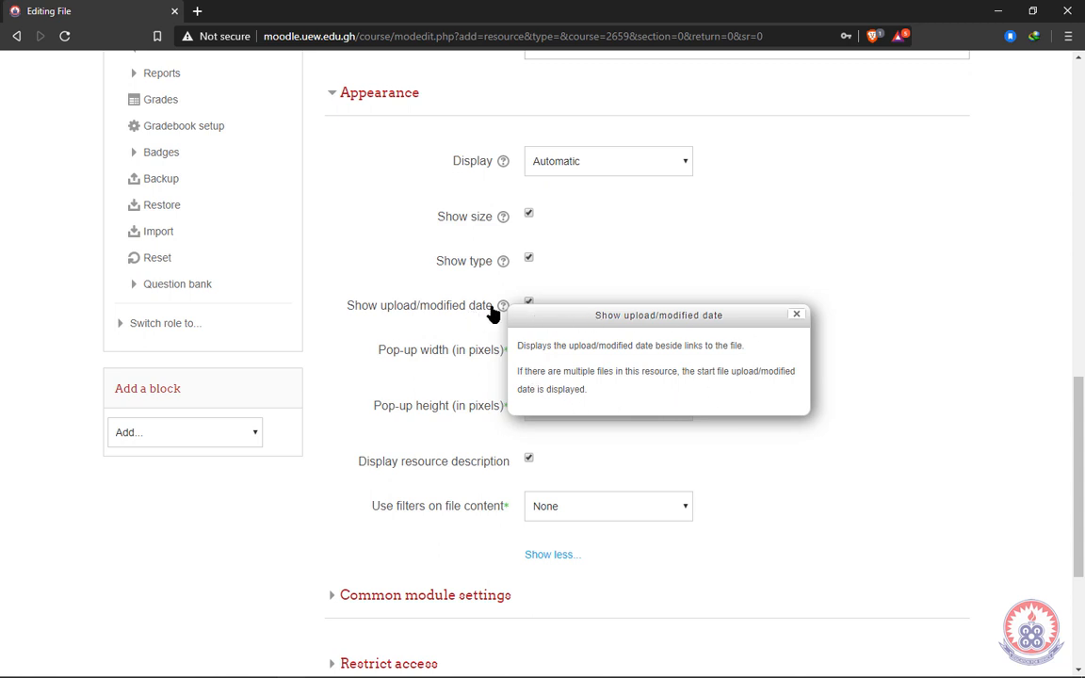
pyautogui.moveTo(784, 347)
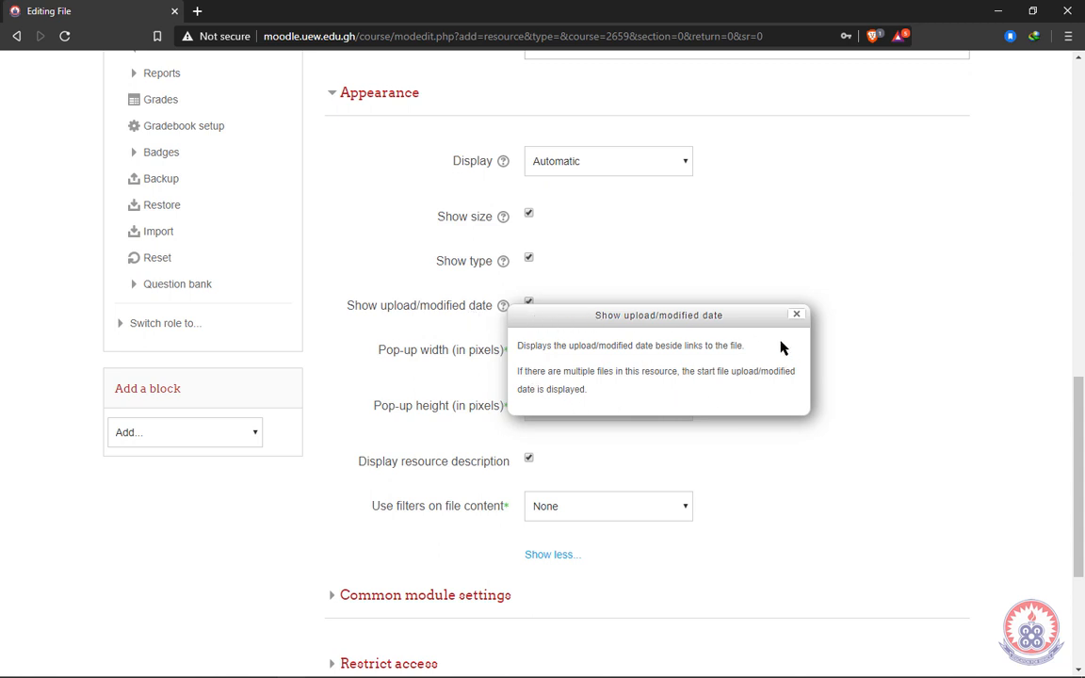
pyautogui.moveTo(796, 315)
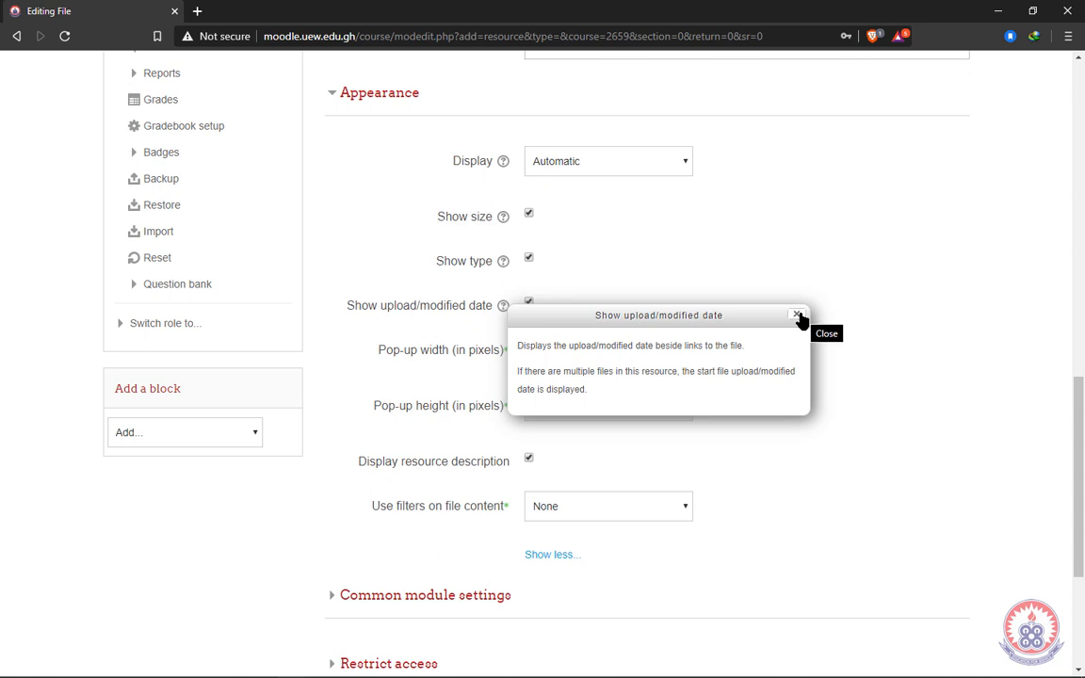
pyautogui.moveTo(799, 328)
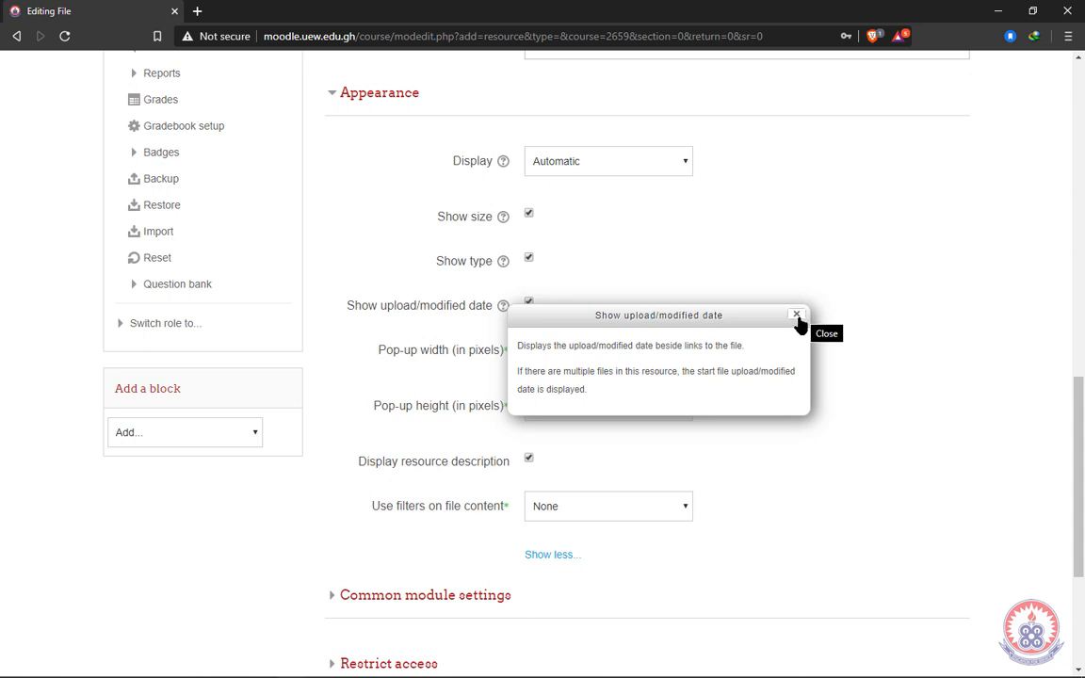
pyautogui.moveTo(795, 324)
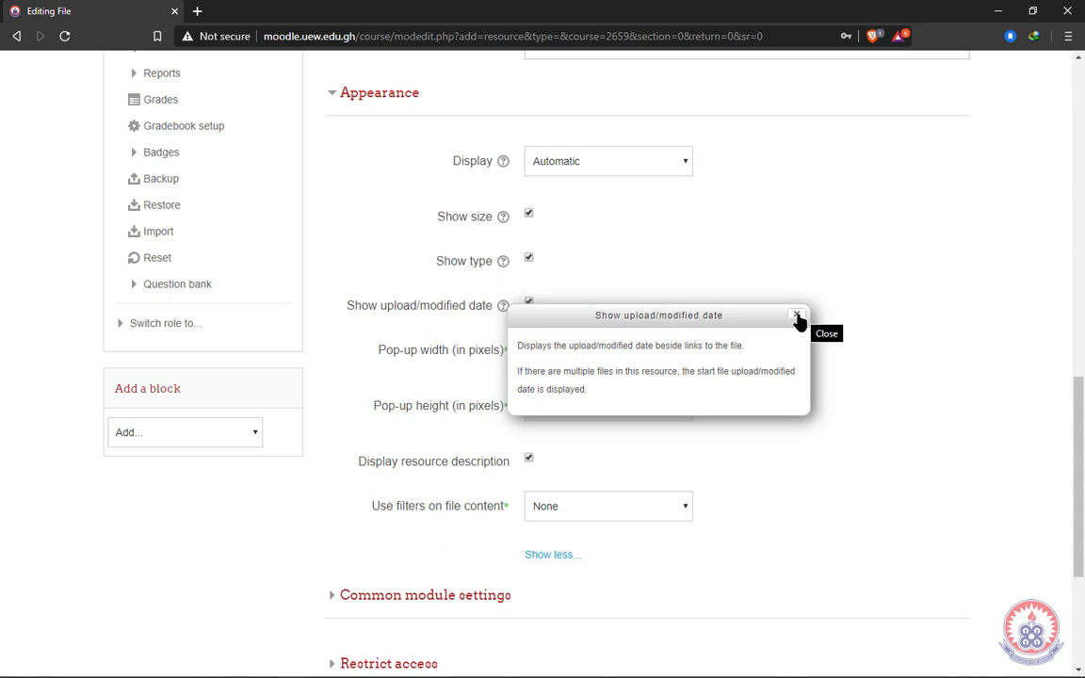
pyautogui.click(795, 314)
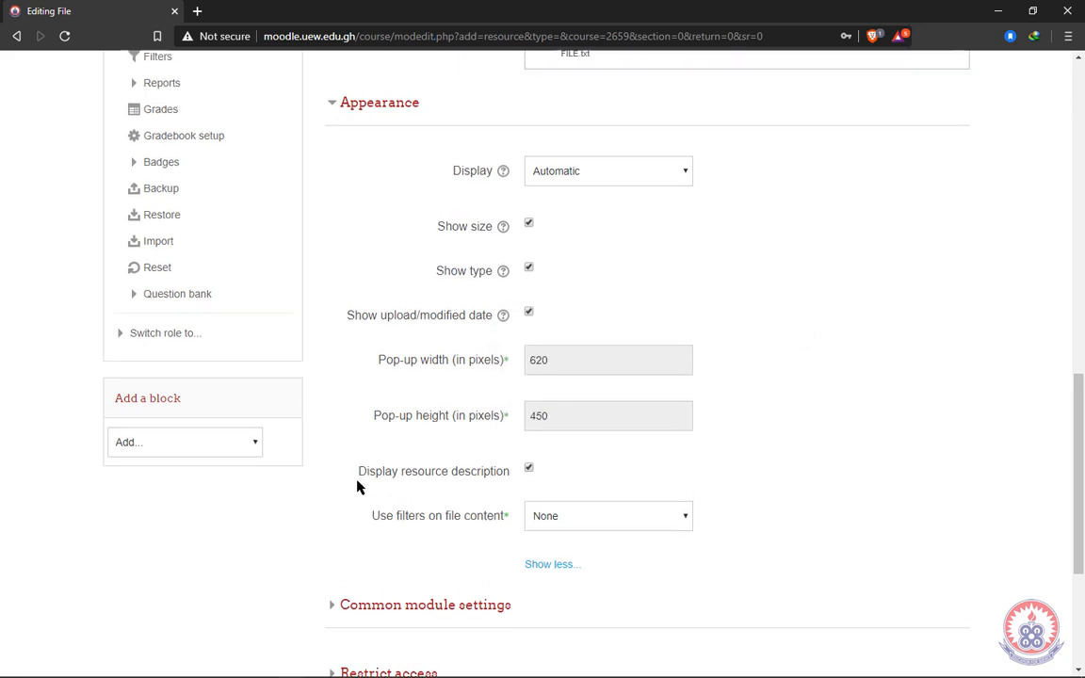
pyautogui.scroll(-3)
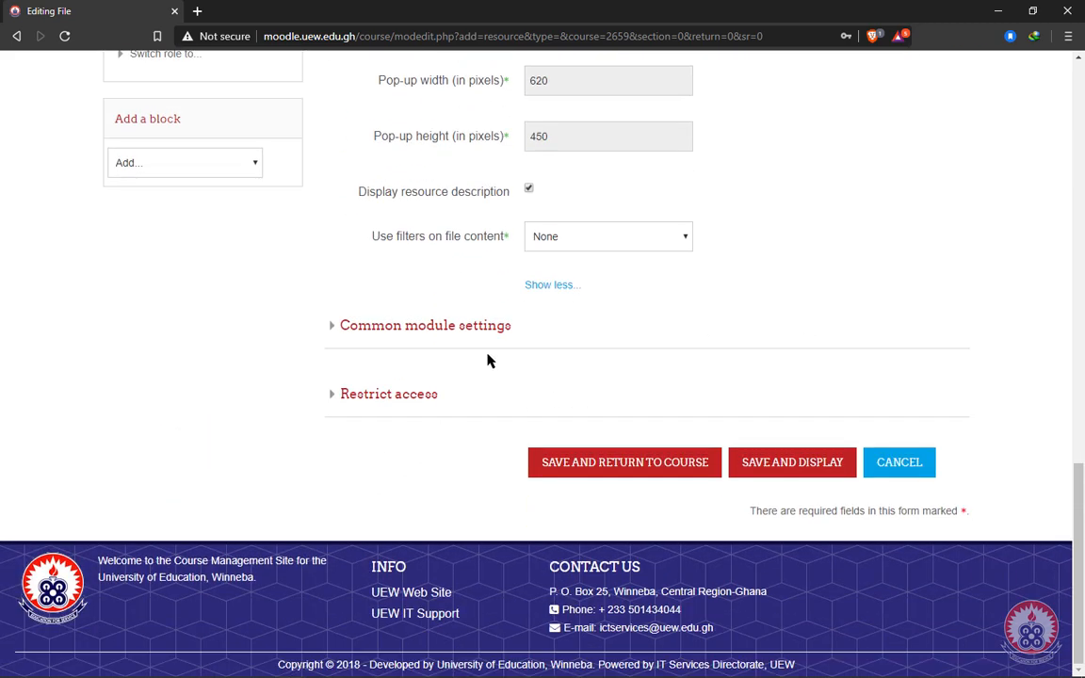
pyautogui.moveTo(331, 332)
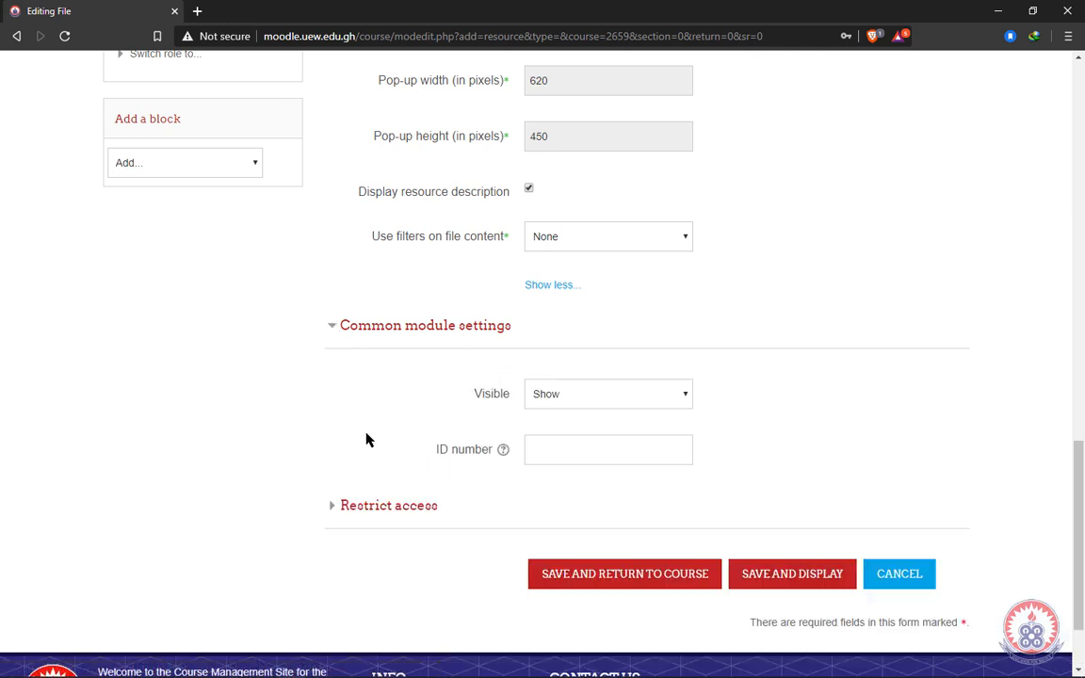
pyautogui.moveTo(469, 402)
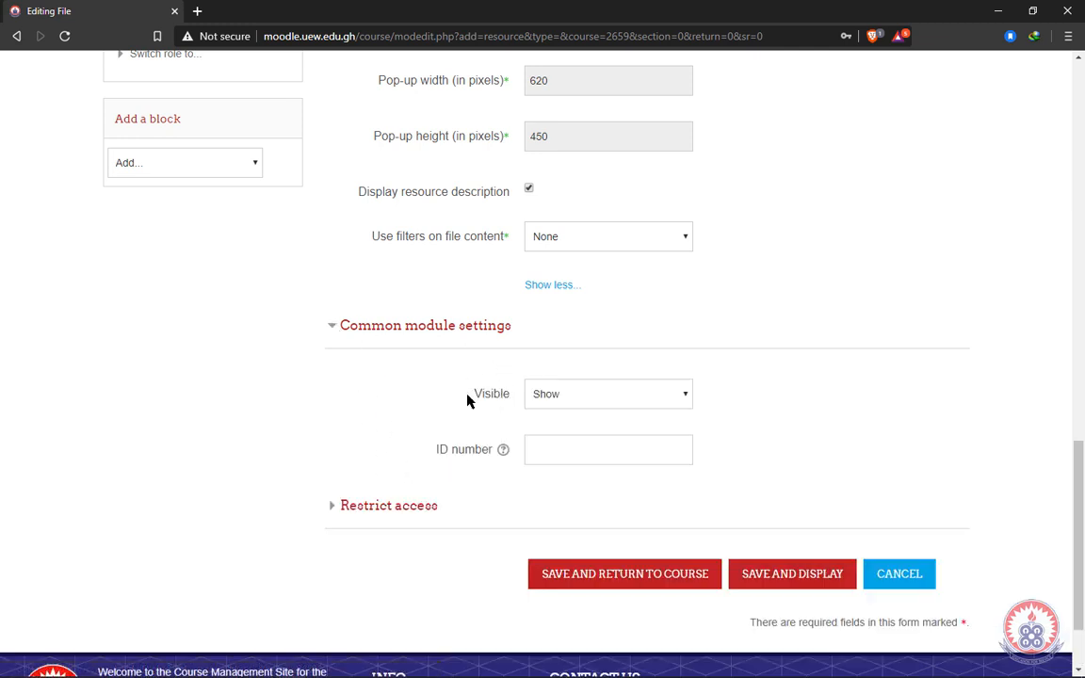
pyautogui.moveTo(678, 400)
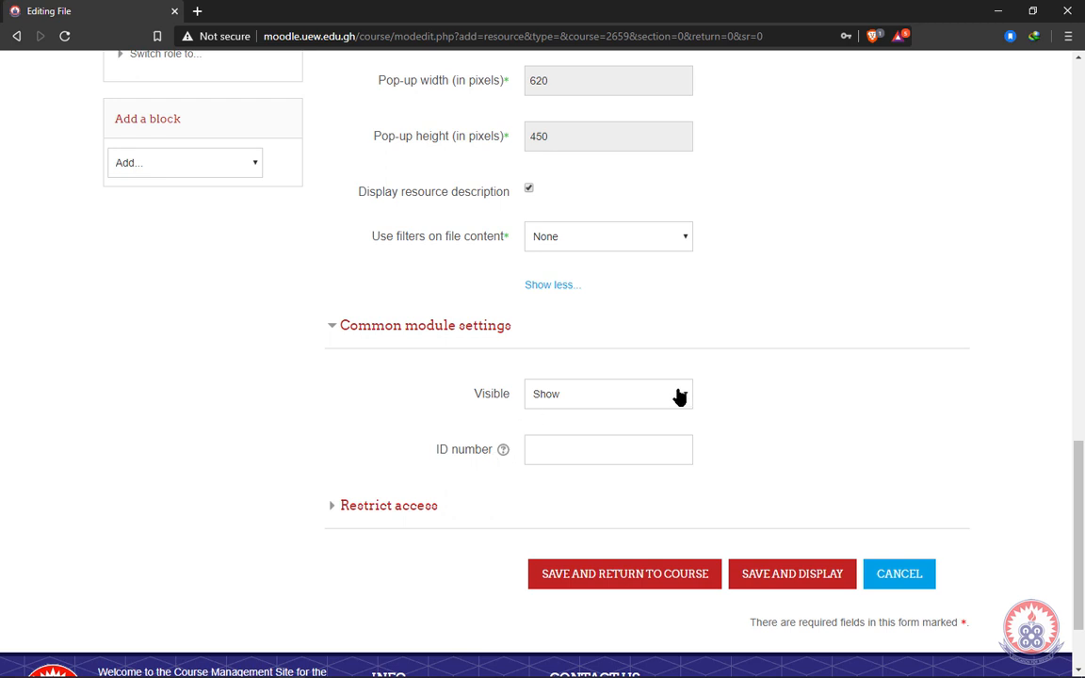
pyautogui.moveTo(338, 330)
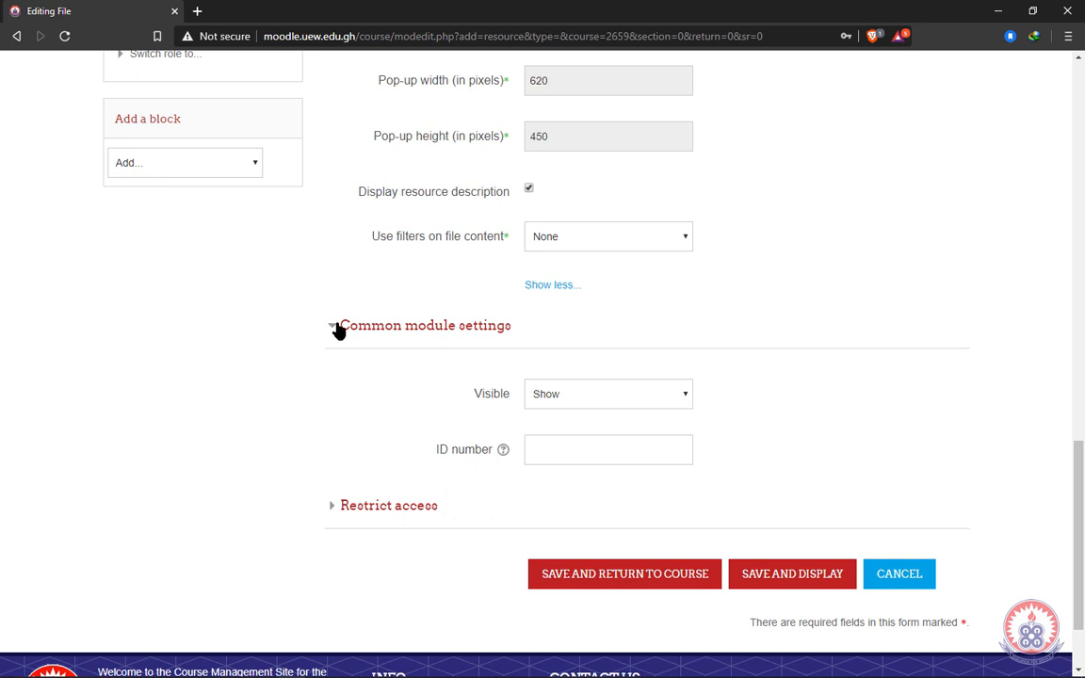
# Step: Collapse Common module settings and bring up the Add restriction choices under Restrict access
pyautogui.click(332, 324)
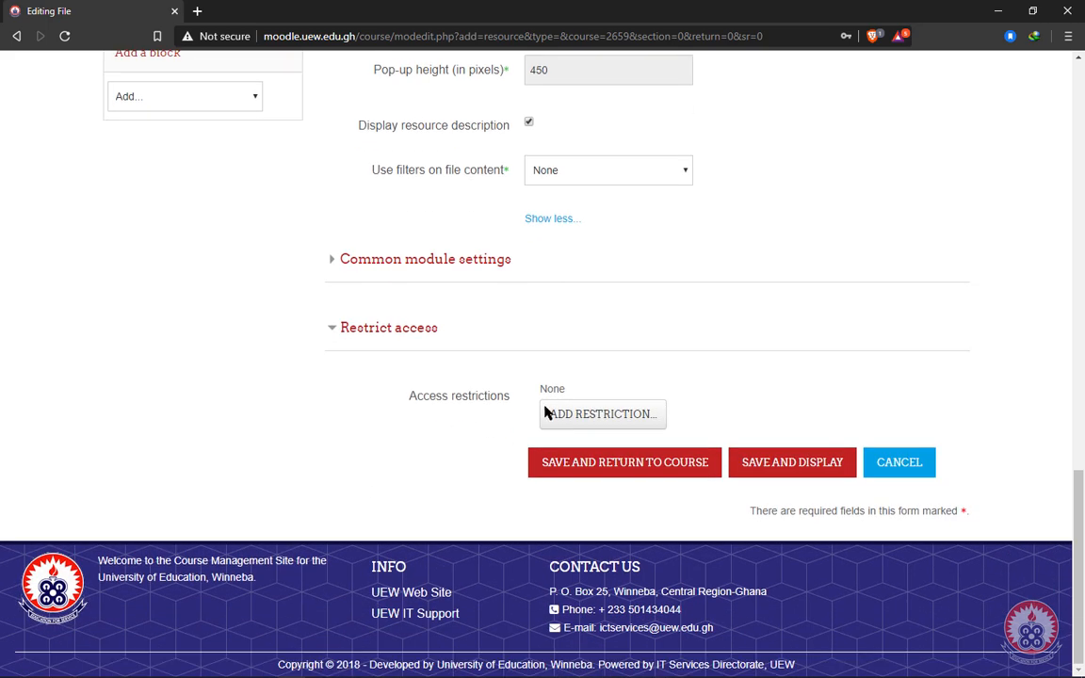
pyautogui.moveTo(670, 412)
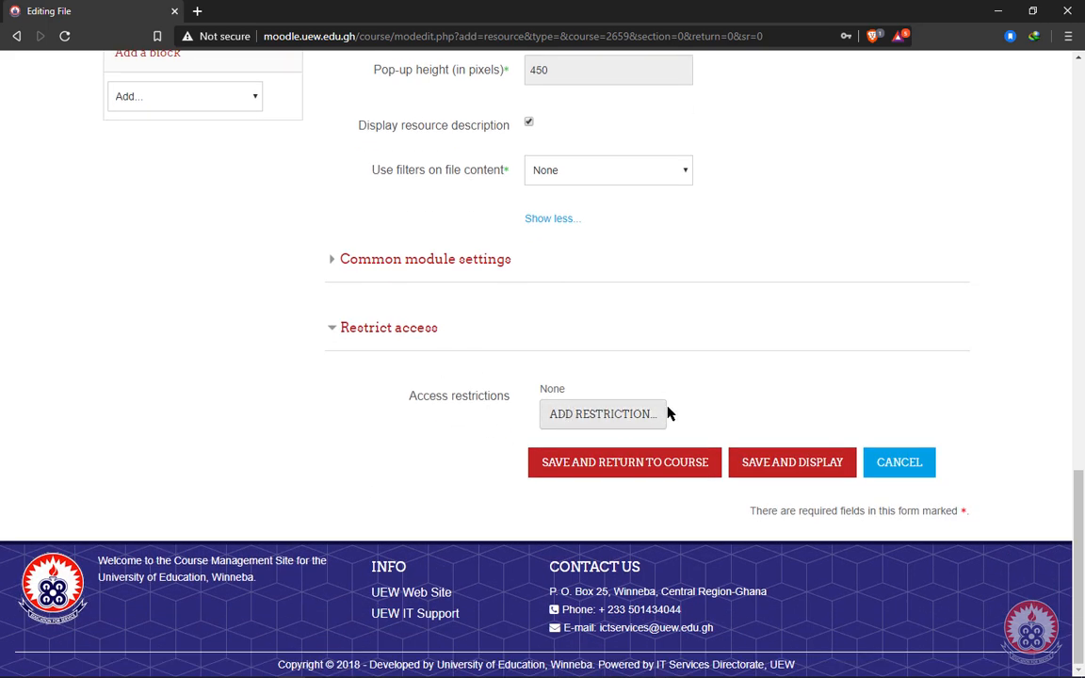
pyautogui.click(603, 414)
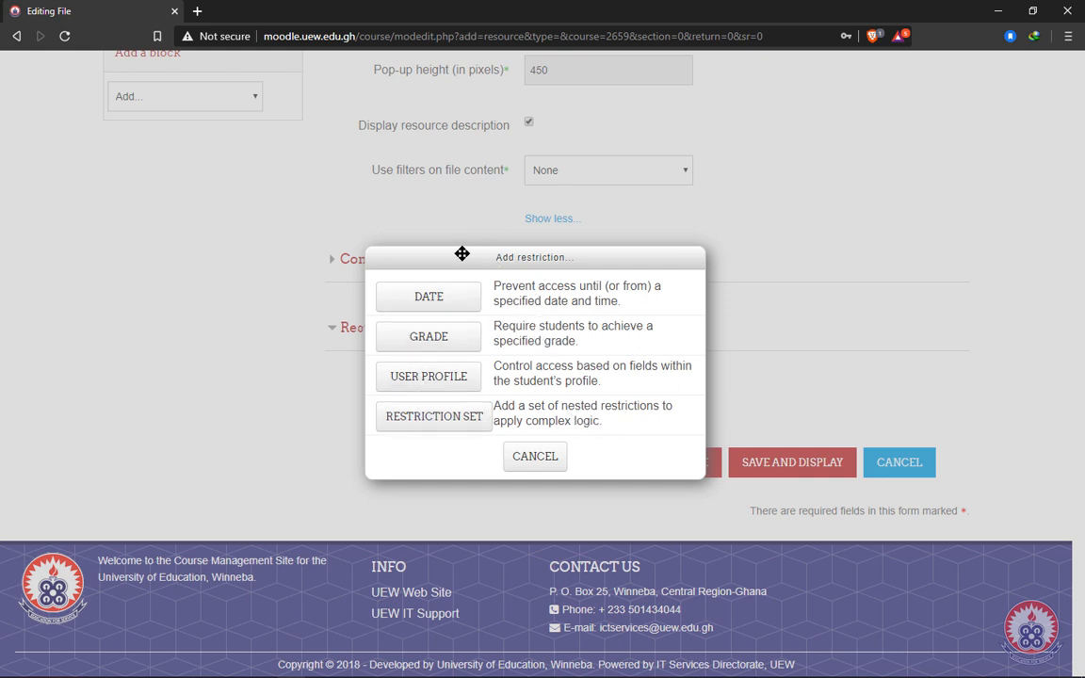
pyautogui.moveTo(496, 311)
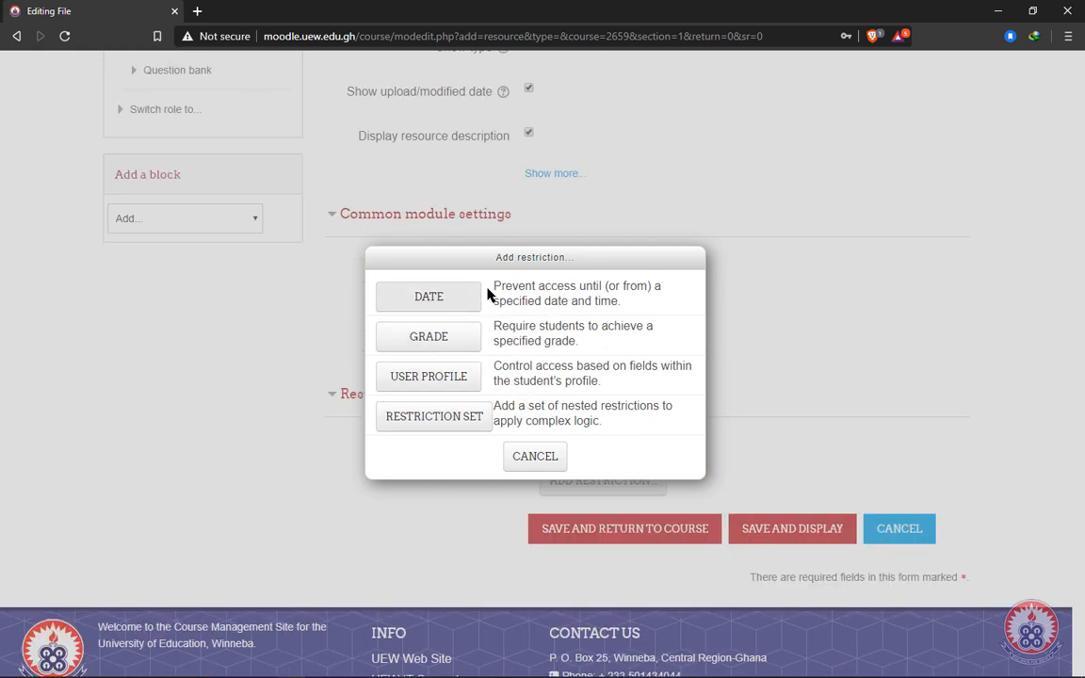
pyautogui.moveTo(580, 287)
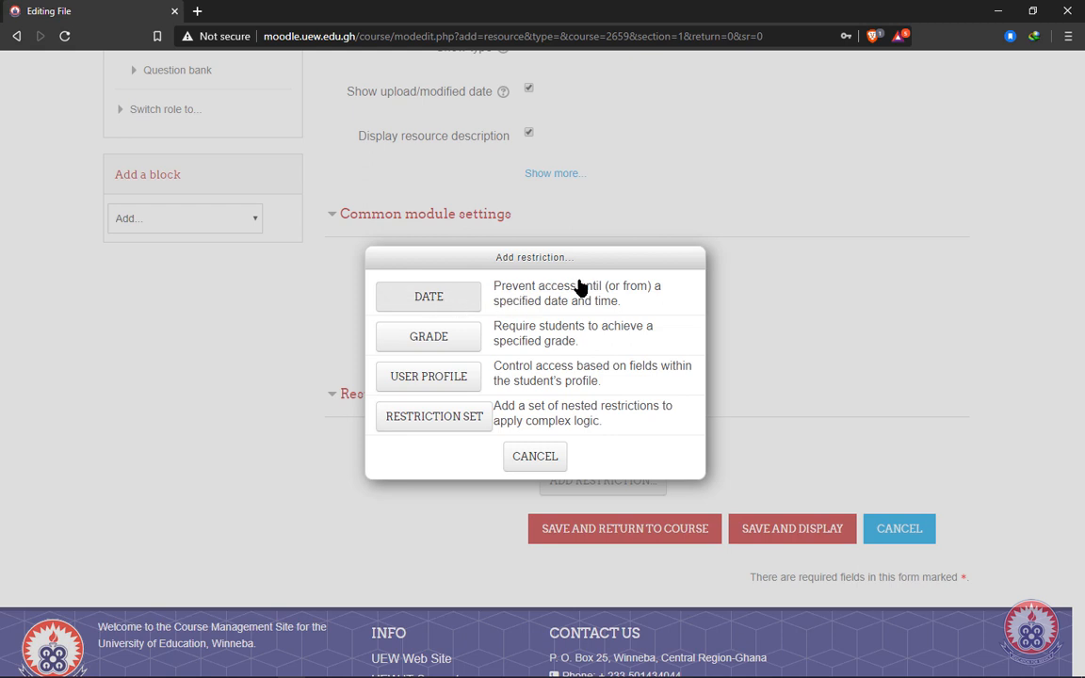
pyautogui.moveTo(573, 293)
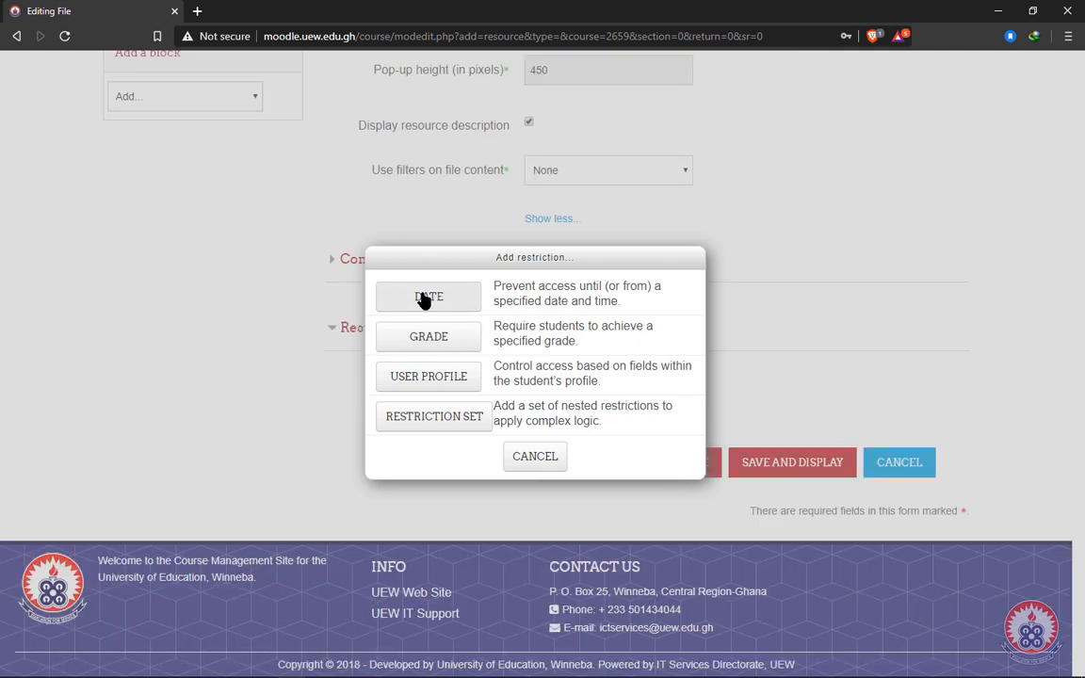
pyautogui.moveTo(426, 307)
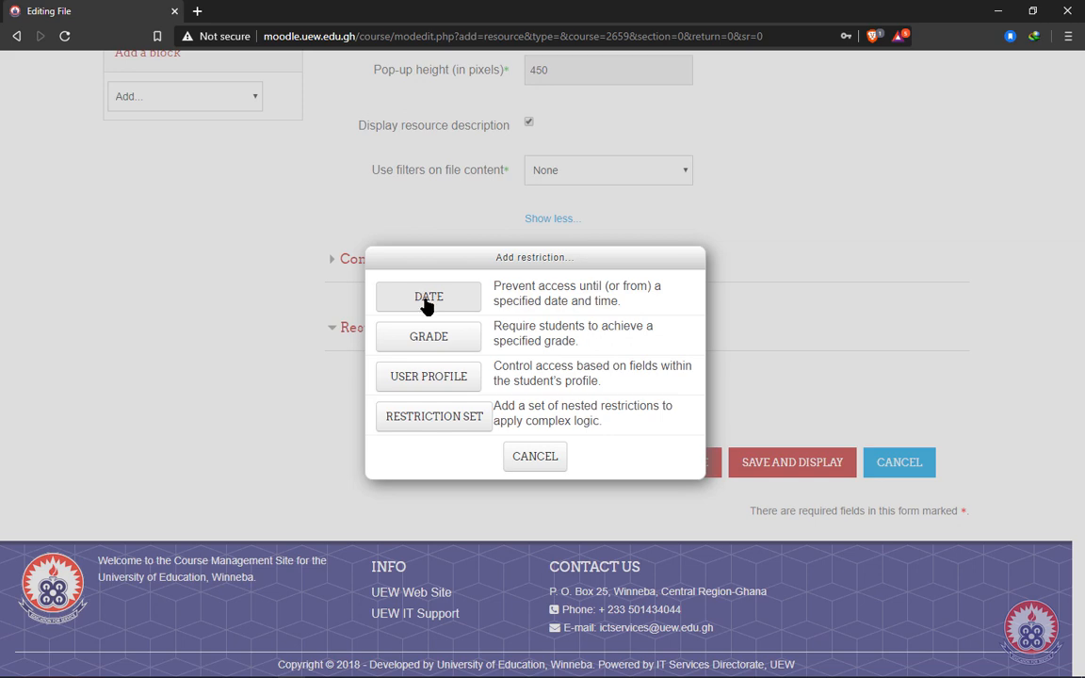
# Step: Add a date restriction making the file available from day 23
pyautogui.click(427, 297)
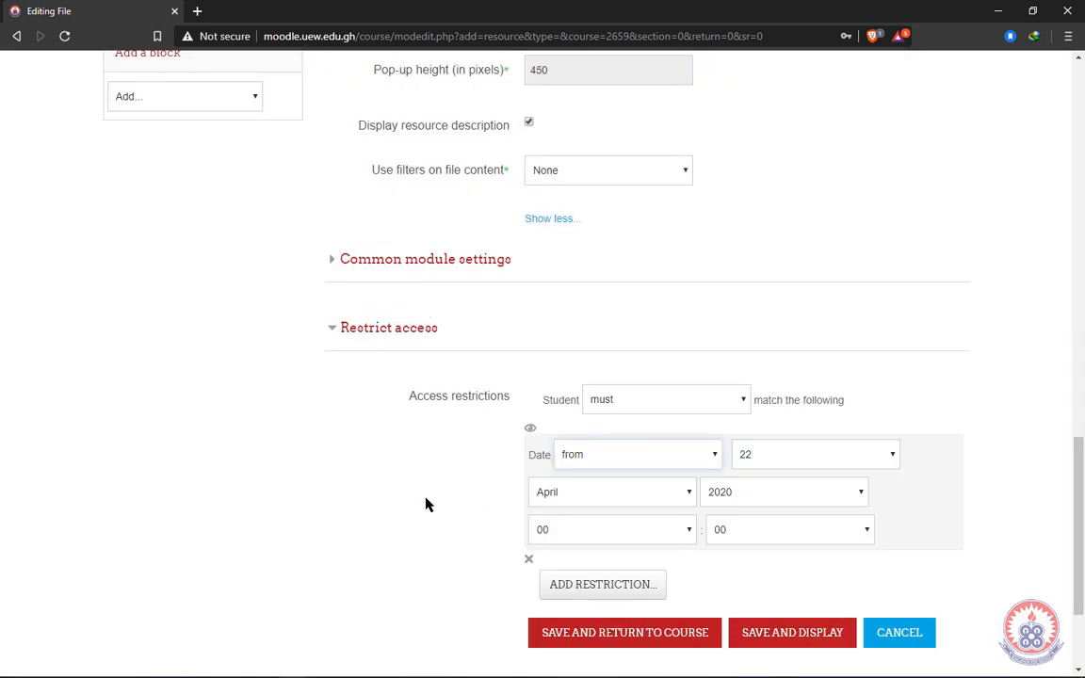
pyautogui.scroll(-3)
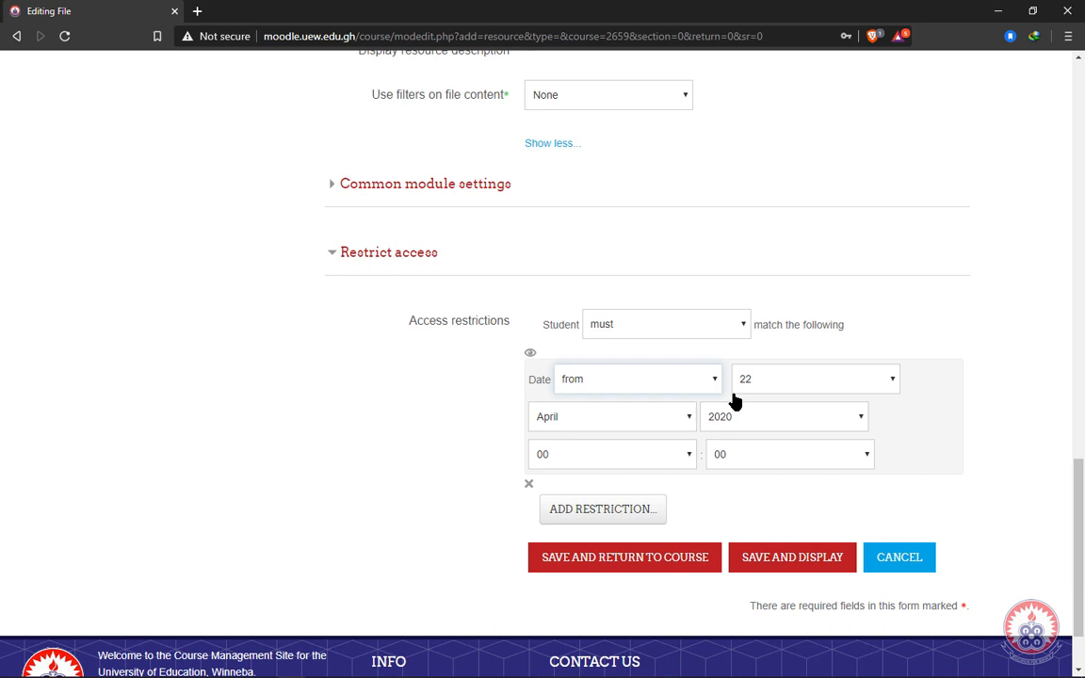
pyautogui.click(634, 379)
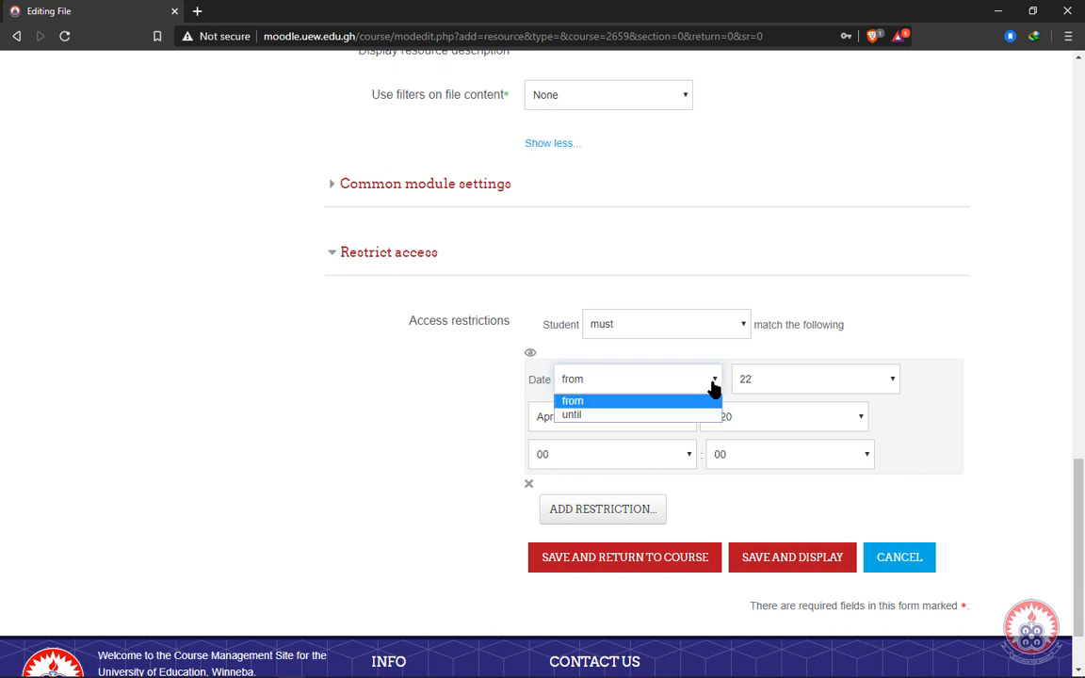
pyautogui.click(565, 415)
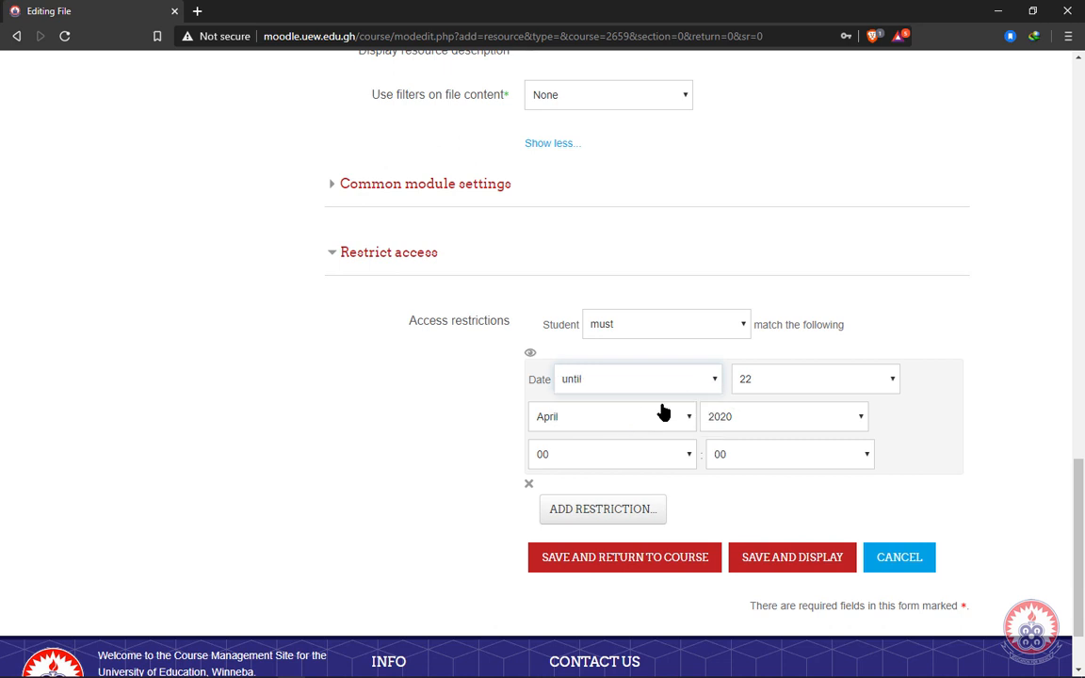
pyautogui.click(636, 378)
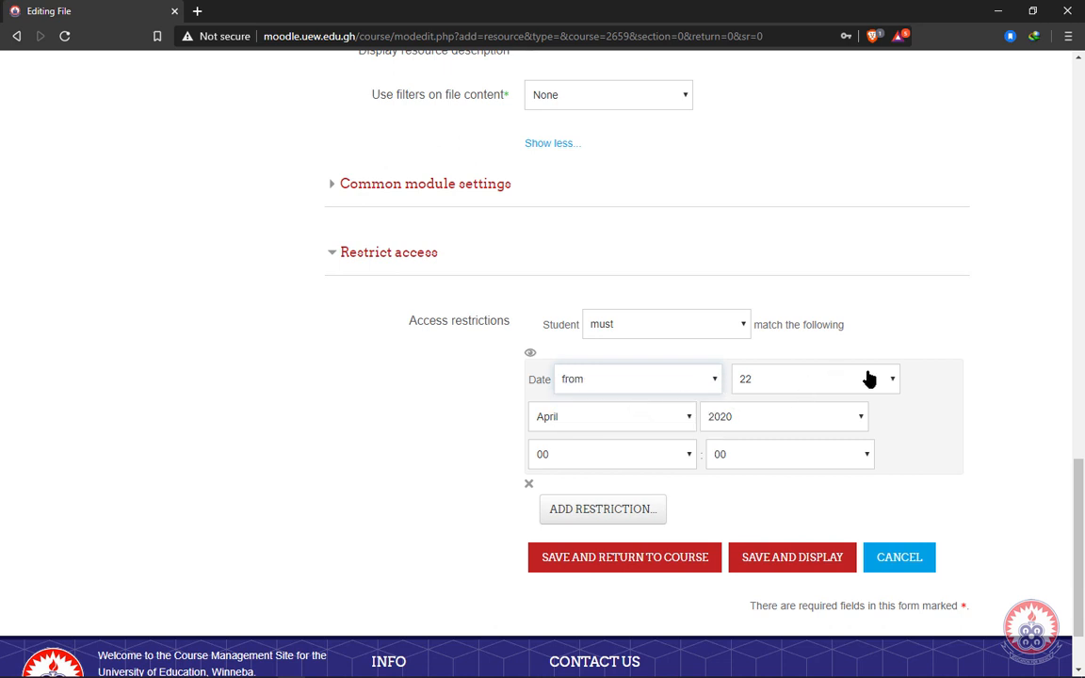
pyautogui.moveTo(866, 382)
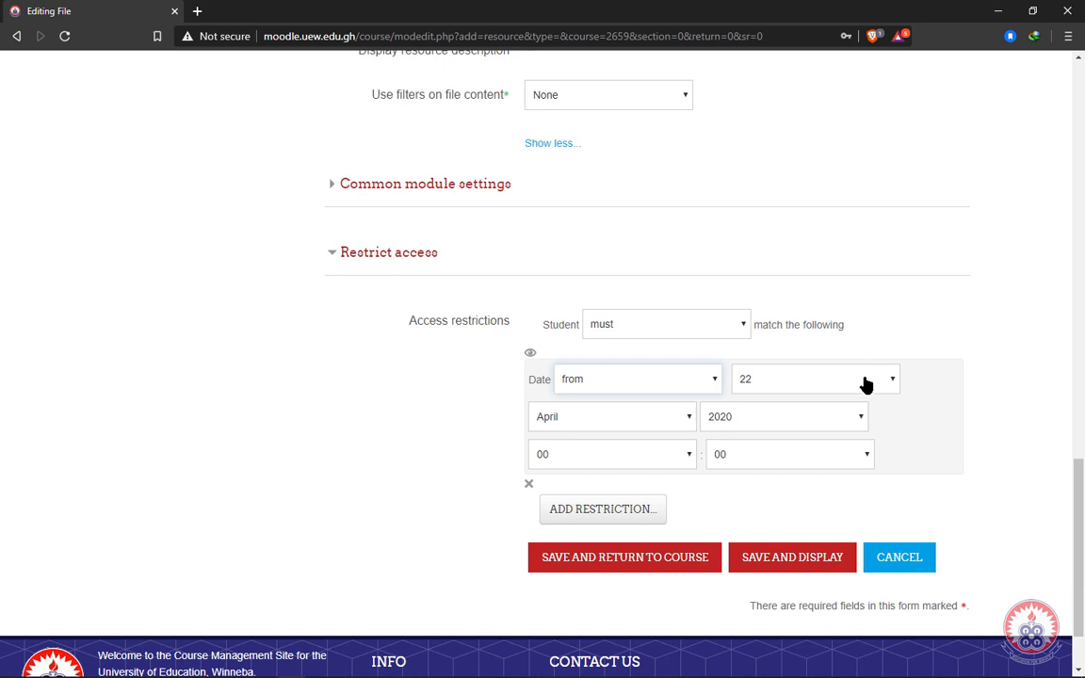
pyautogui.click(818, 378)
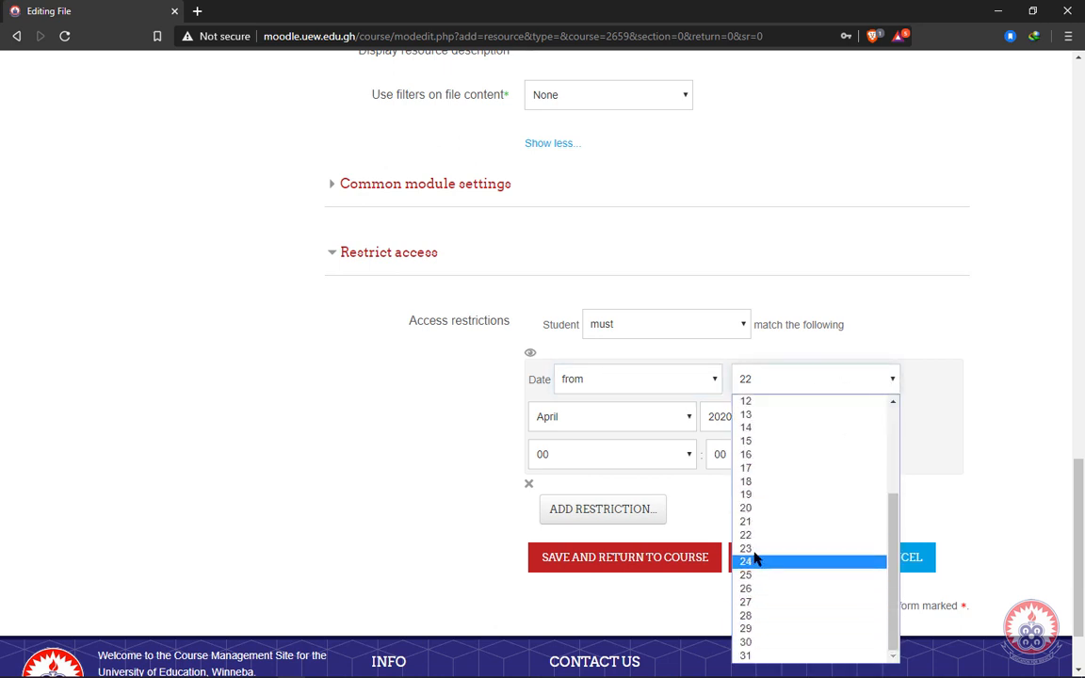
pyautogui.click(747, 547)
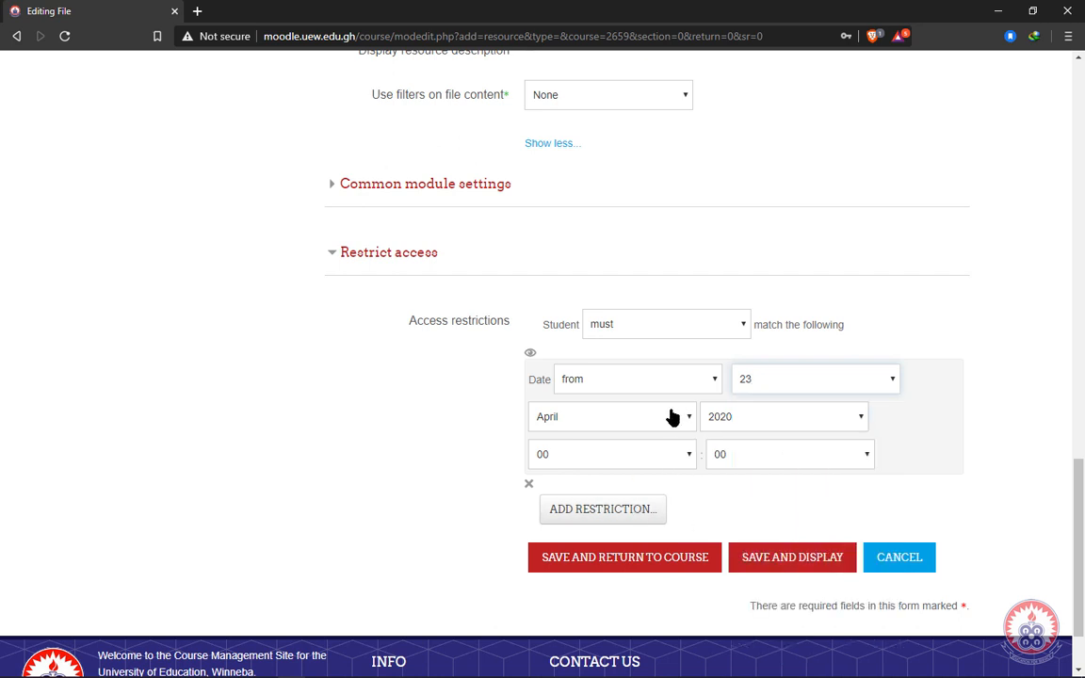
pyautogui.moveTo(554, 394)
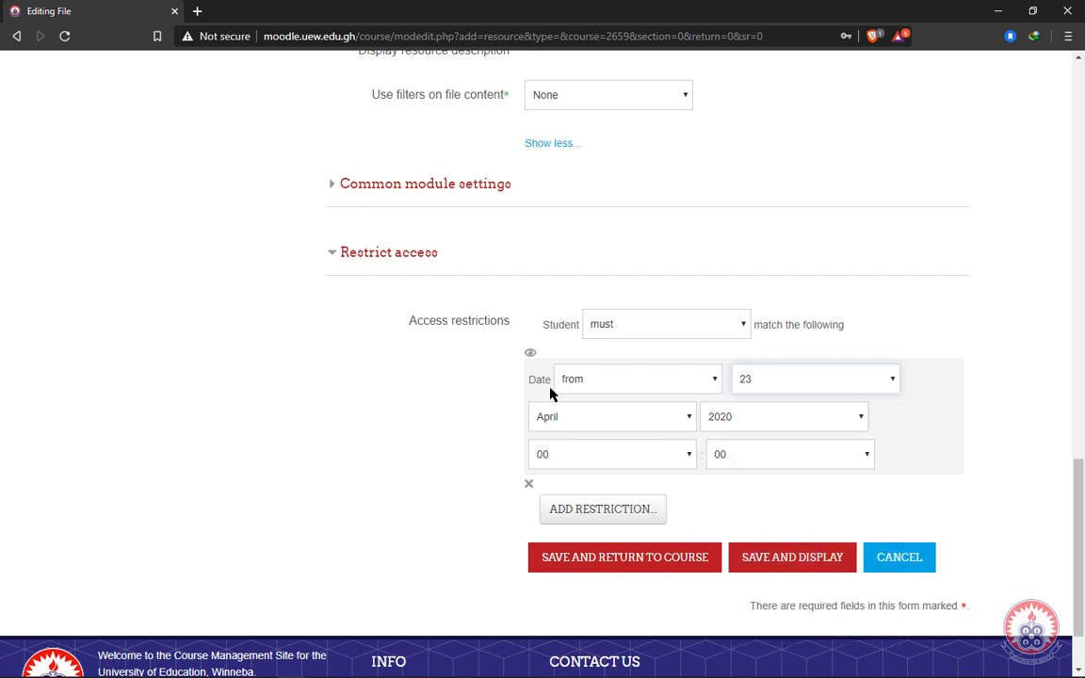
pyautogui.moveTo(688, 427)
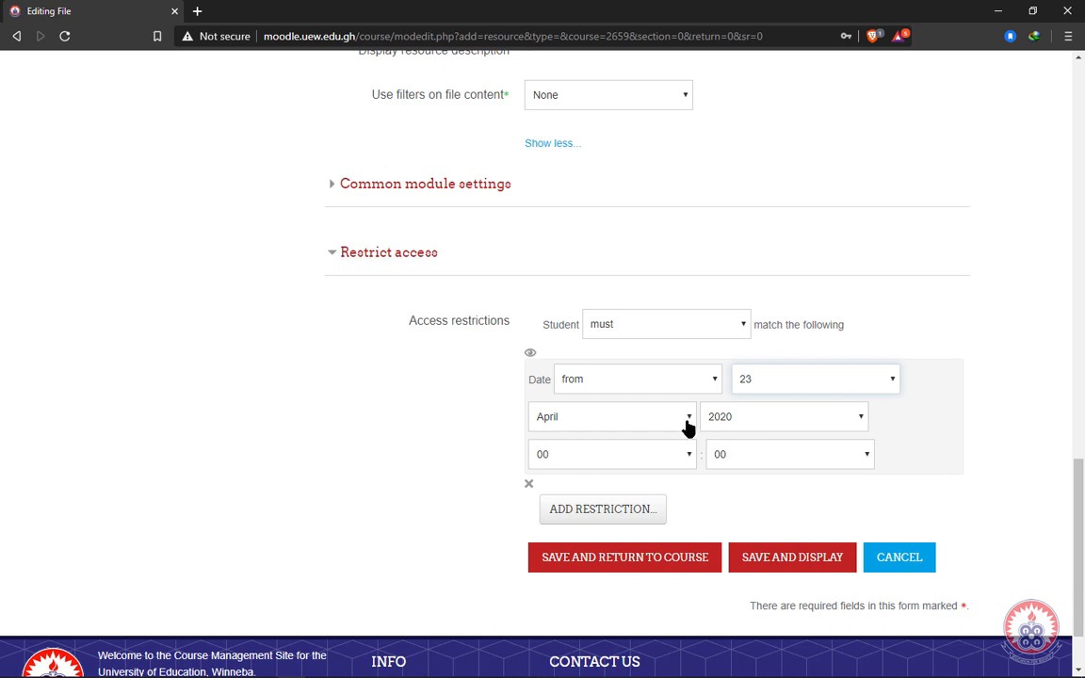
pyautogui.moveTo(804, 405)
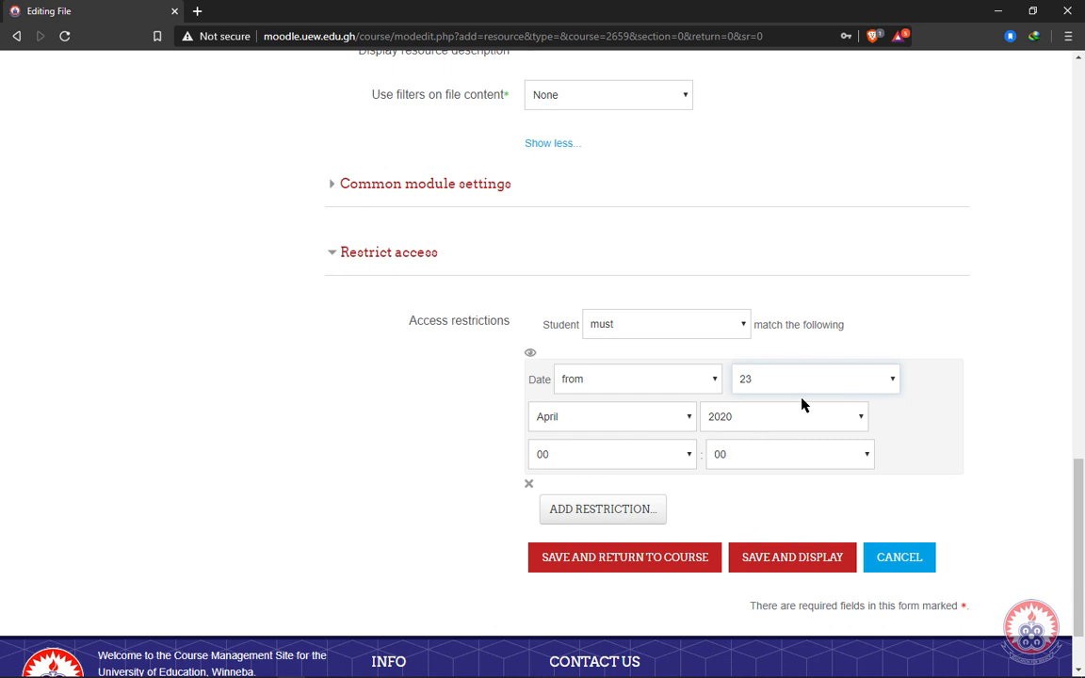
pyautogui.moveTo(718, 452)
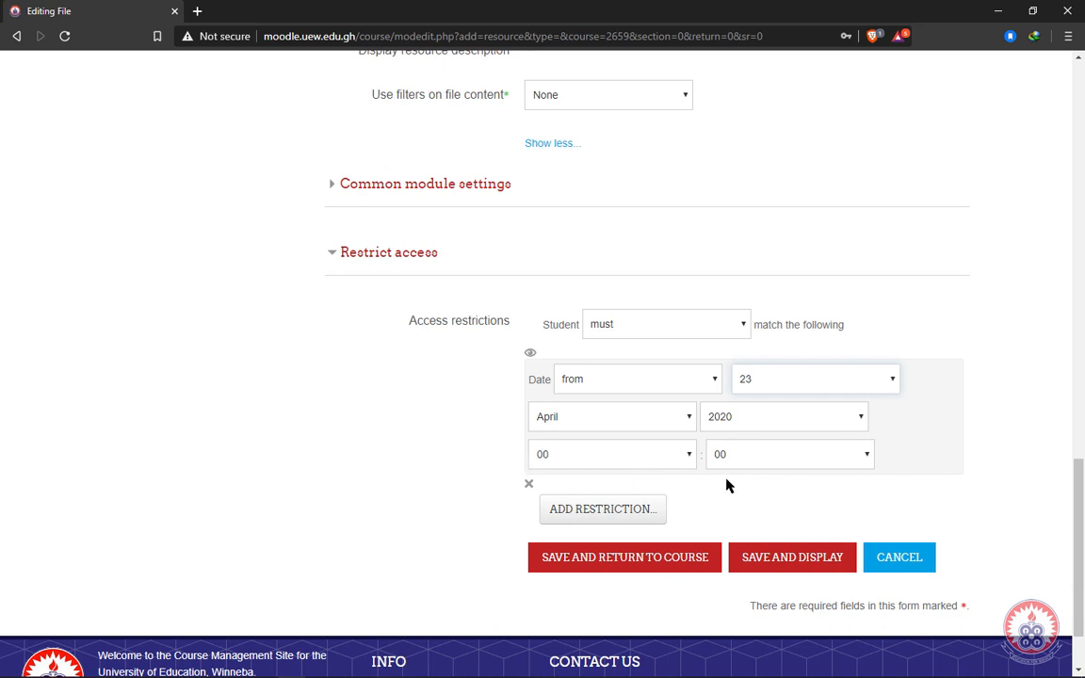
pyautogui.moveTo(870, 468)
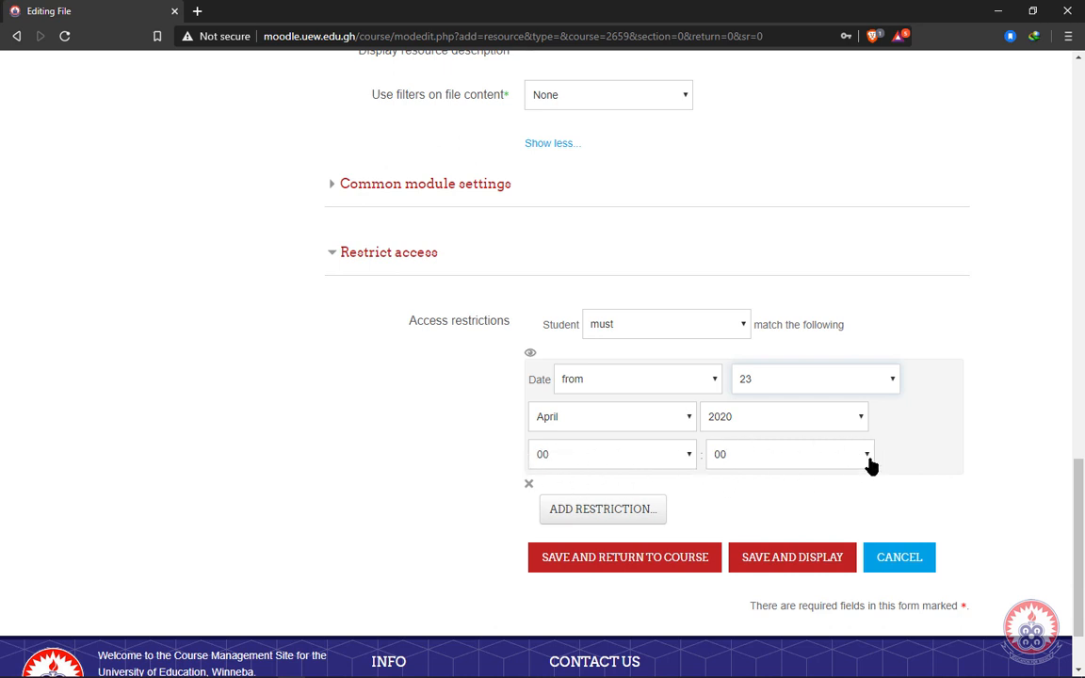
pyautogui.moveTo(699, 474)
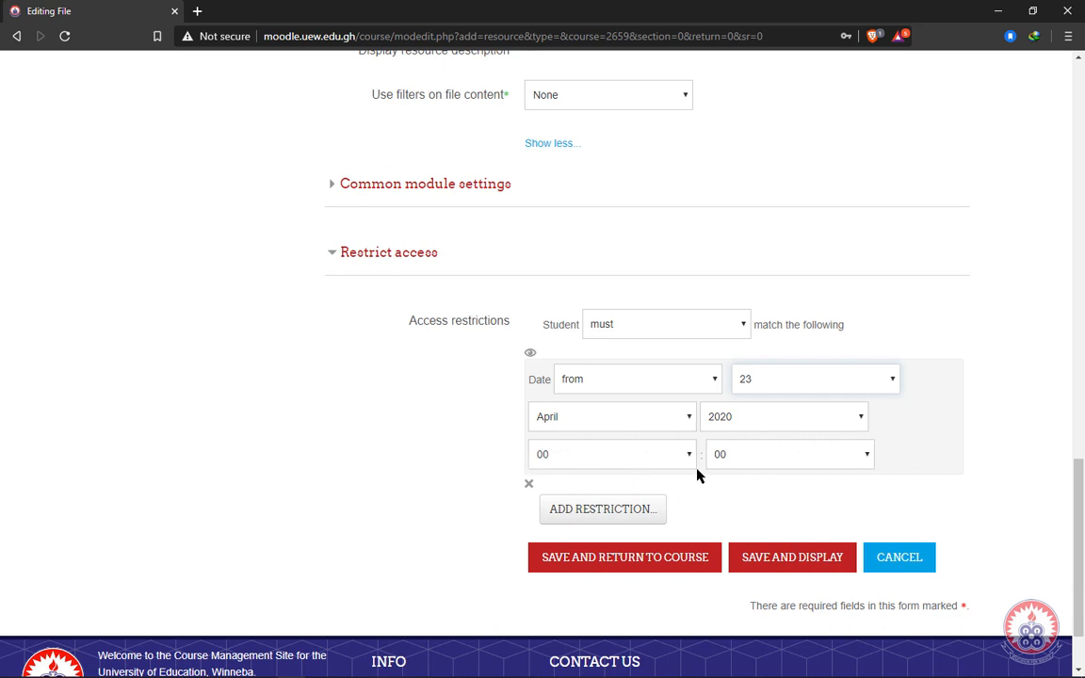
# Step: Set the restriction start time to hour 05 and minute 00
pyautogui.click(610, 454)
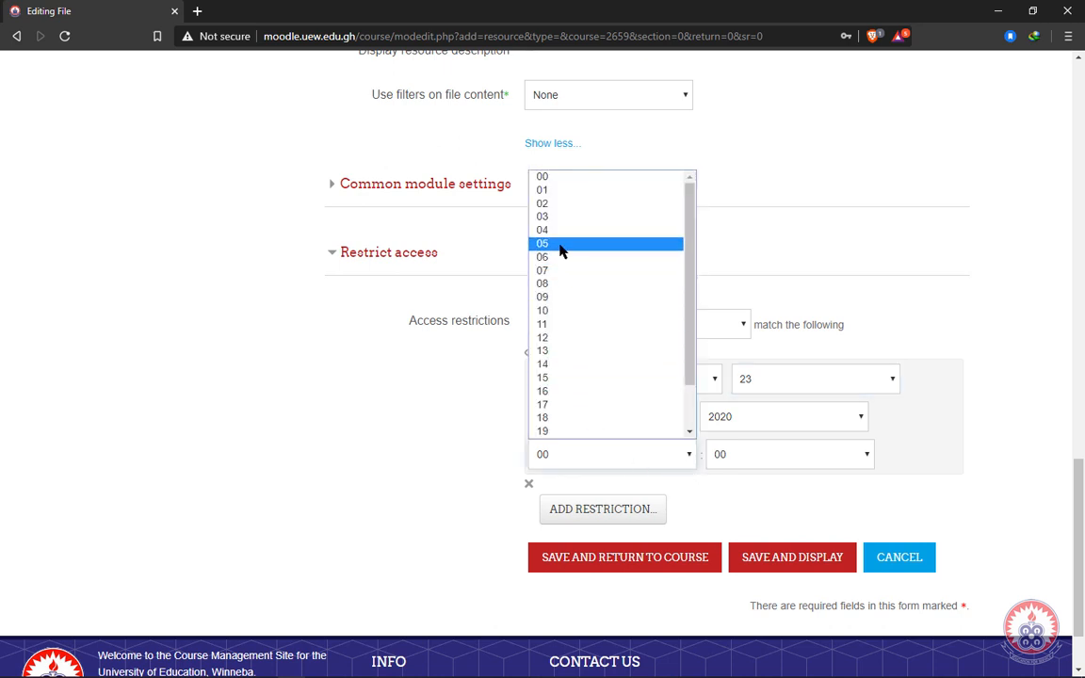
pyautogui.click(544, 243)
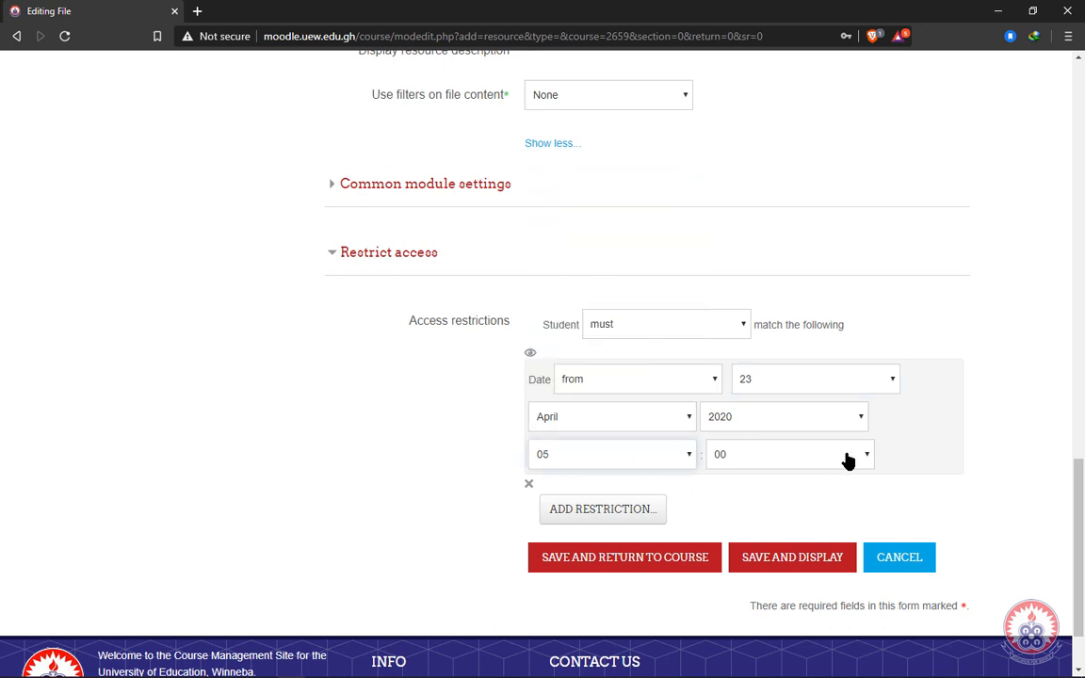
pyautogui.click(789, 454)
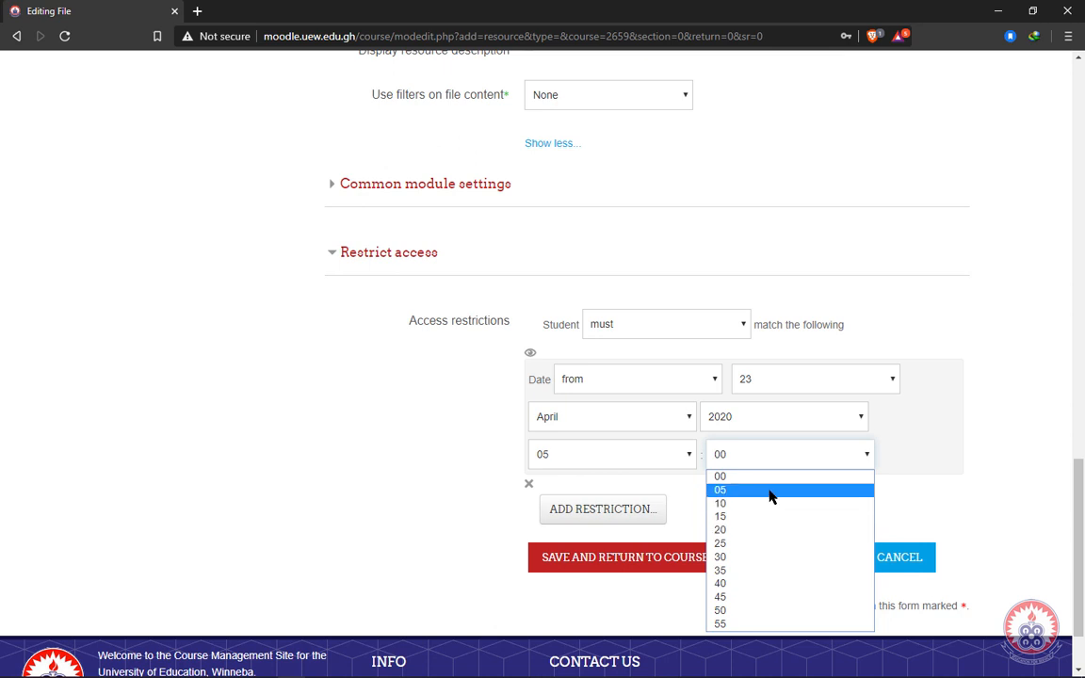
pyautogui.click(722, 475)
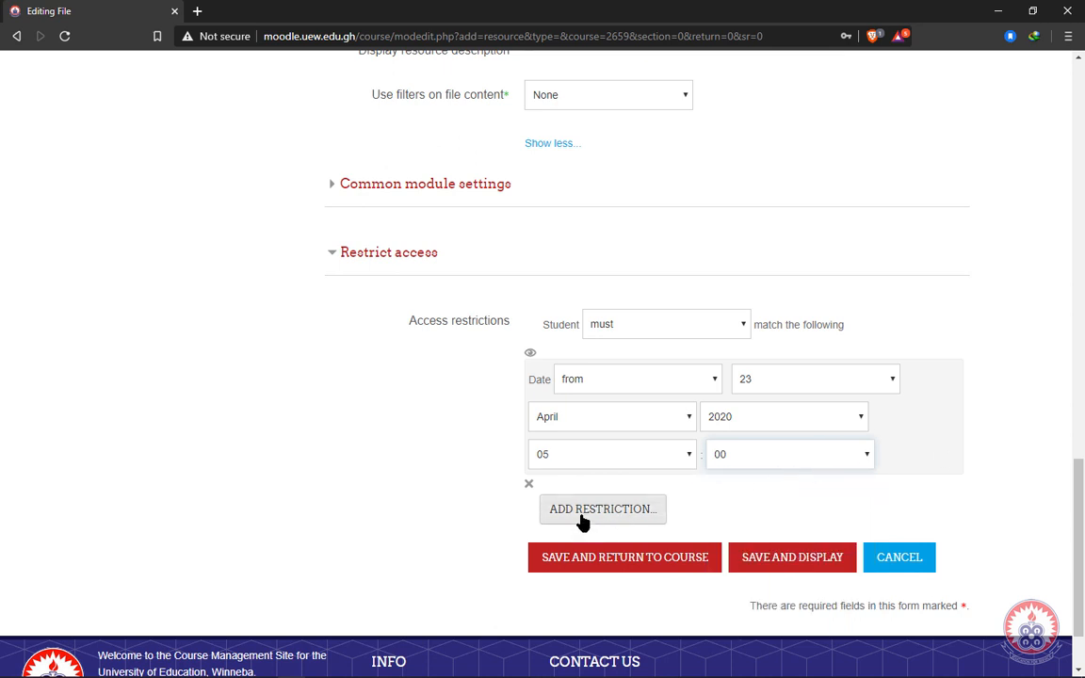
pyautogui.moveTo(584, 518)
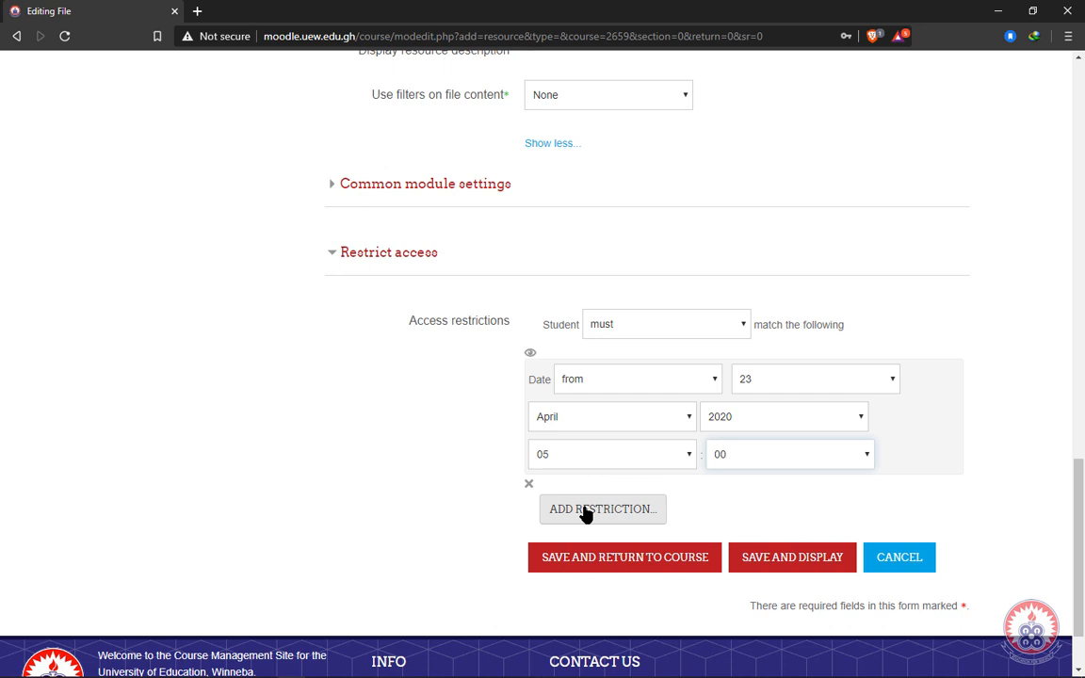
# Step: Add a second access condition based on a user profile field
pyautogui.click(603, 508)
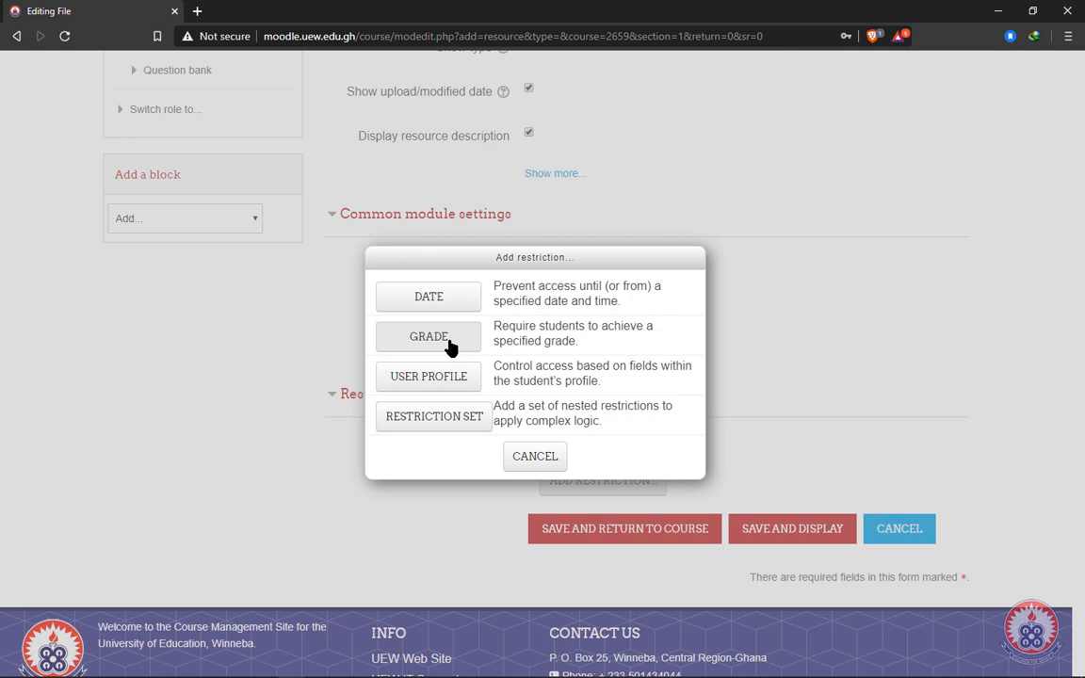
pyautogui.moveTo(467, 339)
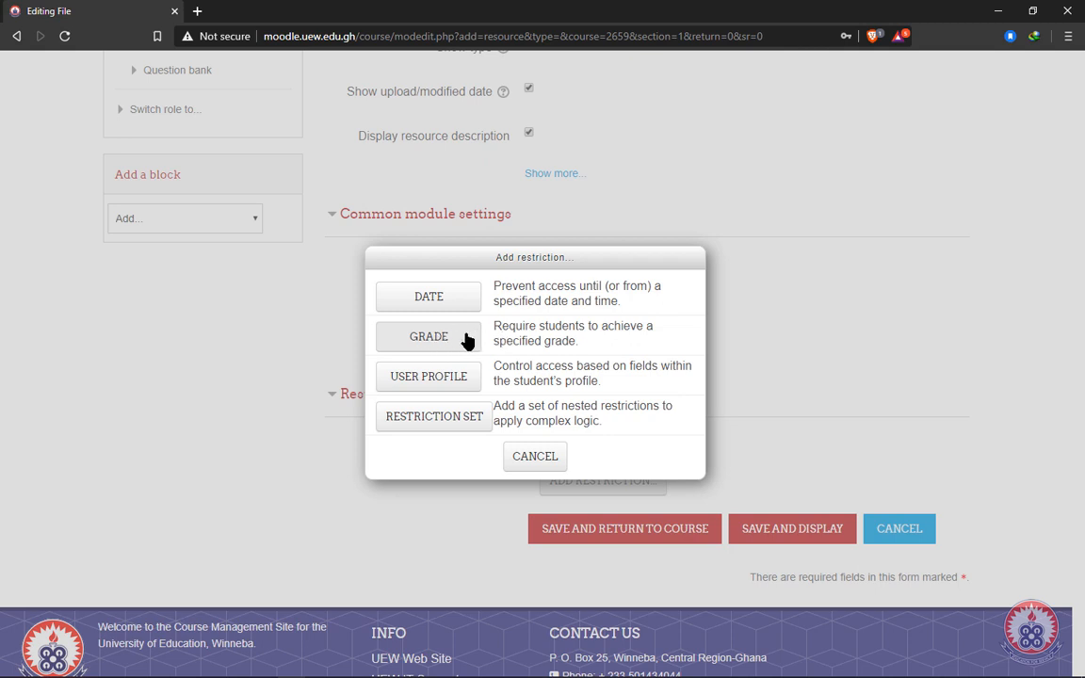
pyautogui.moveTo(505, 337)
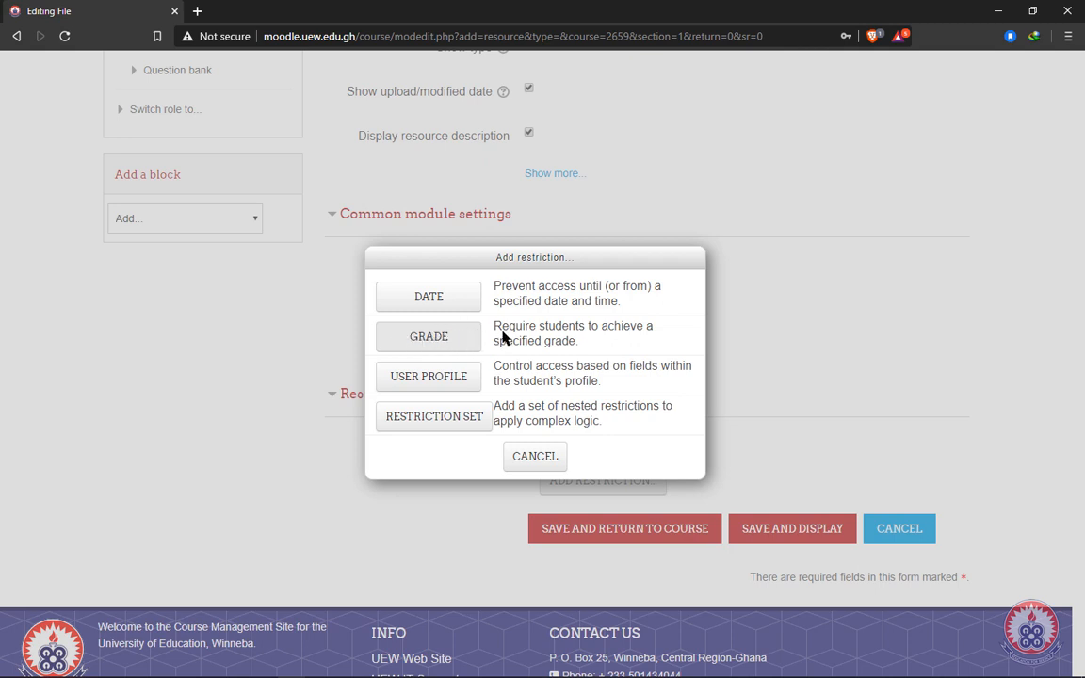
pyautogui.moveTo(448, 388)
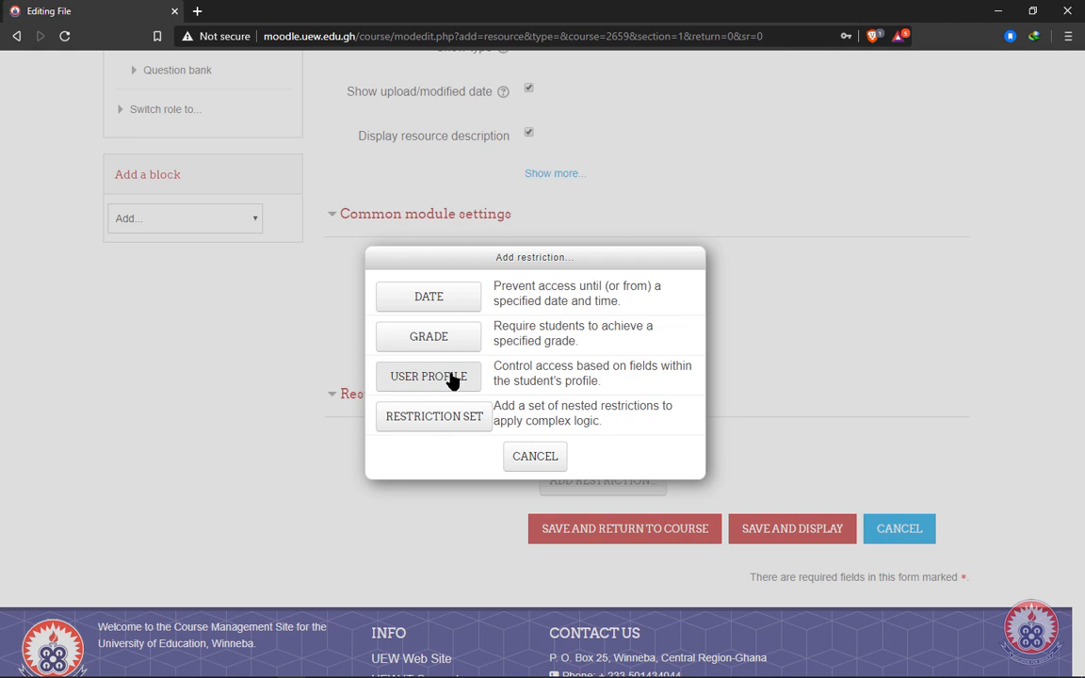
pyautogui.click(428, 376)
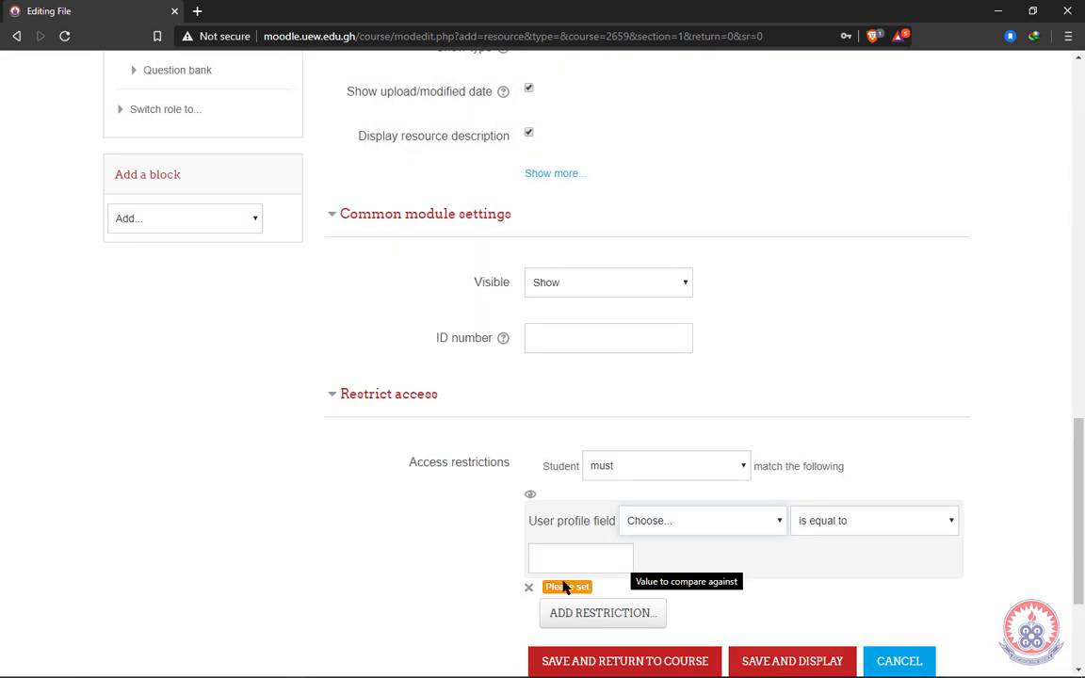
pyautogui.moveTo(648, 554)
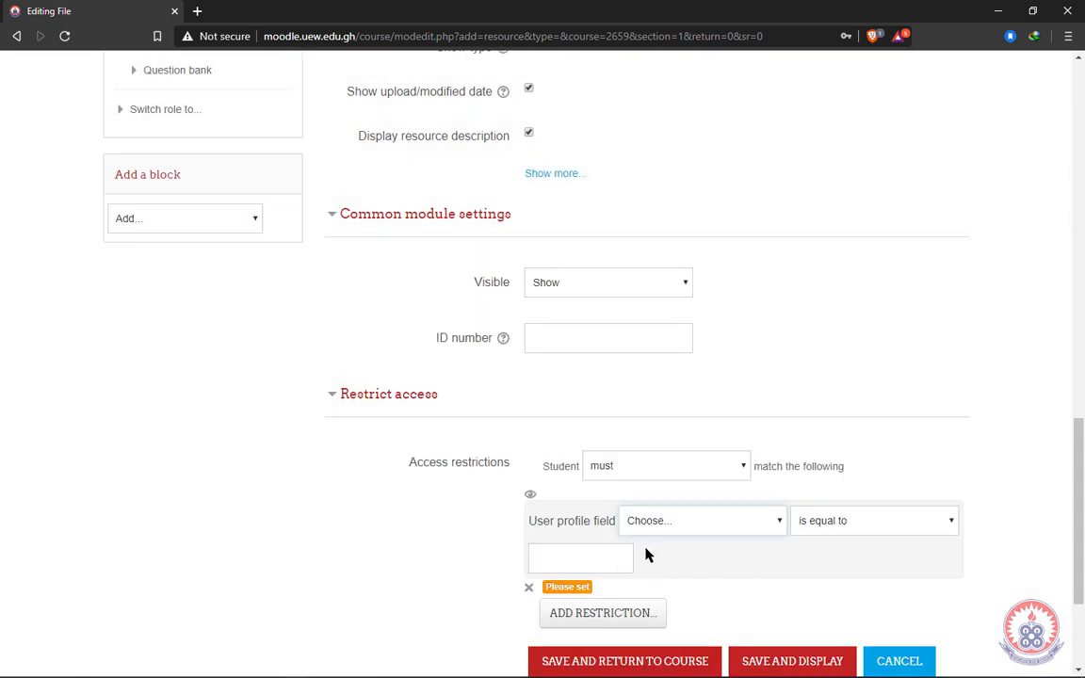
pyautogui.moveTo(639, 562)
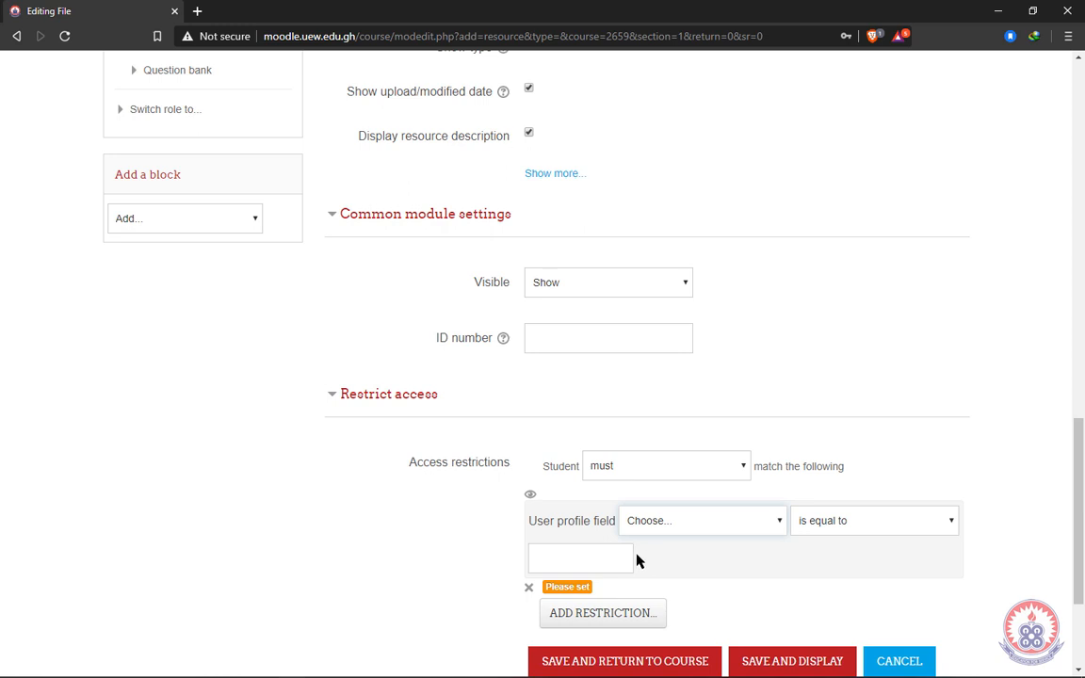
pyautogui.moveTo(550, 591)
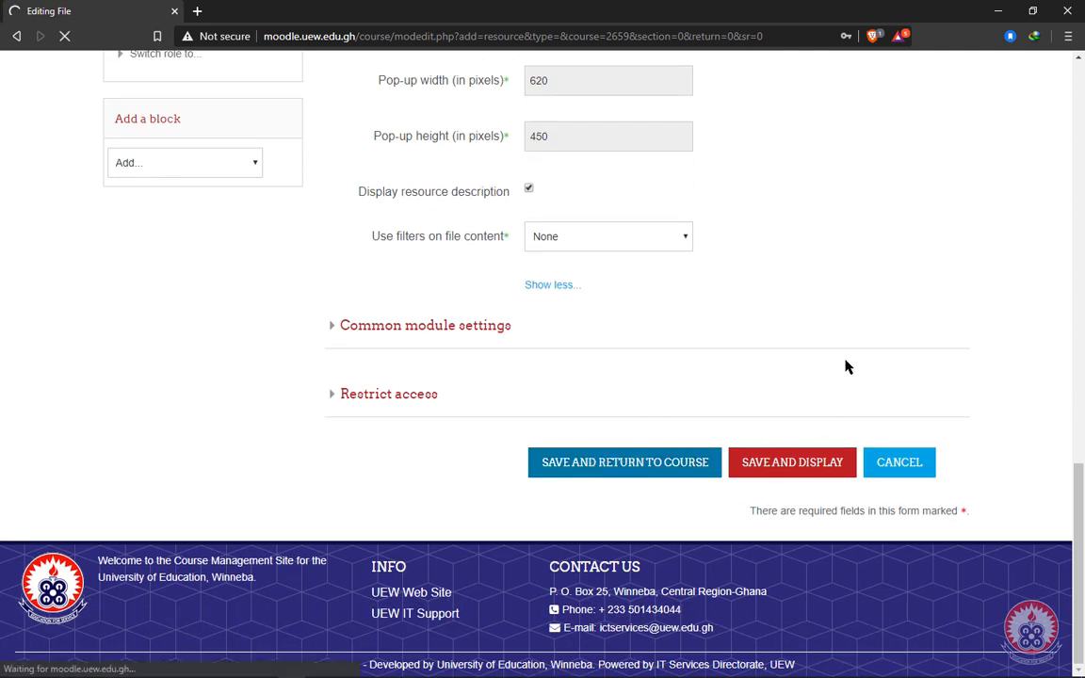
# Step: Save the COURSE OUTLINE file and return to the DMO 111 course page
pyautogui.click(623, 463)
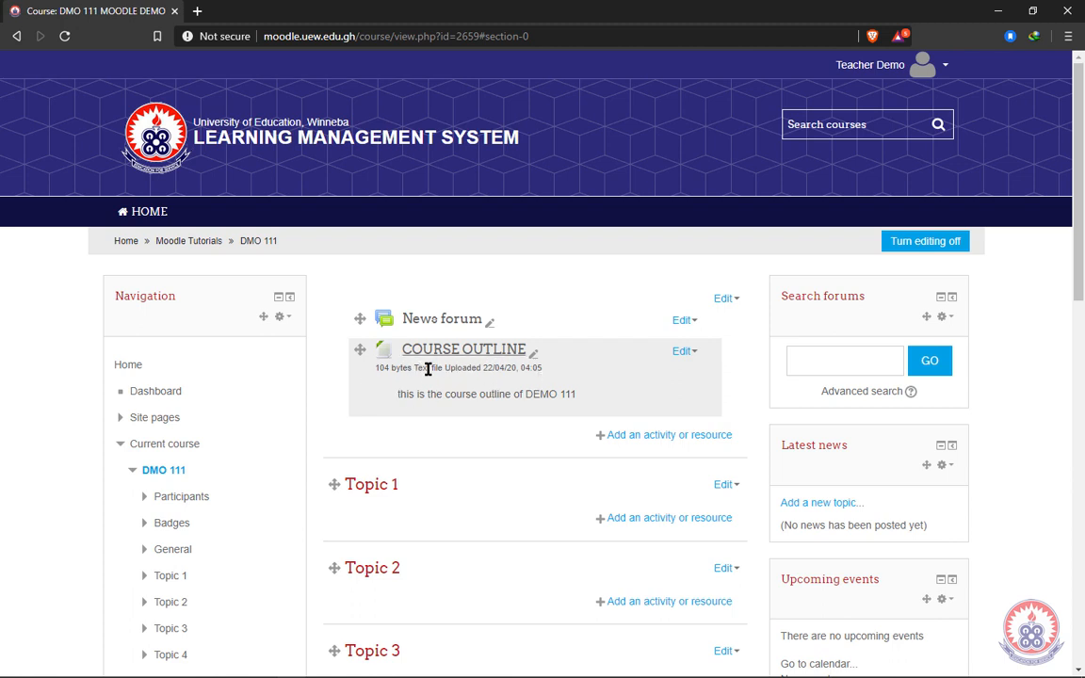
pyautogui.moveTo(531, 385)
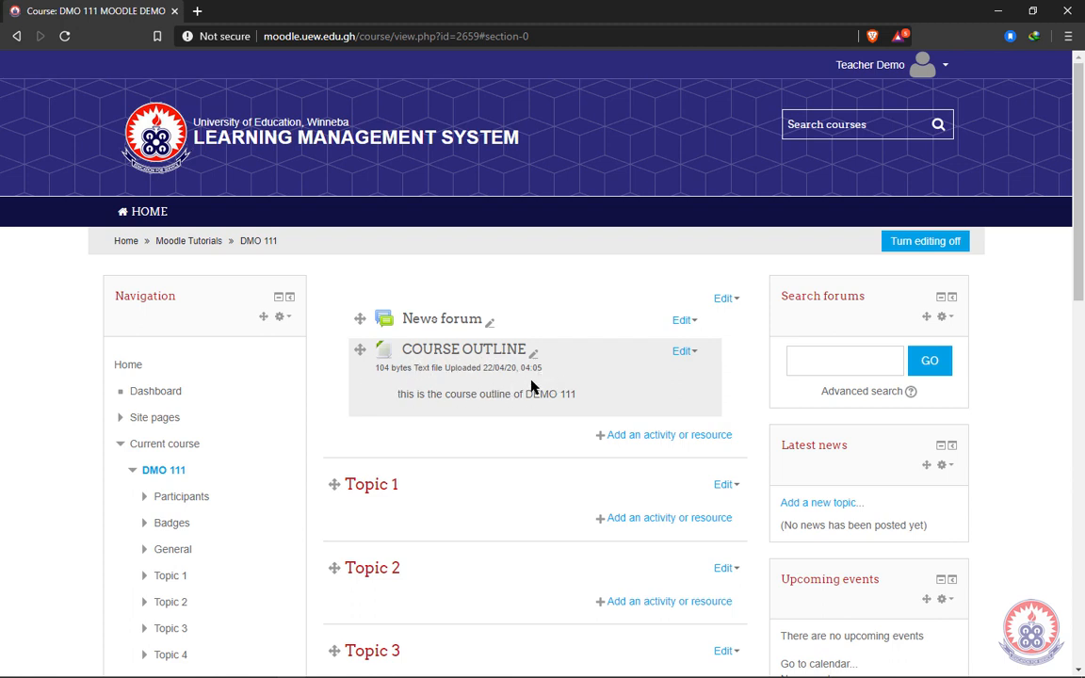
pyautogui.moveTo(516, 384)
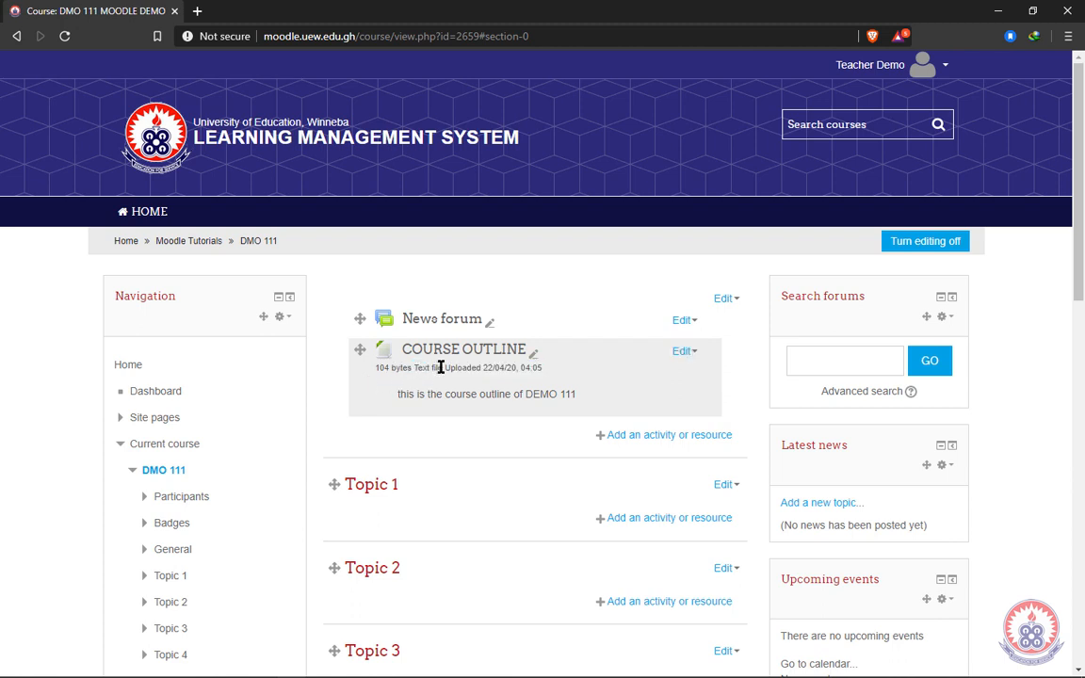
pyautogui.doubleClick(429, 369)
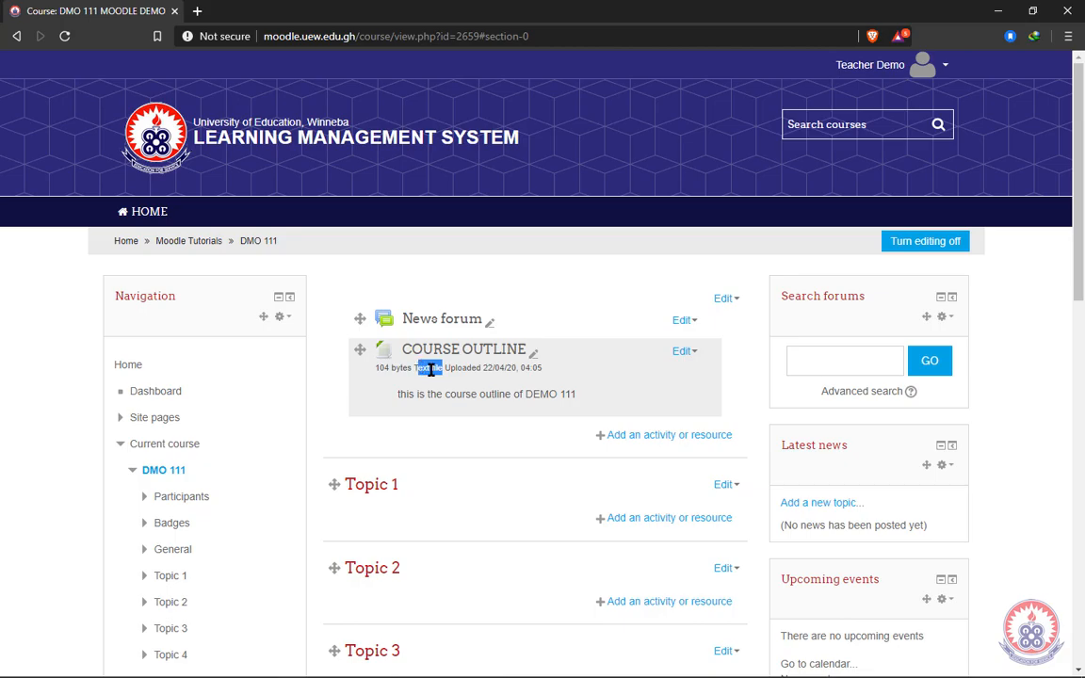
pyautogui.scroll(-3)
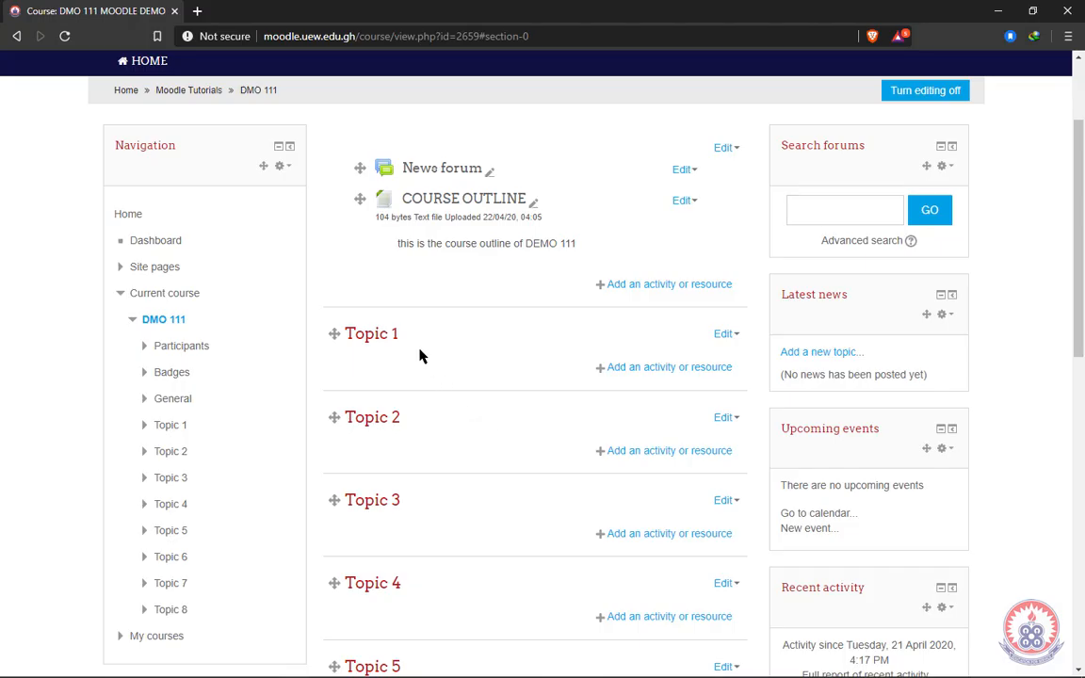
pyautogui.moveTo(456, 322)
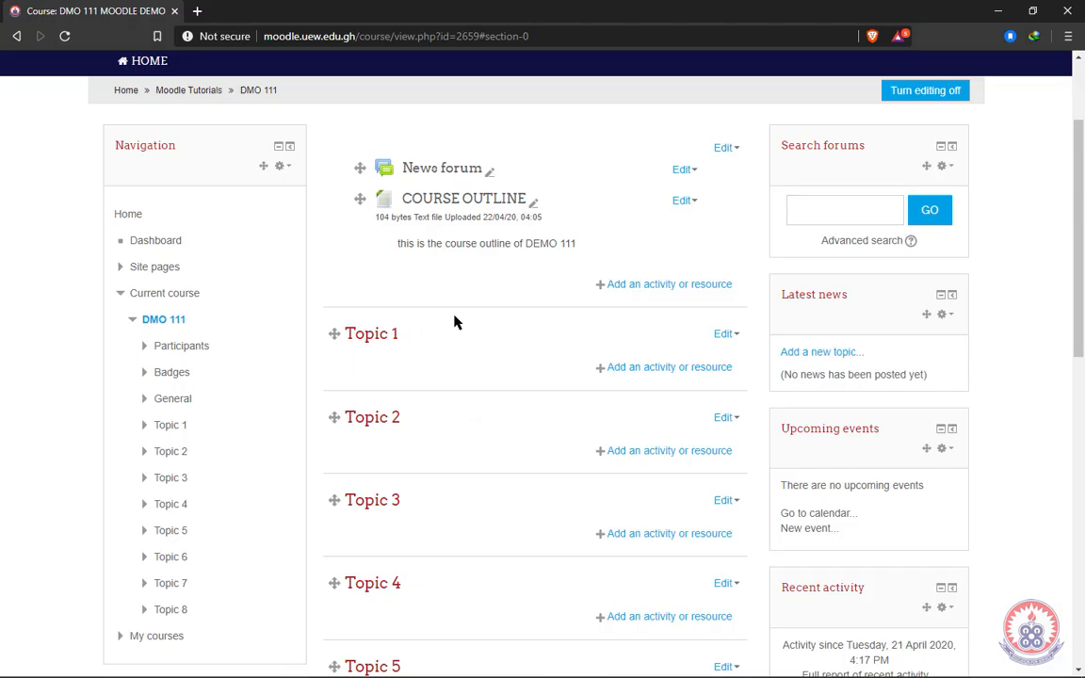
pyautogui.moveTo(727, 327)
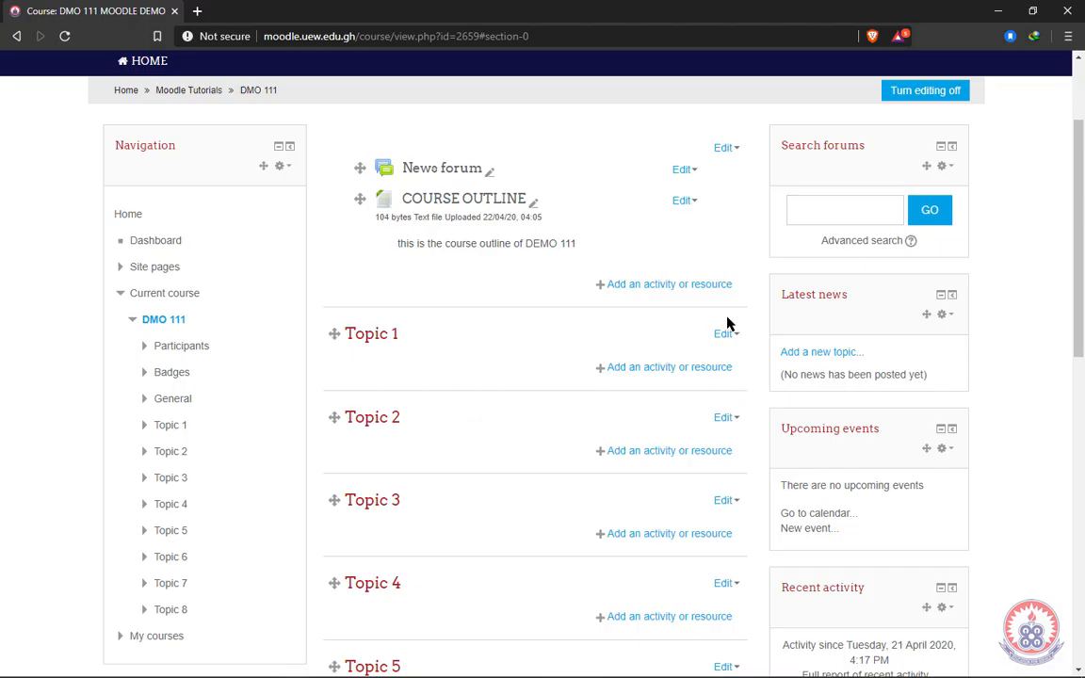
pyautogui.moveTo(316, 349)
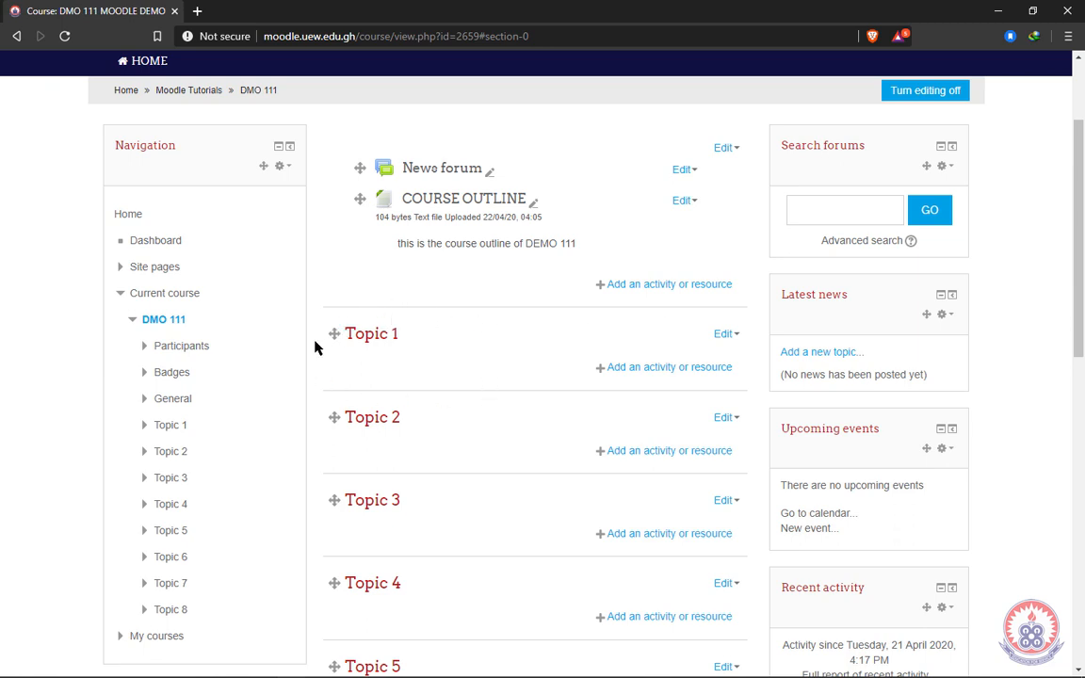
pyautogui.moveTo(406, 606)
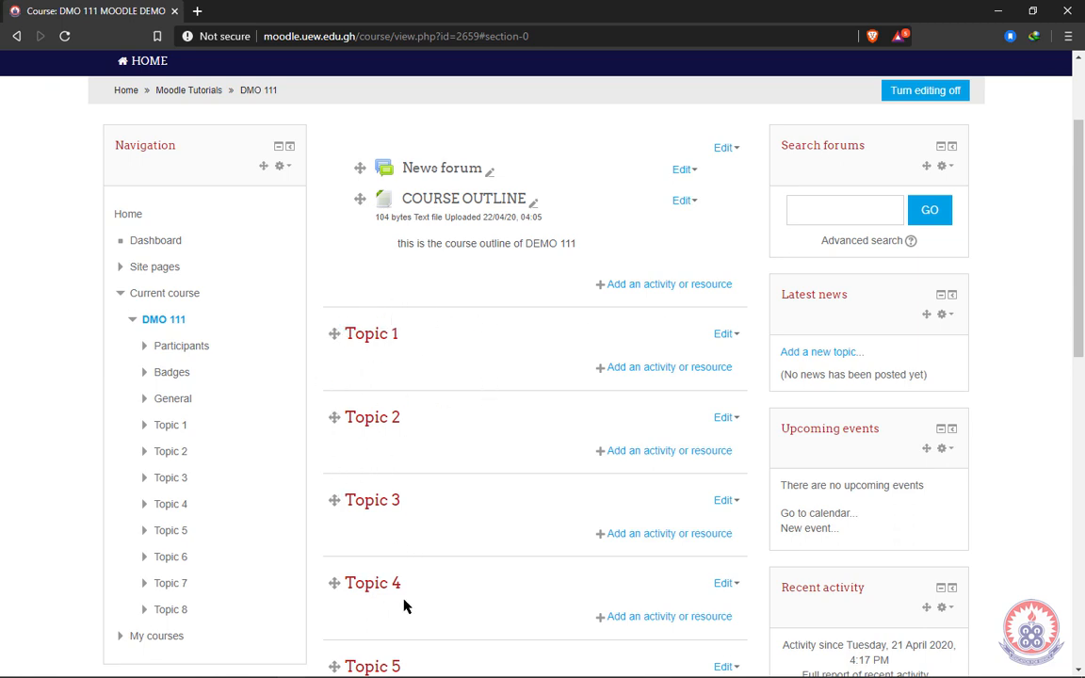
pyautogui.moveTo(494, 316)
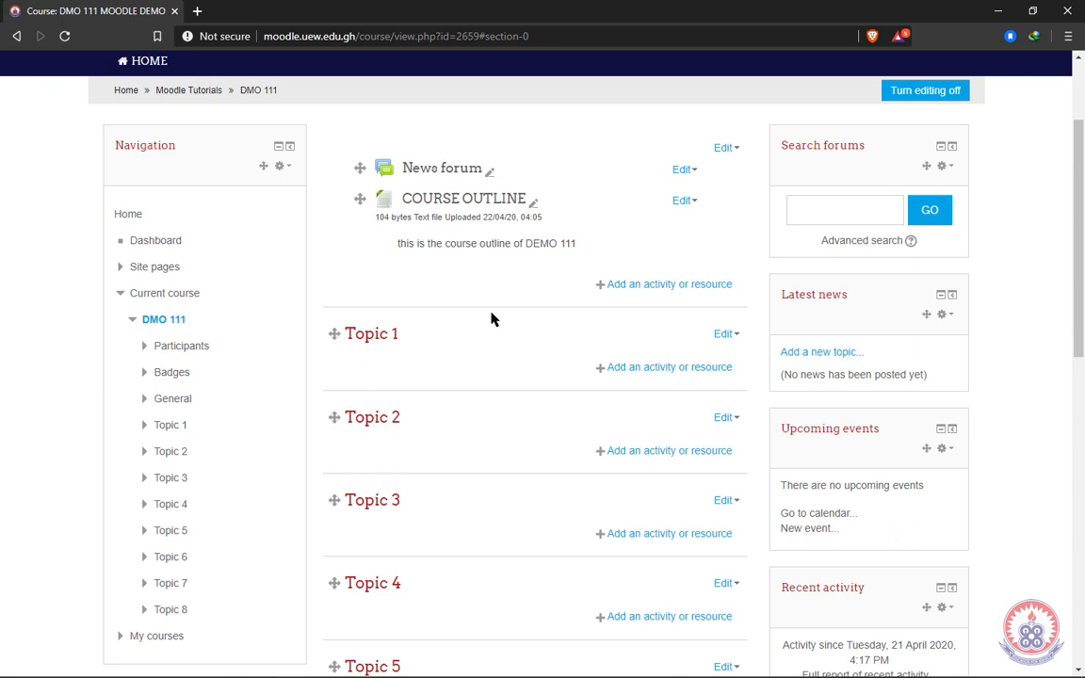
pyautogui.moveTo(434, 347)
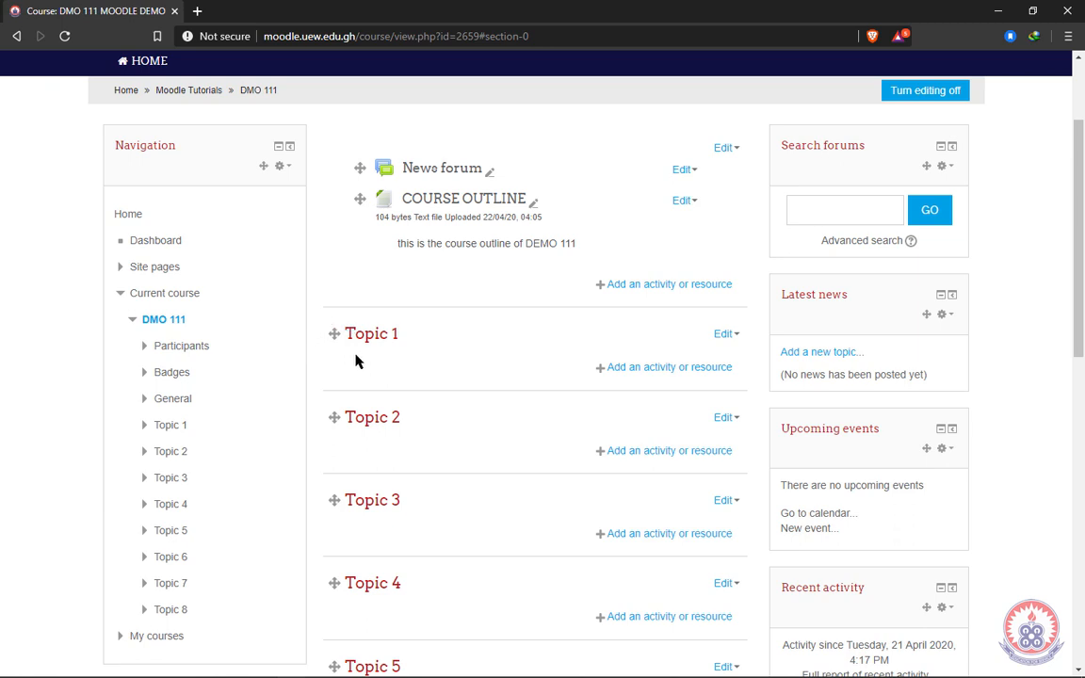
pyautogui.moveTo(376, 352)
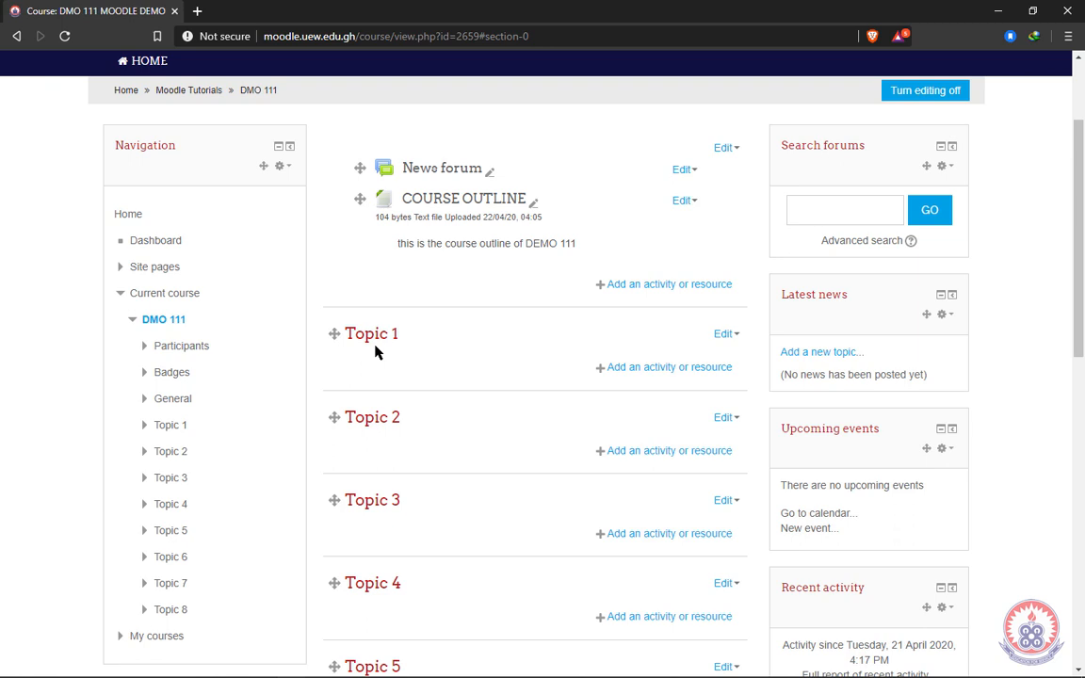
pyautogui.moveTo(359, 324)
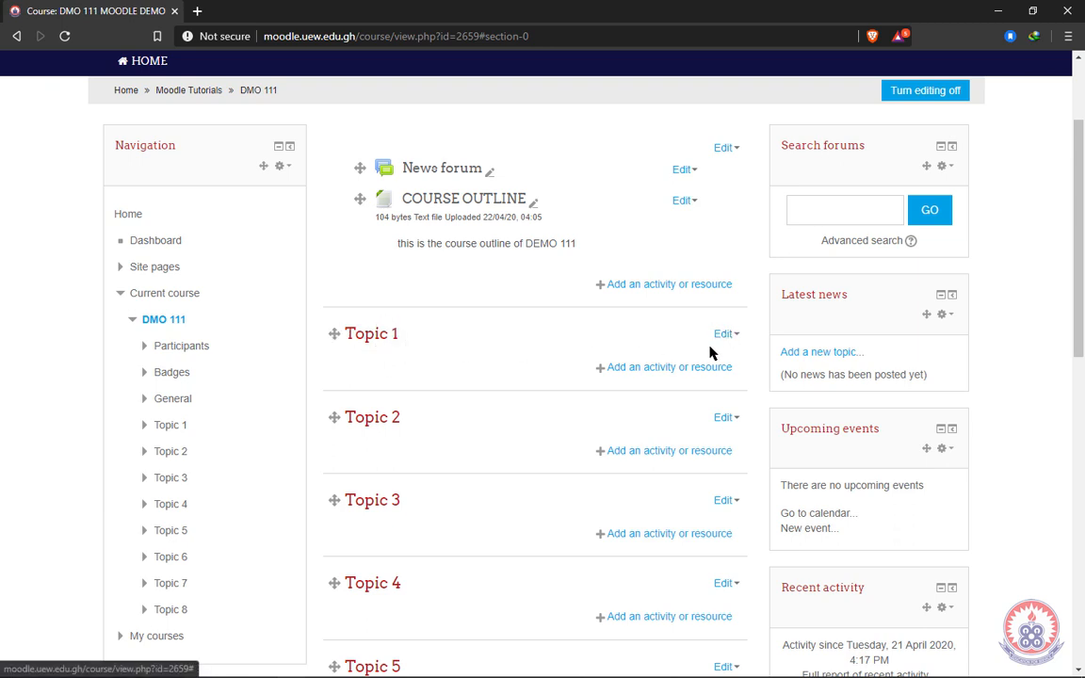
pyautogui.moveTo(728, 328)
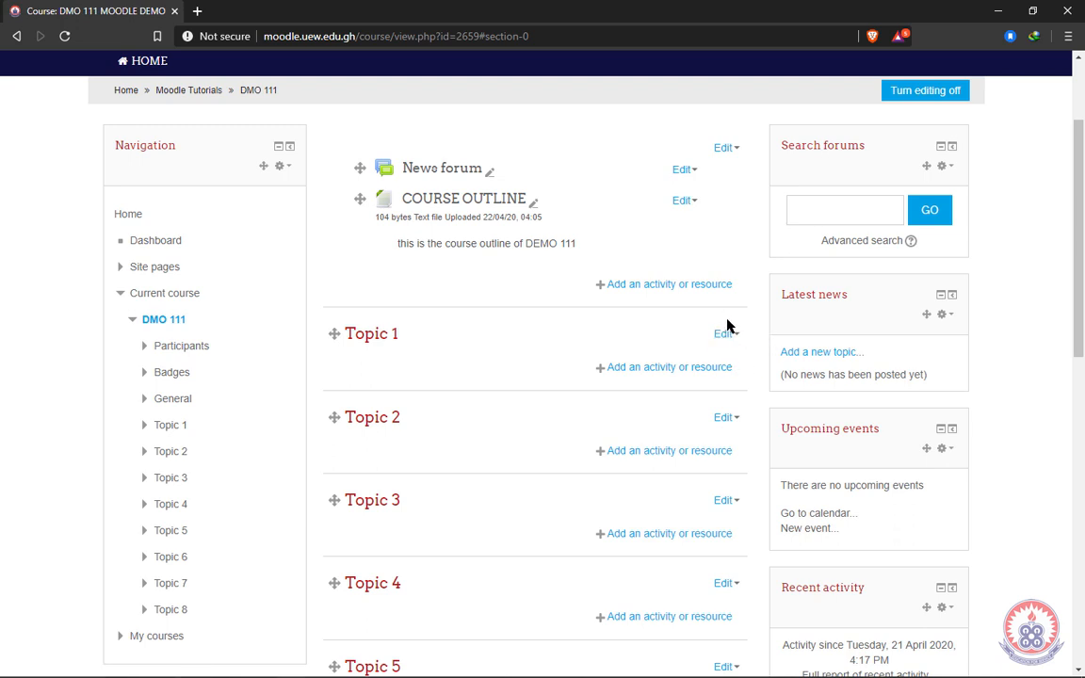
pyautogui.moveTo(735, 348)
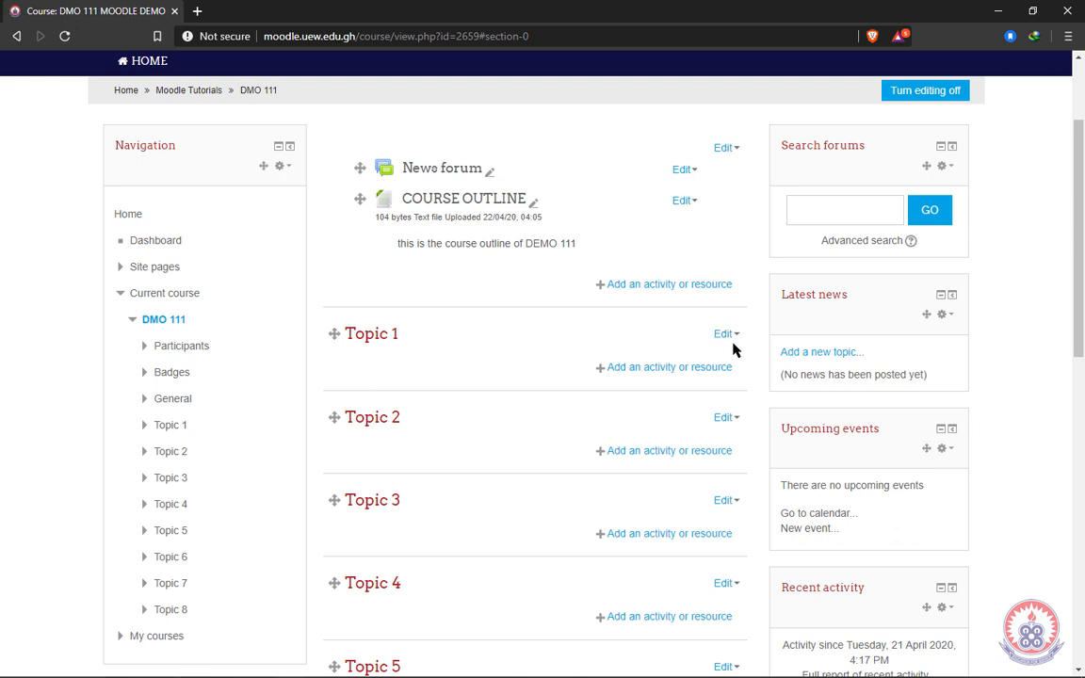
# Step: Go into the Edit topic settings for Topic 1
pyautogui.click(724, 333)
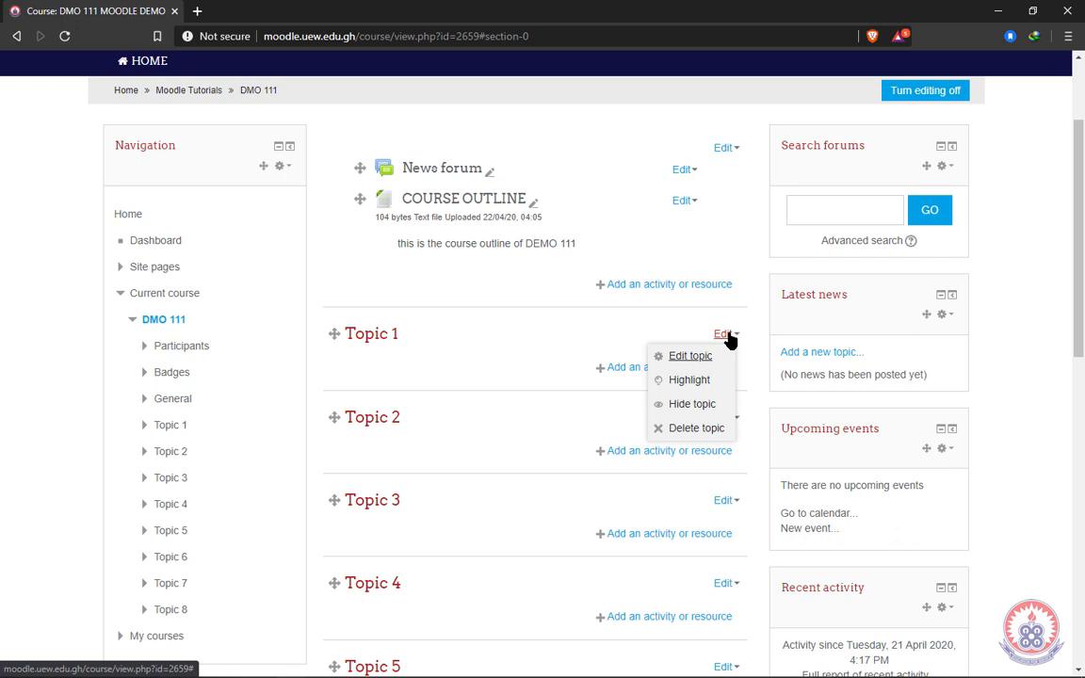
pyautogui.moveTo(697, 354)
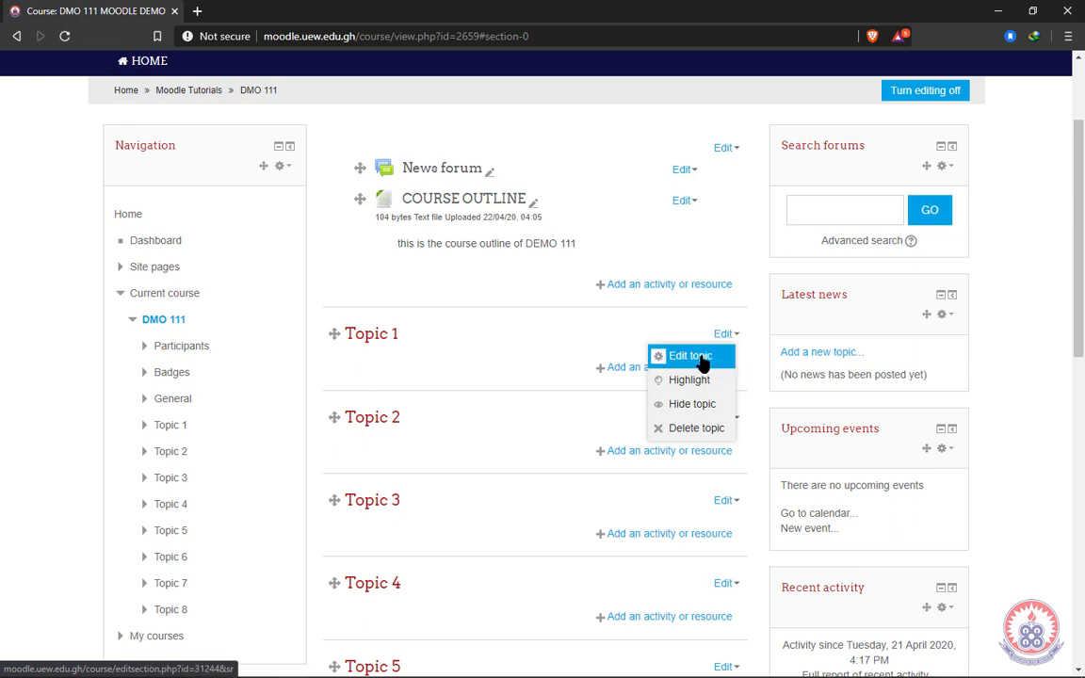
pyautogui.click(689, 356)
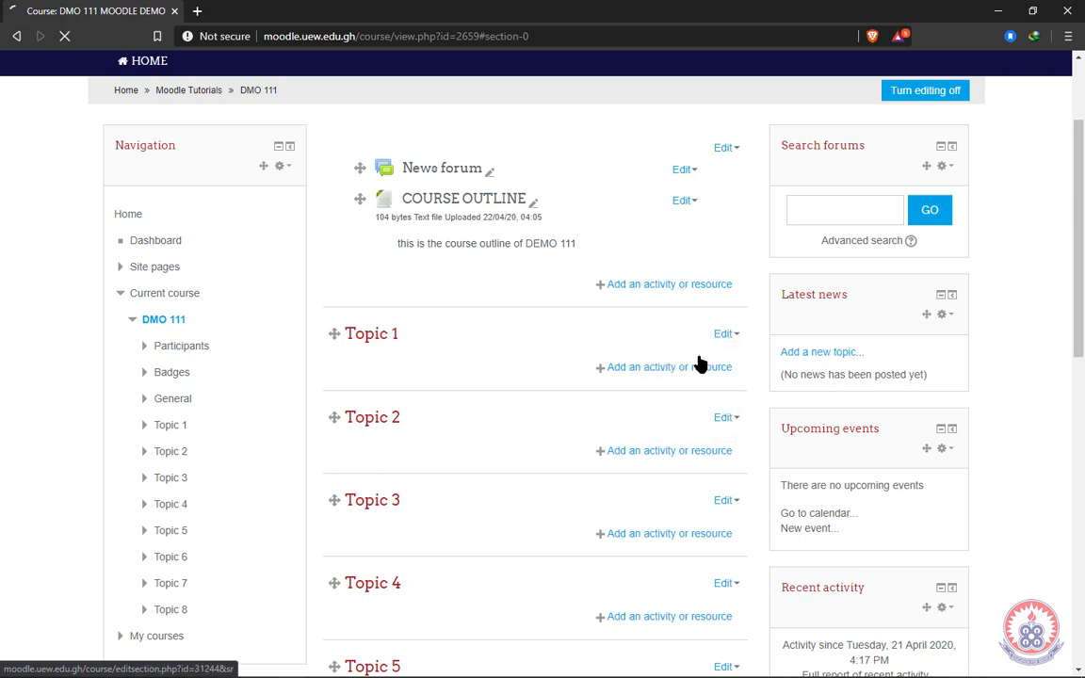
# Step: Untick 'Use default section name' so Topic 1 can get a custom name
pyautogui.click(721, 333)
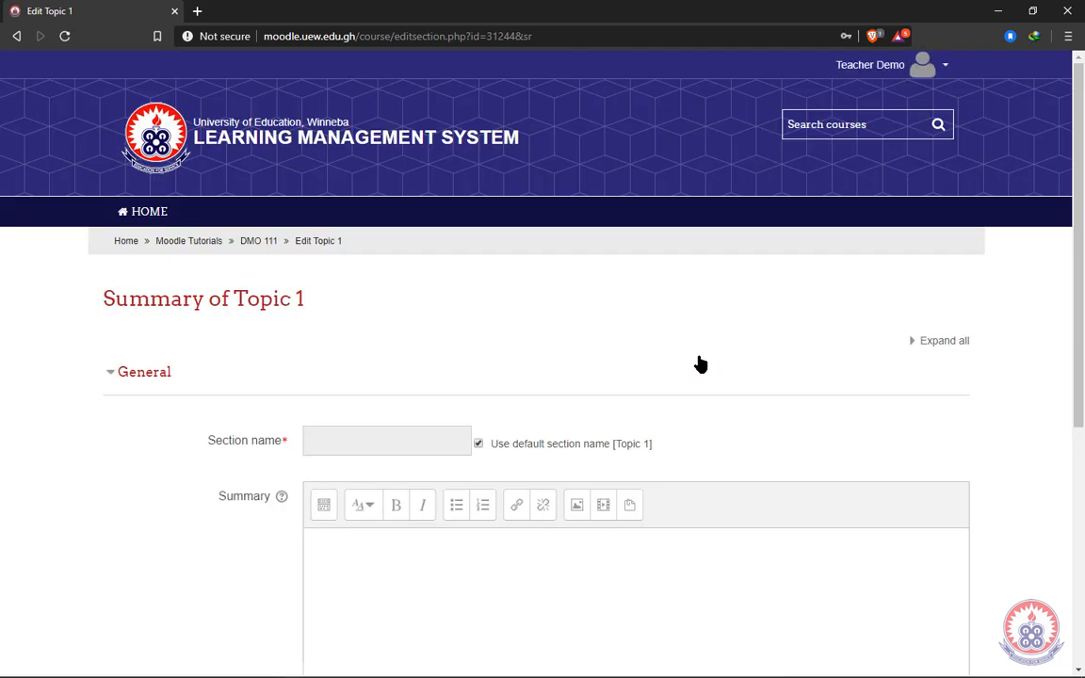
pyautogui.moveTo(606, 374)
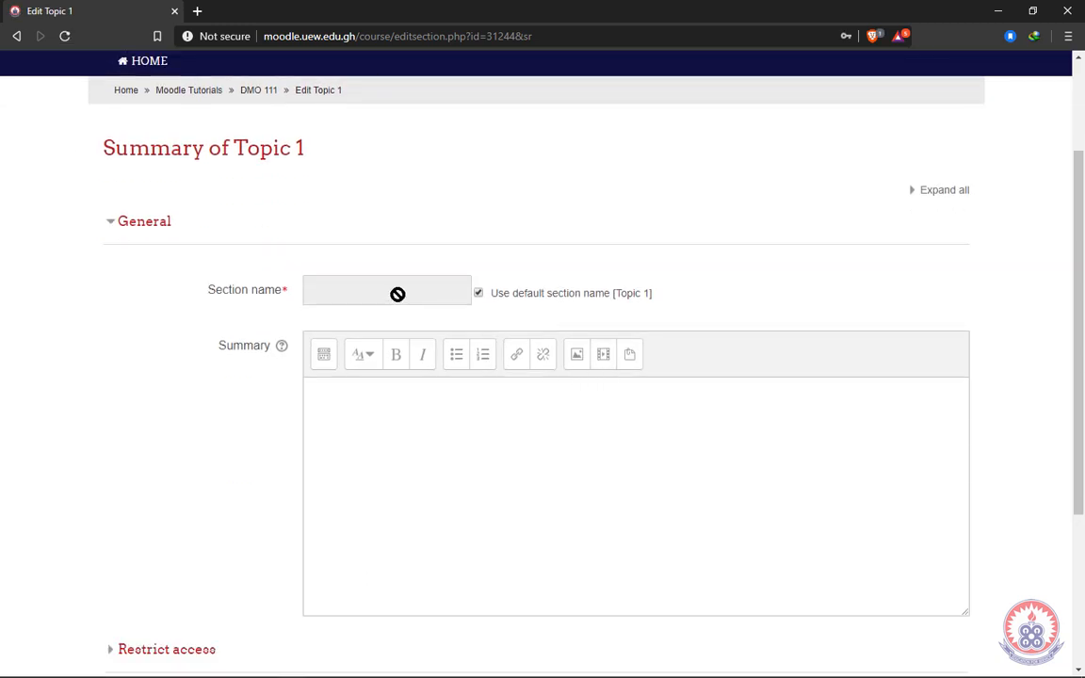
pyautogui.moveTo(337, 183)
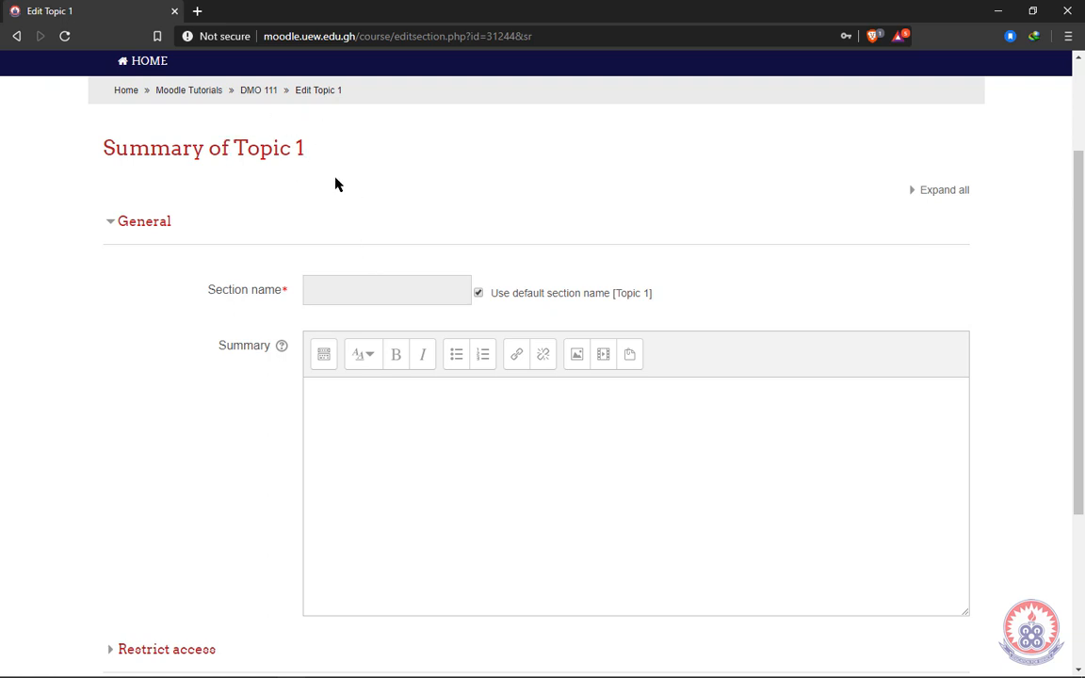
pyautogui.moveTo(393, 237)
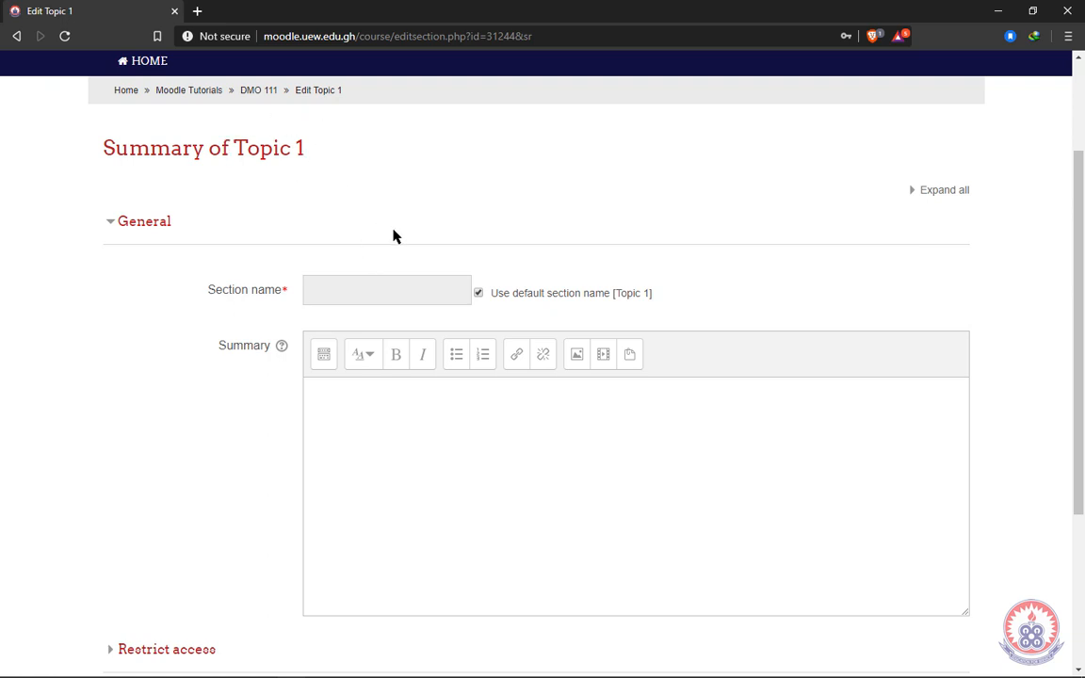
pyautogui.moveTo(482, 271)
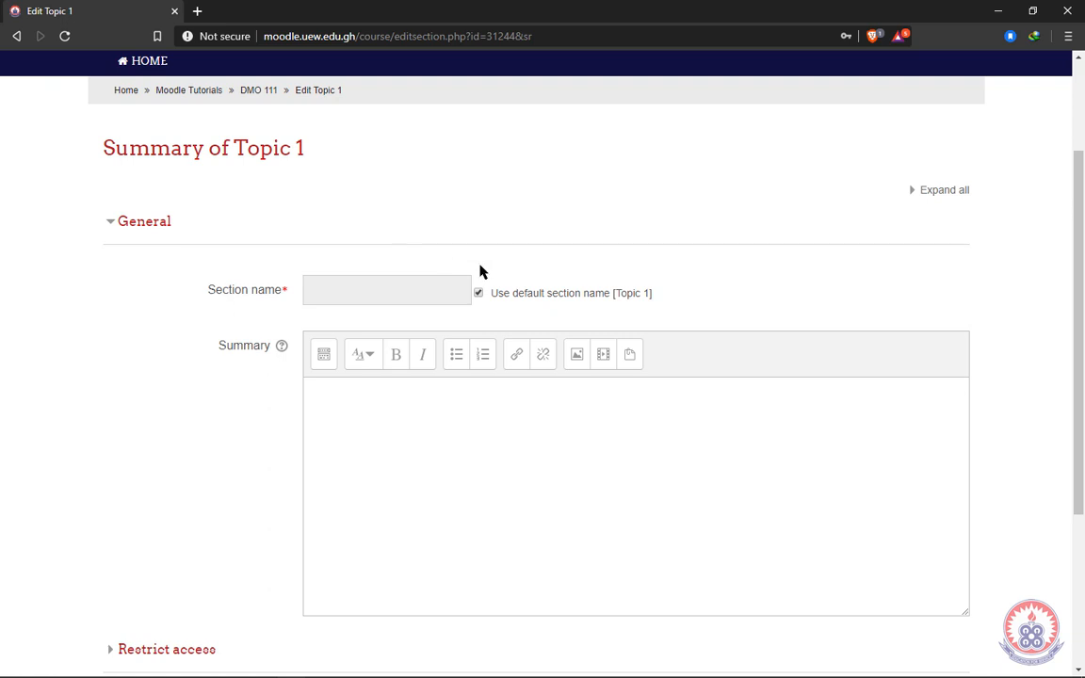
pyautogui.click(479, 294)
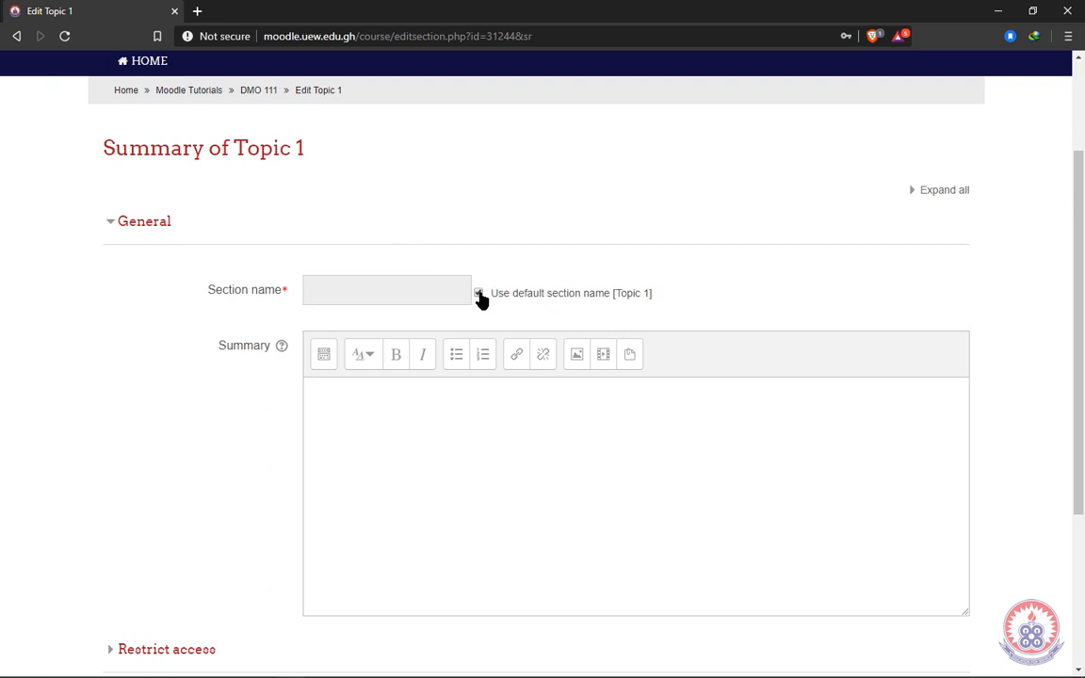
pyautogui.click(480, 294)
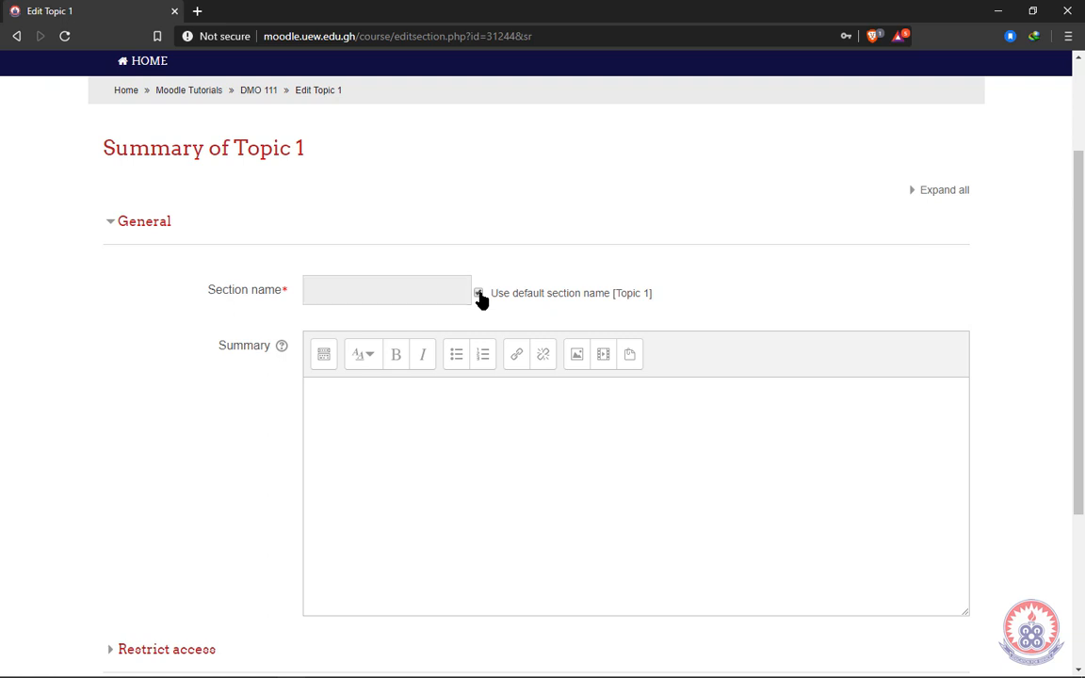
pyautogui.click(478, 294)
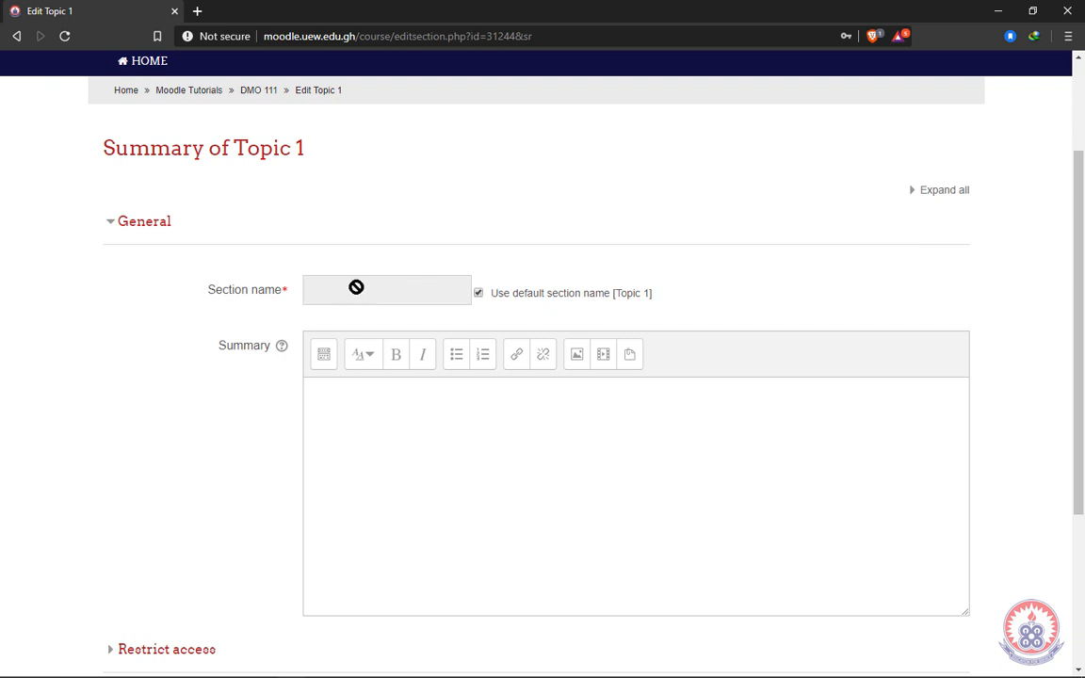
pyautogui.click(478, 294)
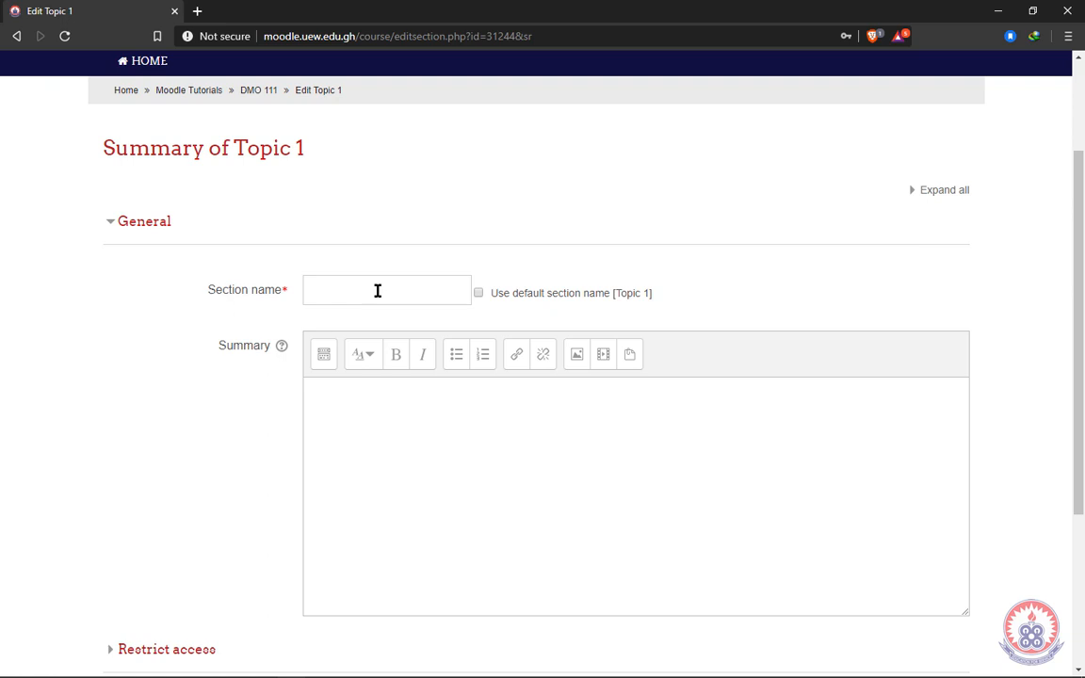
# Step: Enter 'Lesson 1' as the section name and save the changes
pyautogui.click(384, 290)
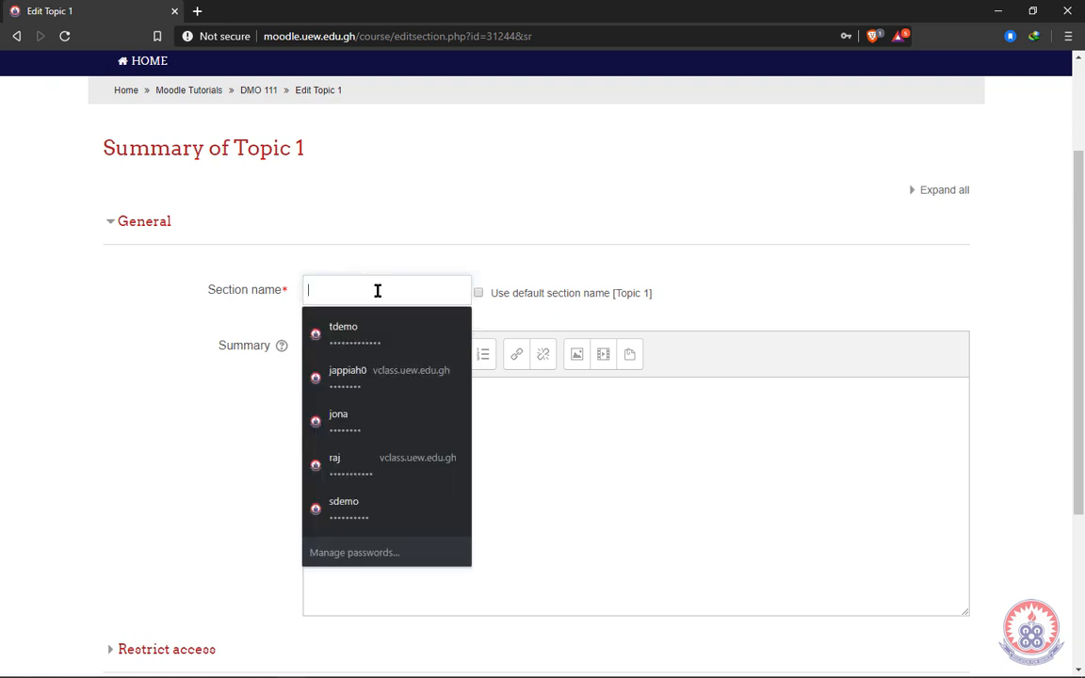
pyautogui.write('L')
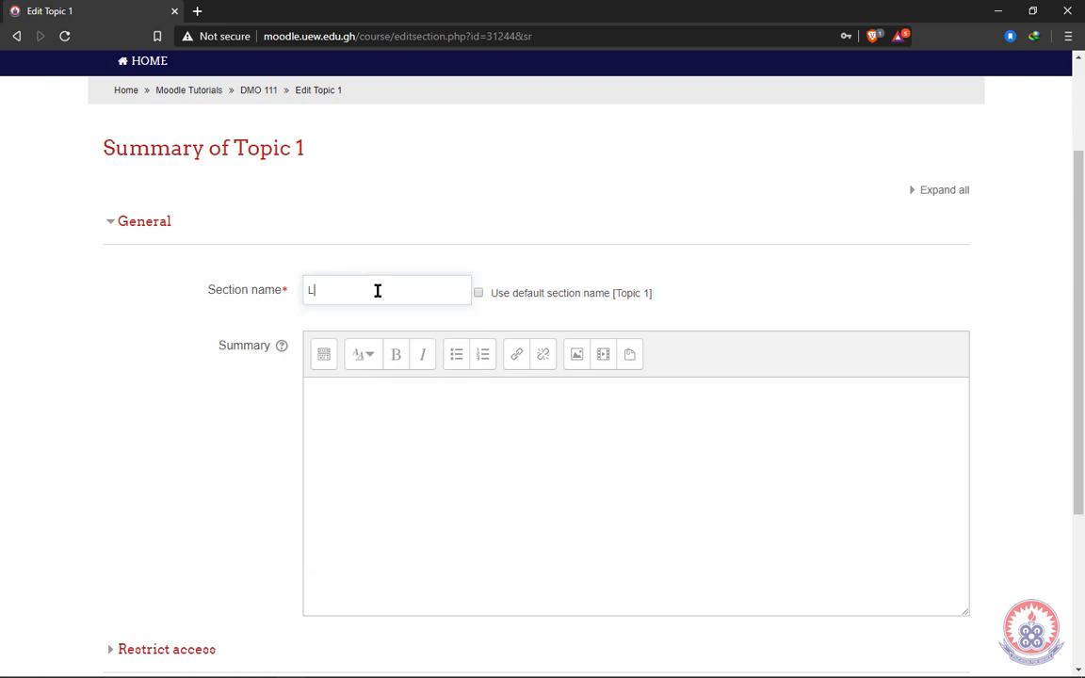
pyautogui.write('es')
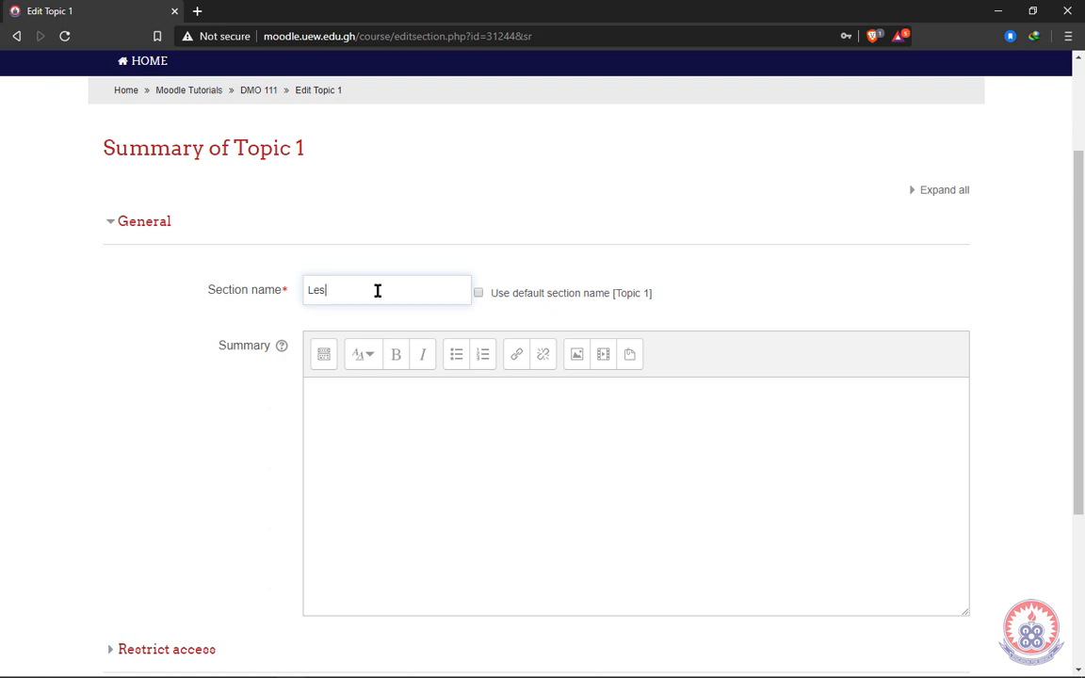
pyautogui.write('s')
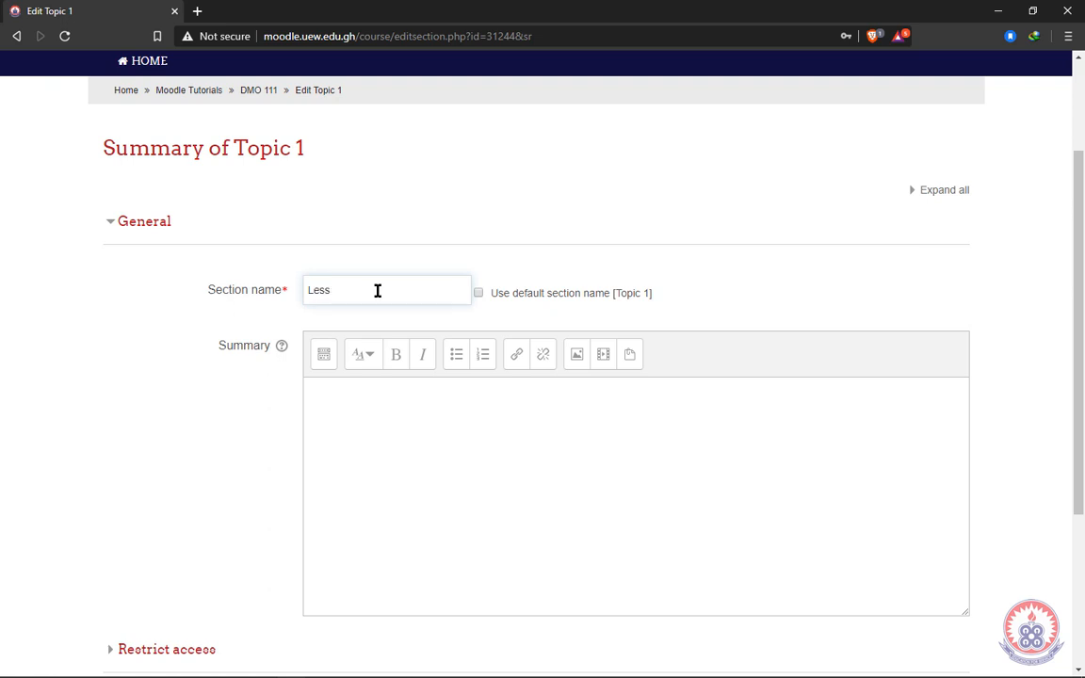
pyautogui.write('i')
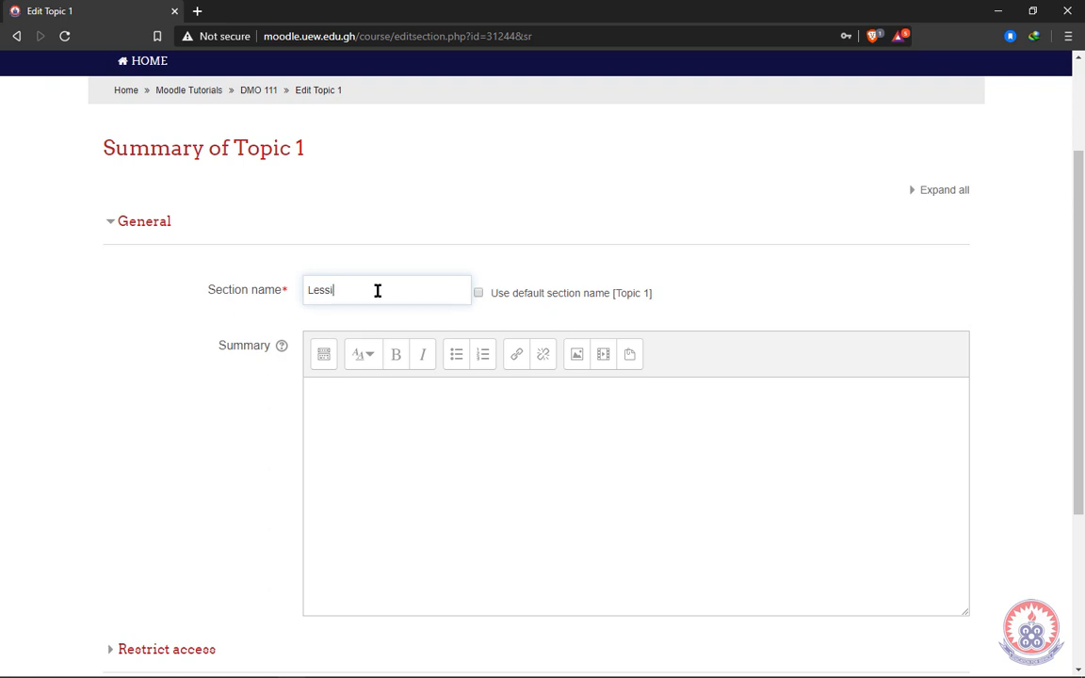
pyautogui.write('on 1')
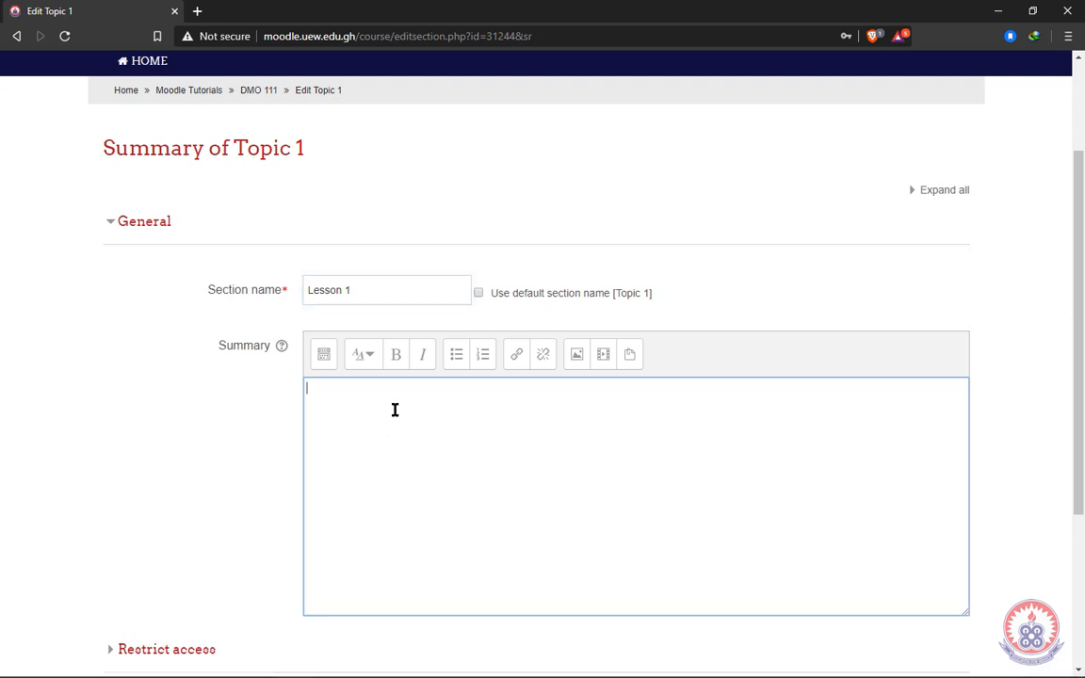
pyautogui.moveTo(373, 403)
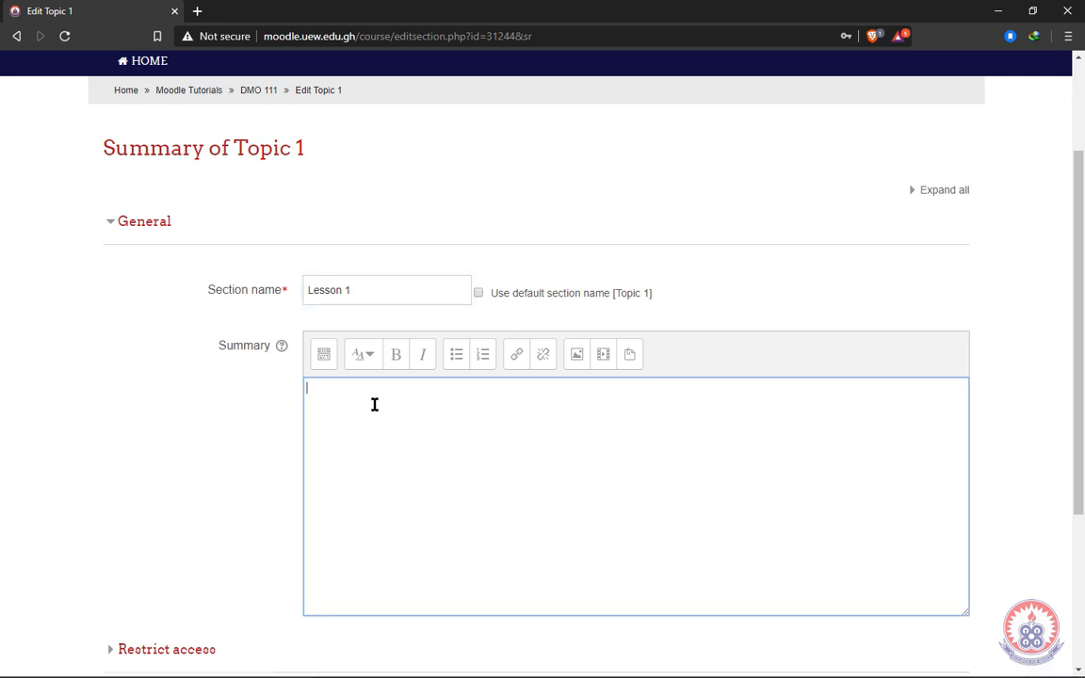
pyautogui.moveTo(347, 441)
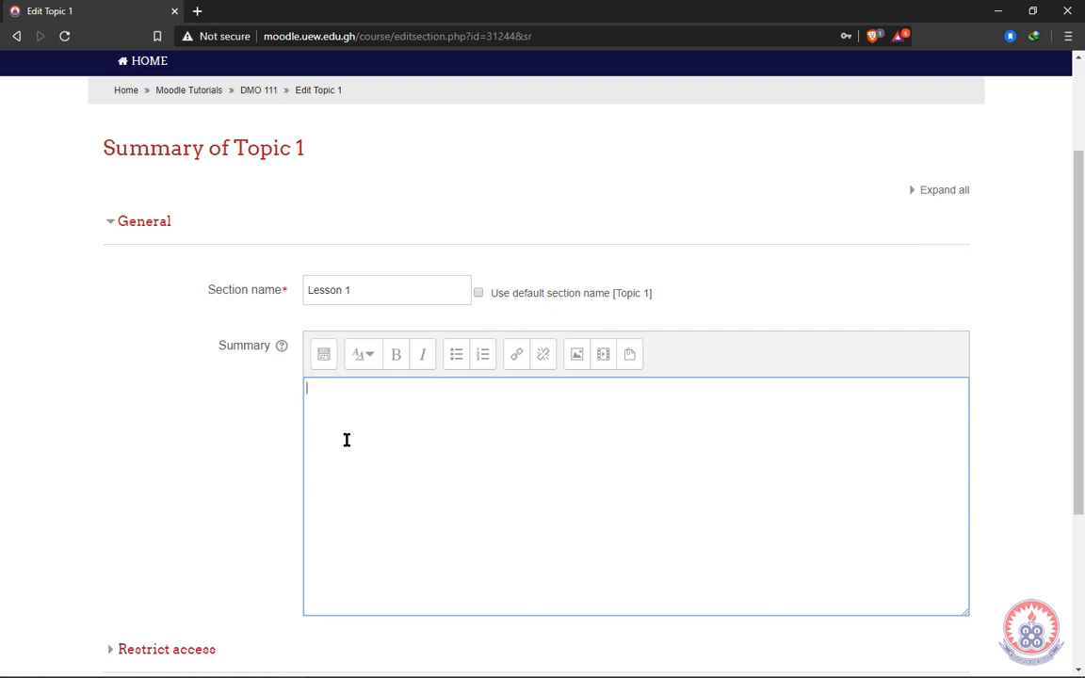
pyautogui.moveTo(350, 388)
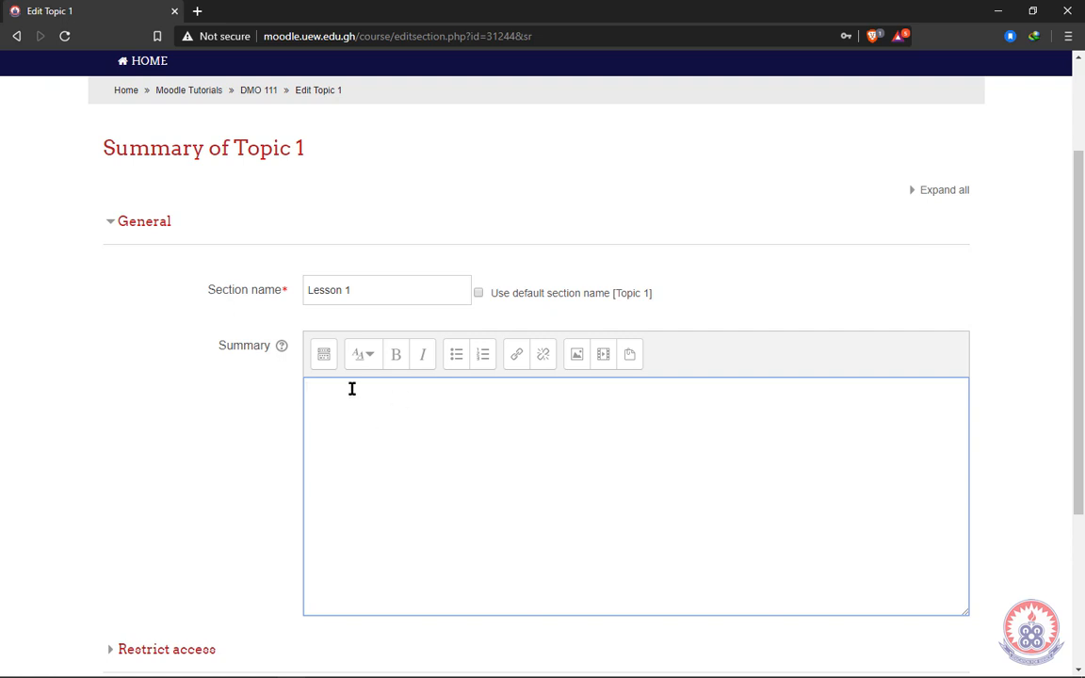
pyautogui.scroll(-3)
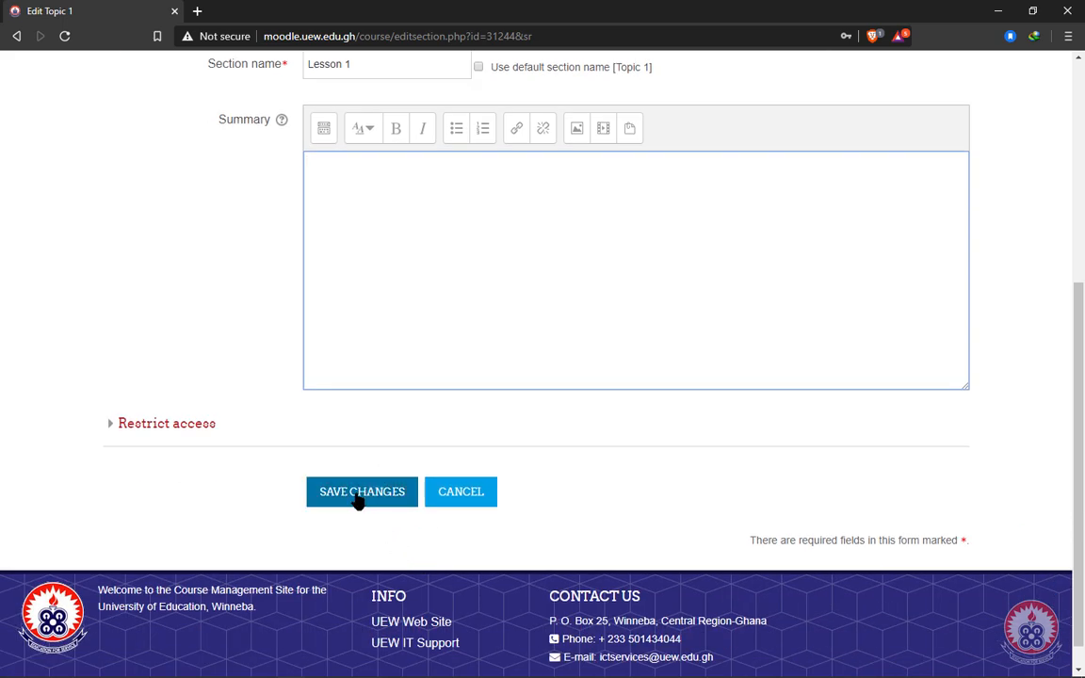
pyautogui.click(361, 492)
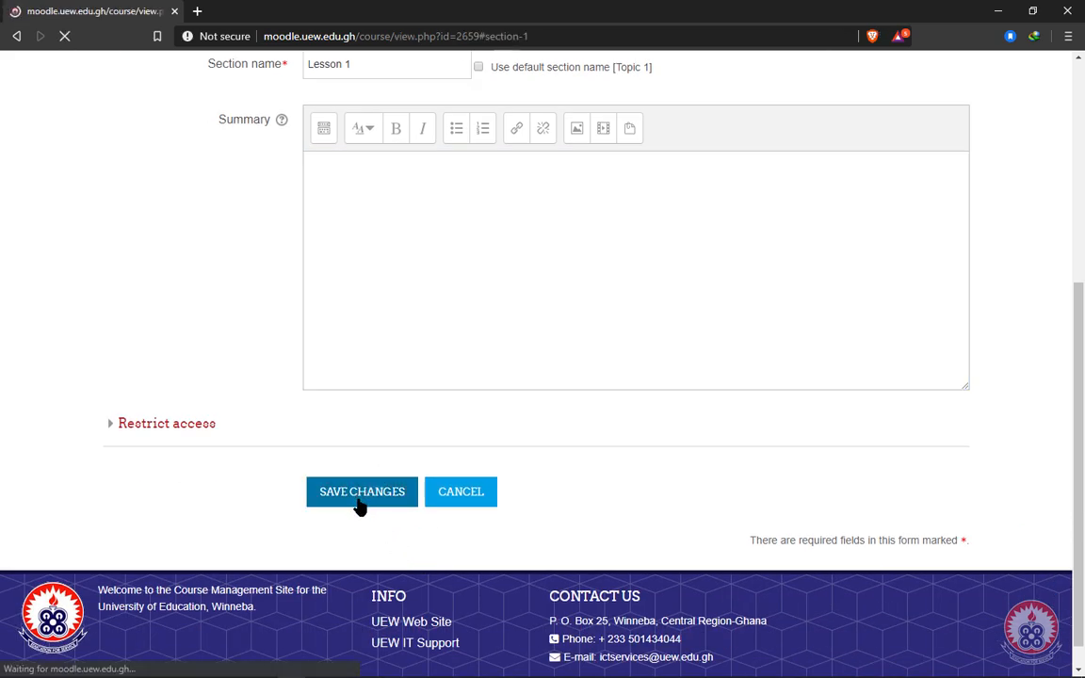
# Step: Start 'Add an activity or resource' under the Lesson 1 section
pyautogui.click(362, 492)
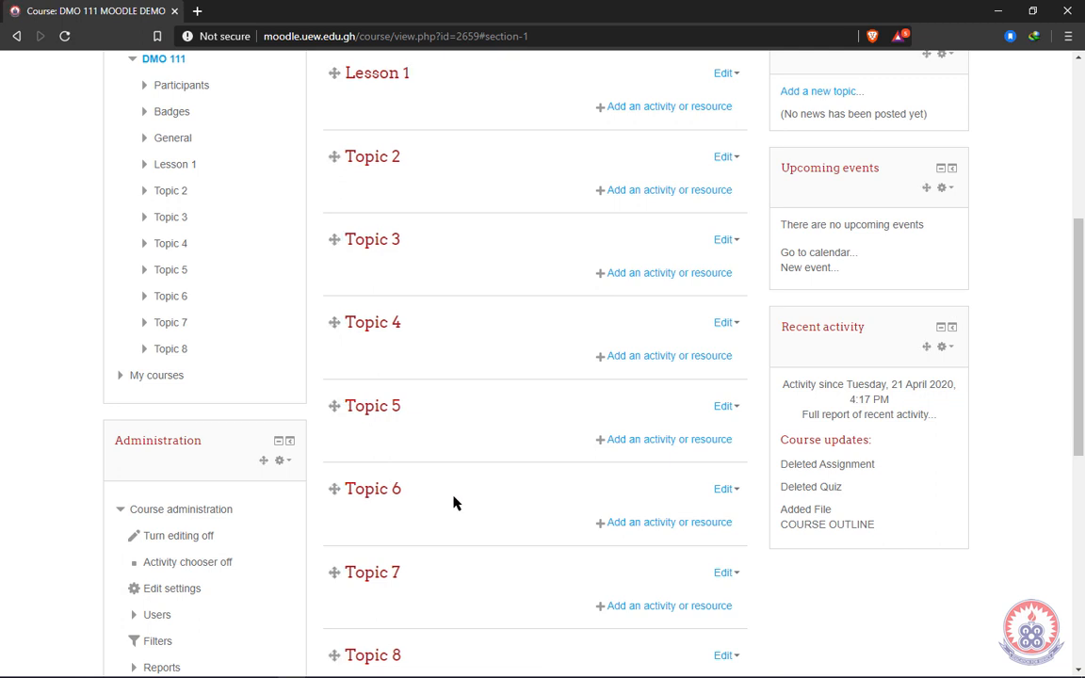
pyautogui.scroll(3)
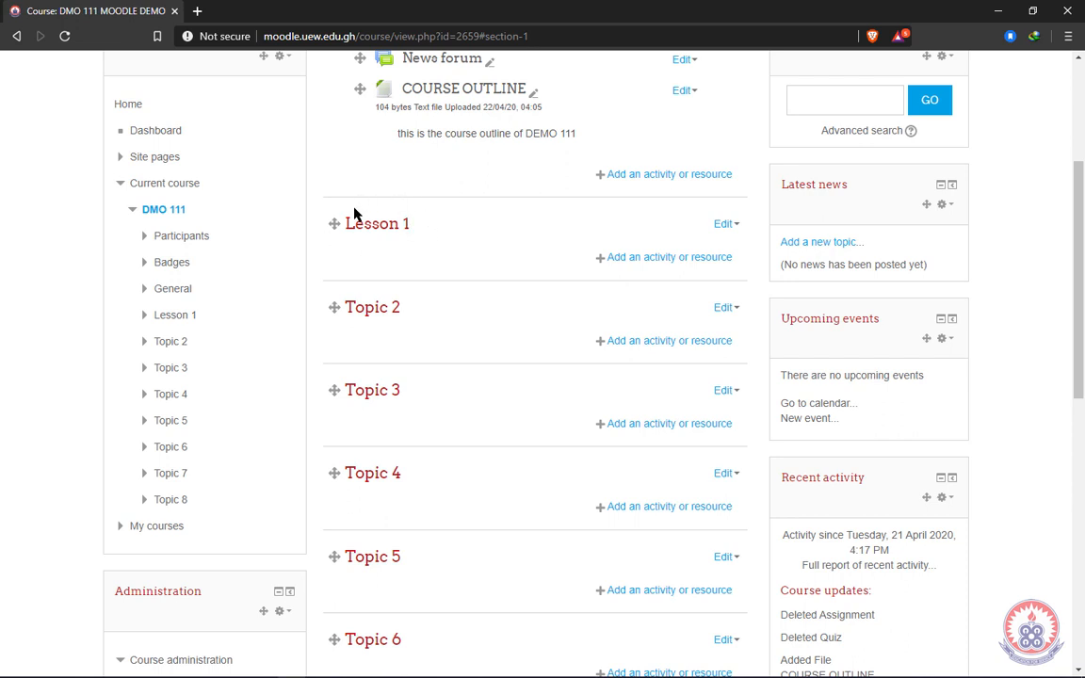
pyautogui.moveTo(671, 264)
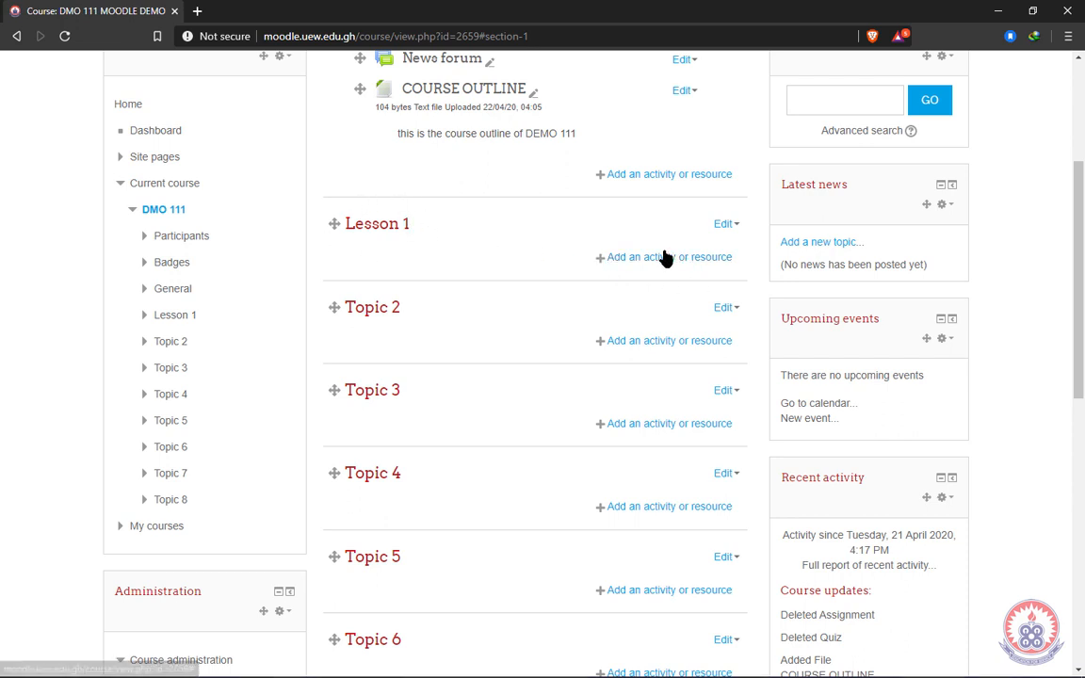
pyautogui.moveTo(659, 264)
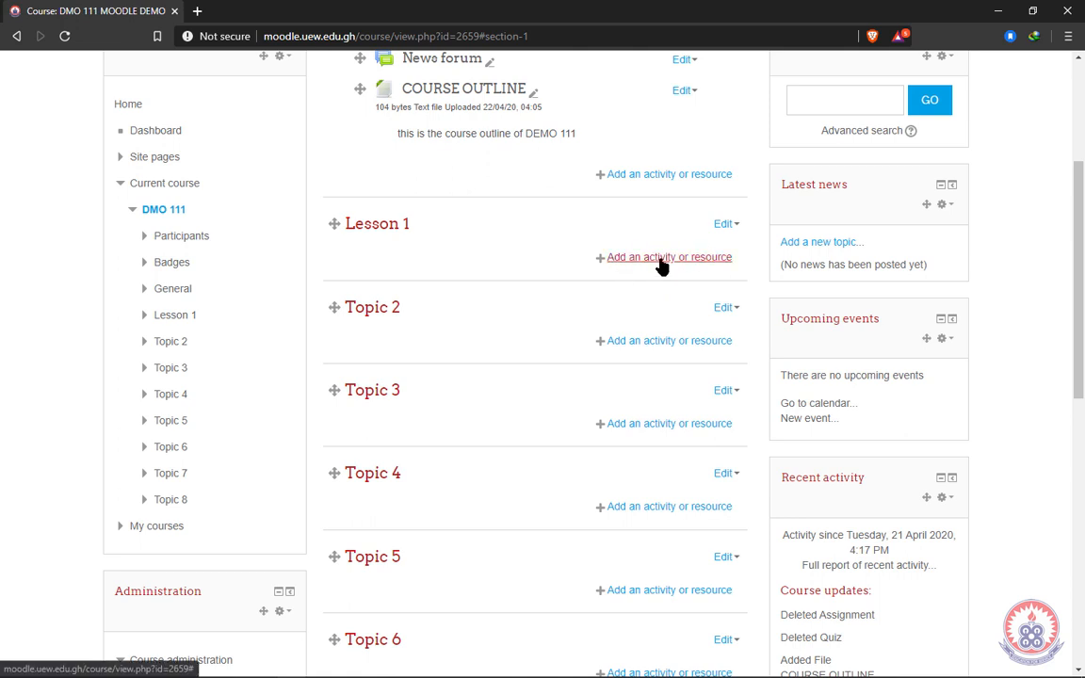
pyautogui.moveTo(668, 267)
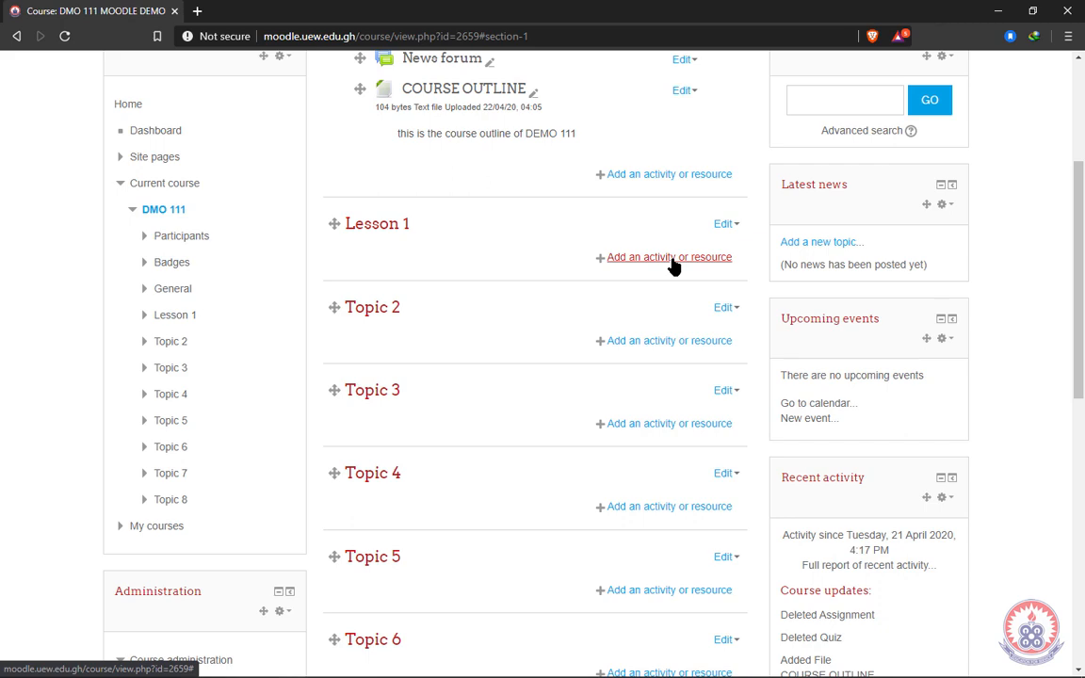
pyautogui.click(669, 256)
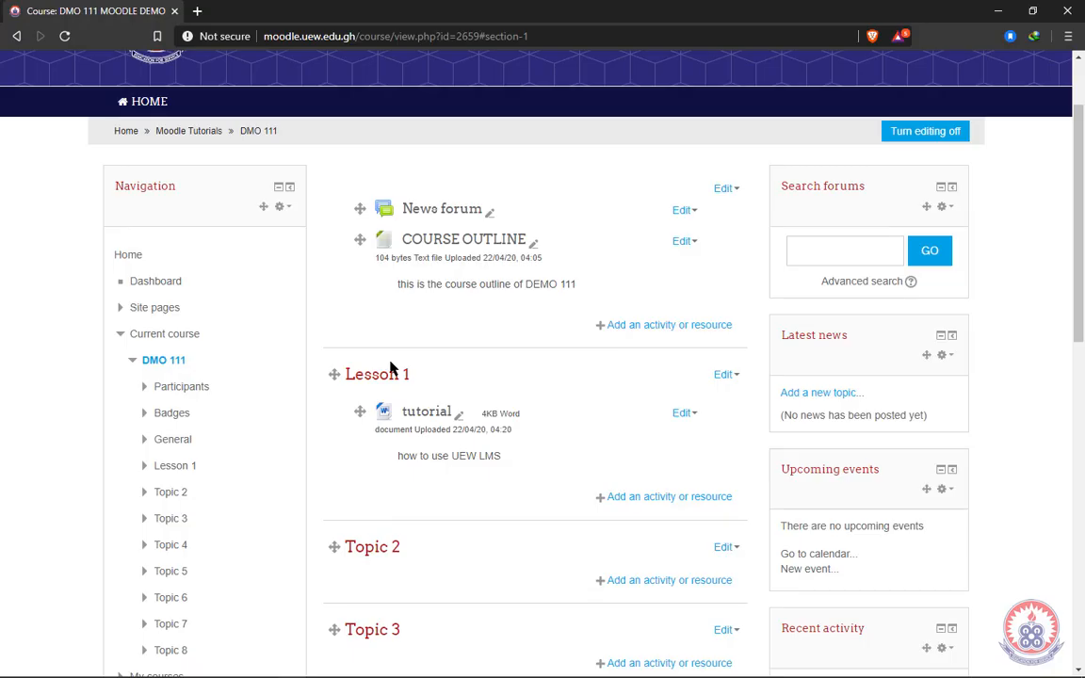
pyautogui.moveTo(490, 395)
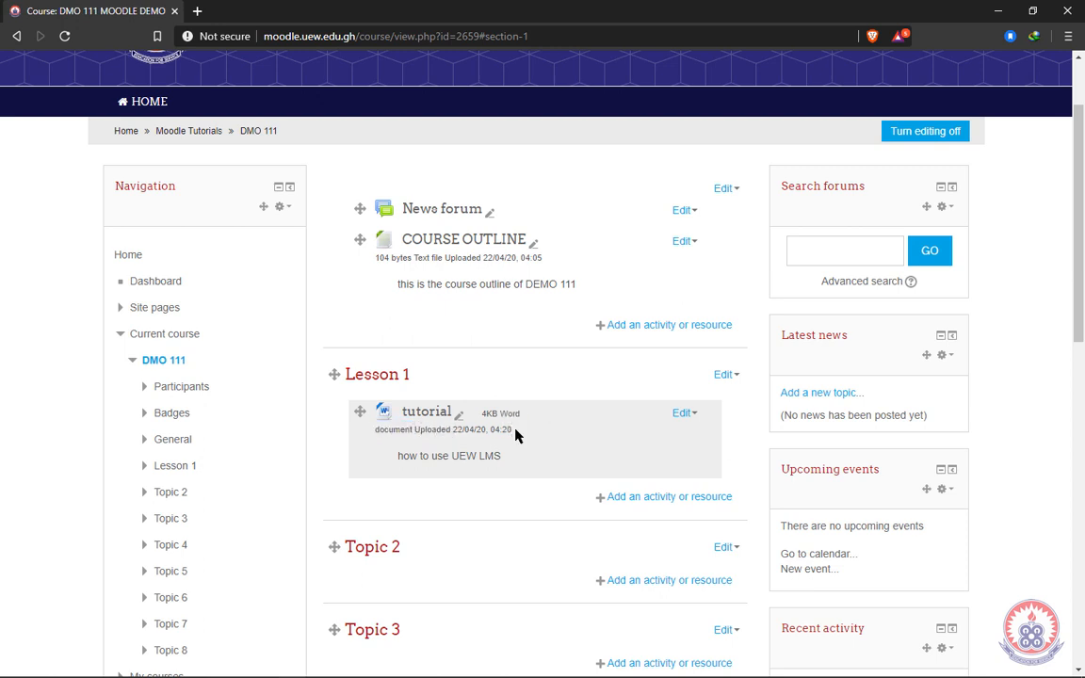
pyautogui.moveTo(569, 533)
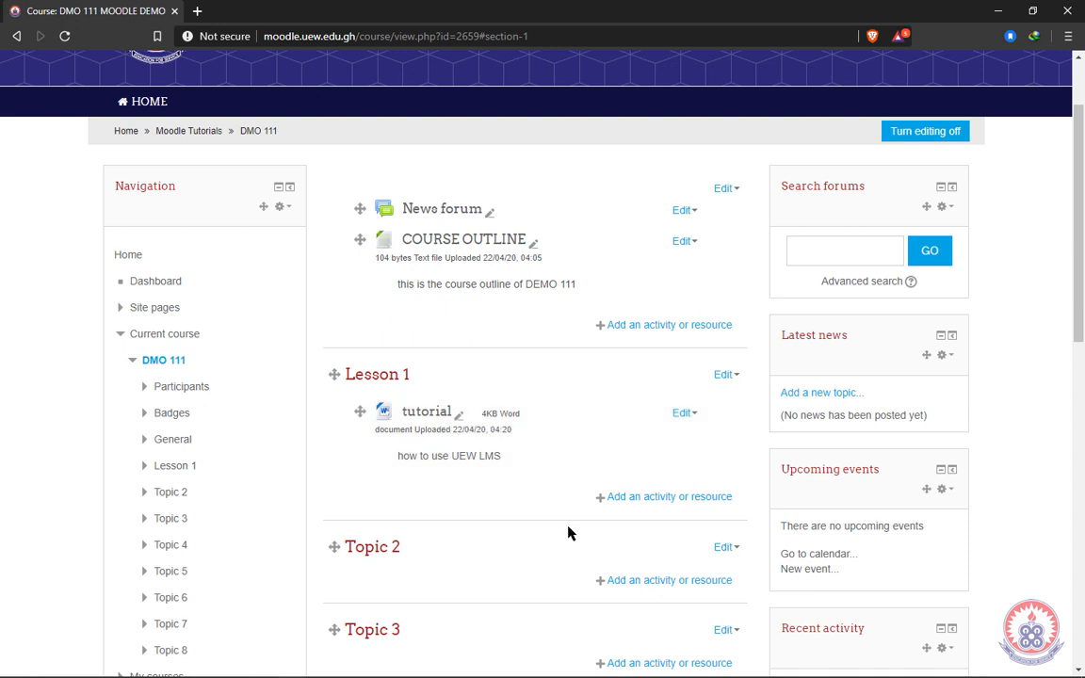
pyautogui.moveTo(553, 491)
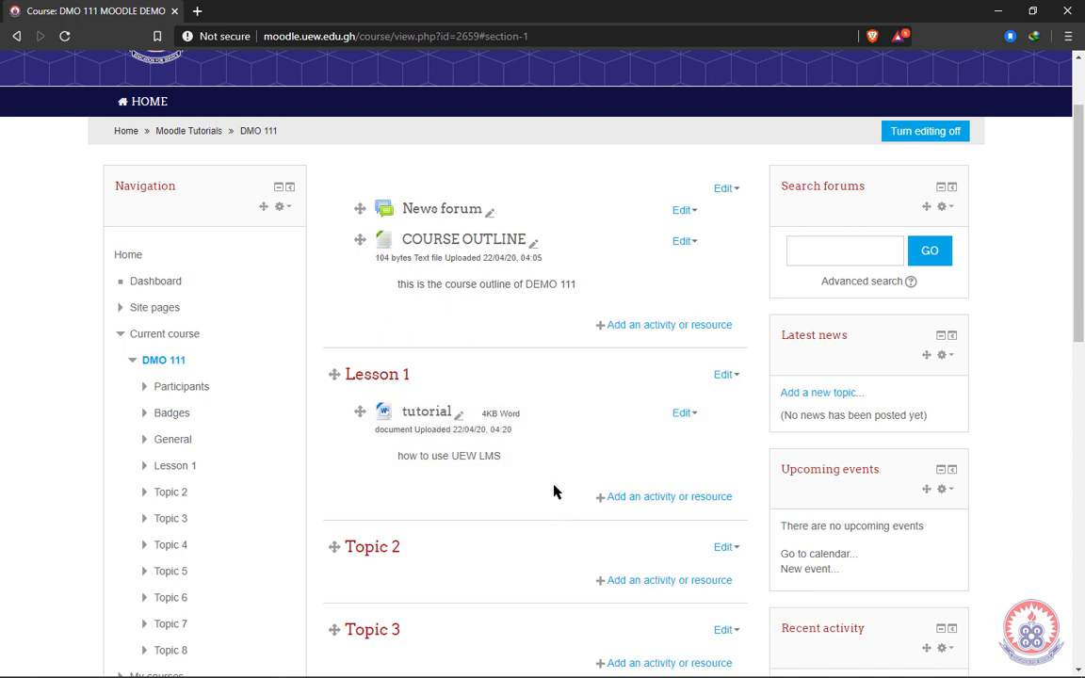
# Step: Scroll the DMO 111 course page to check the tutorial file under Lesson 1
pyautogui.scroll(-3)
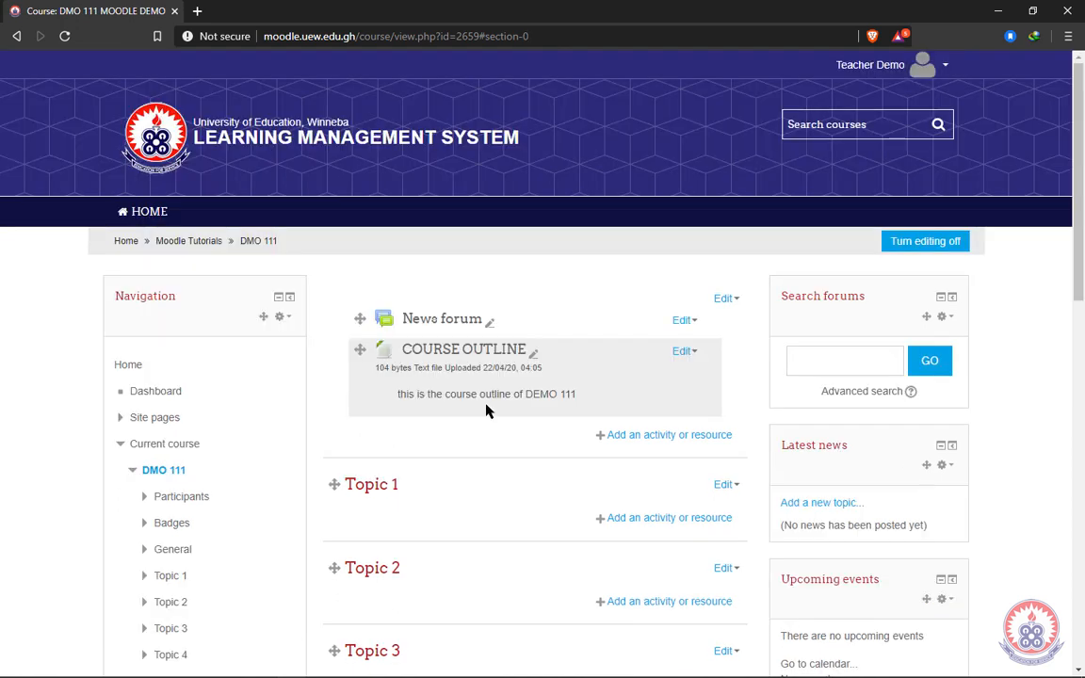
pyautogui.moveTo(492, 403)
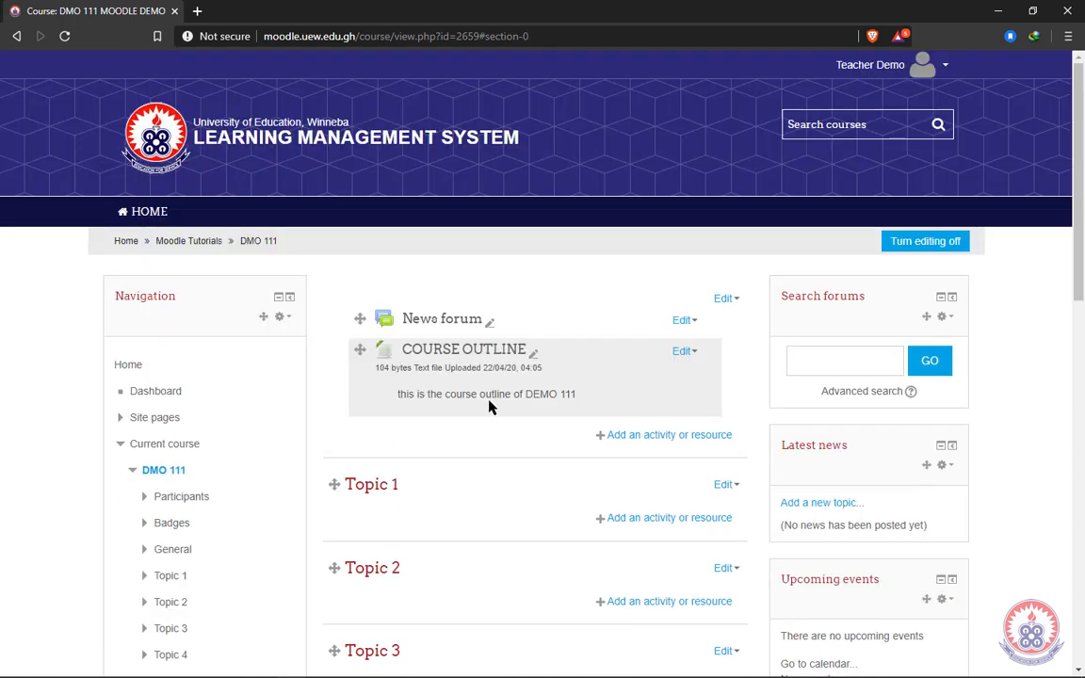